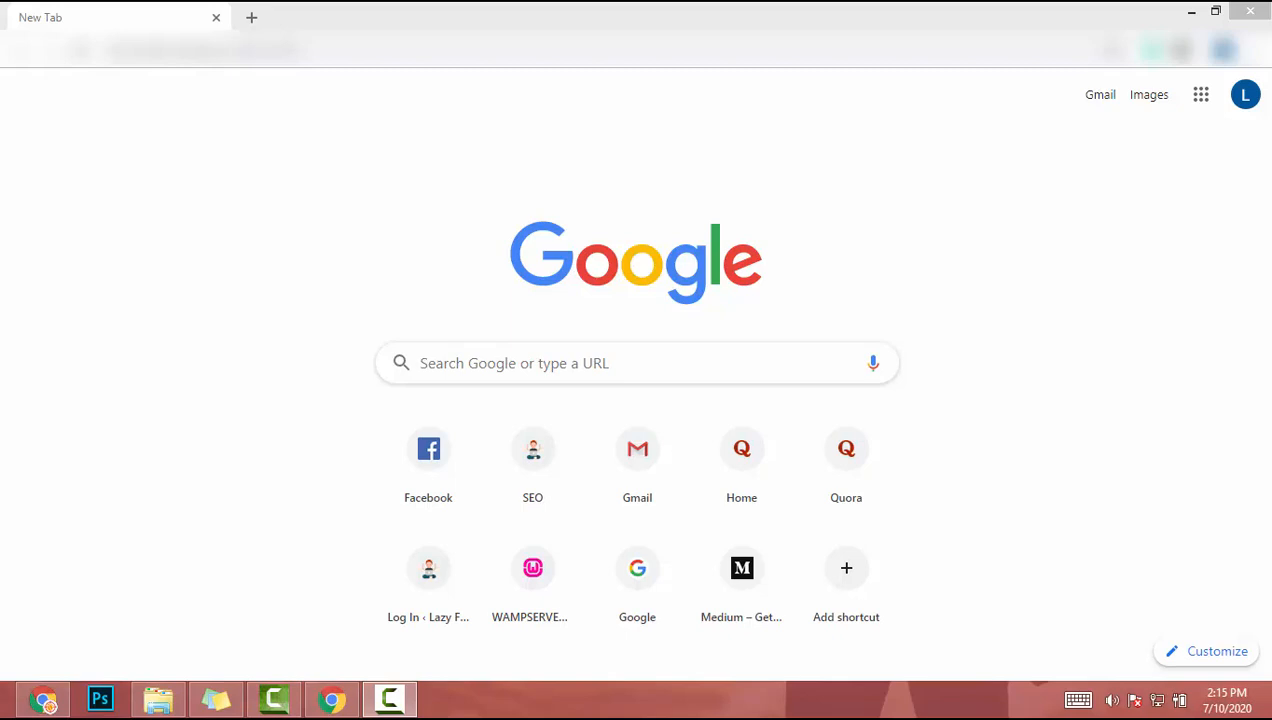
mouse_move(464, 20)
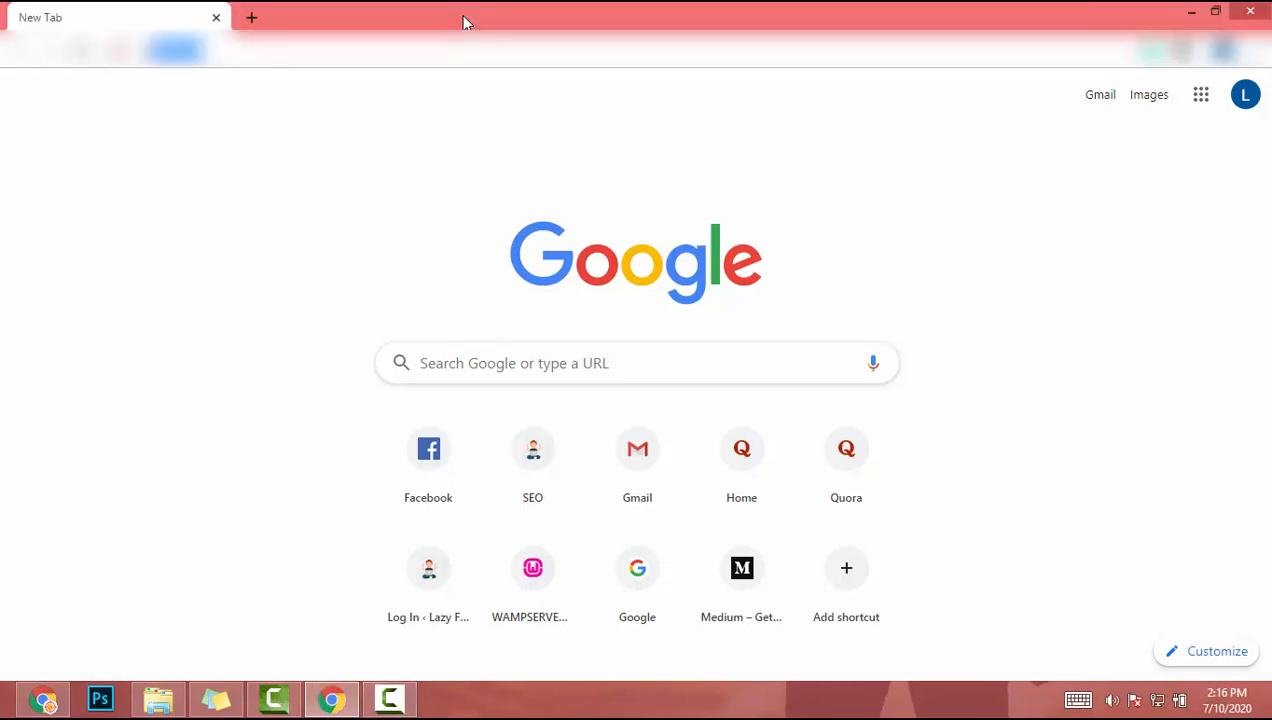
Search Google for "google sites" and scroll the results to the Google Sites sign-in entry
type("google sites")
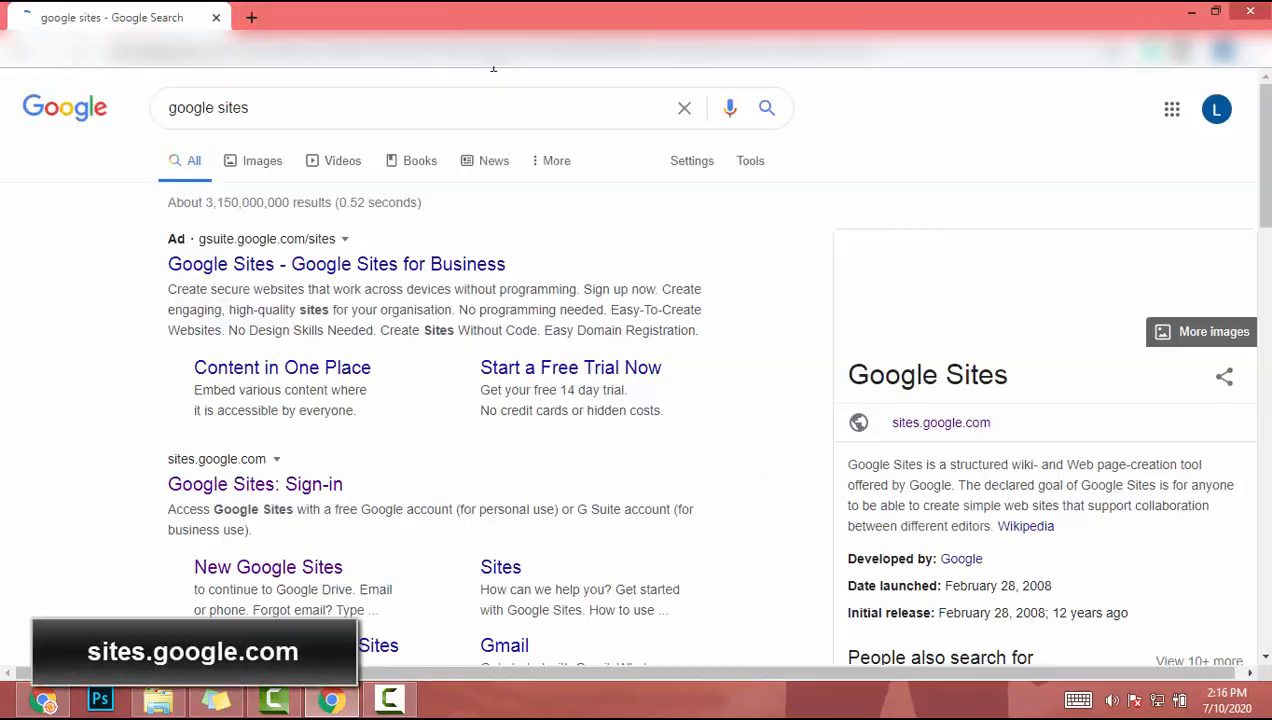
scroll("down", 3)
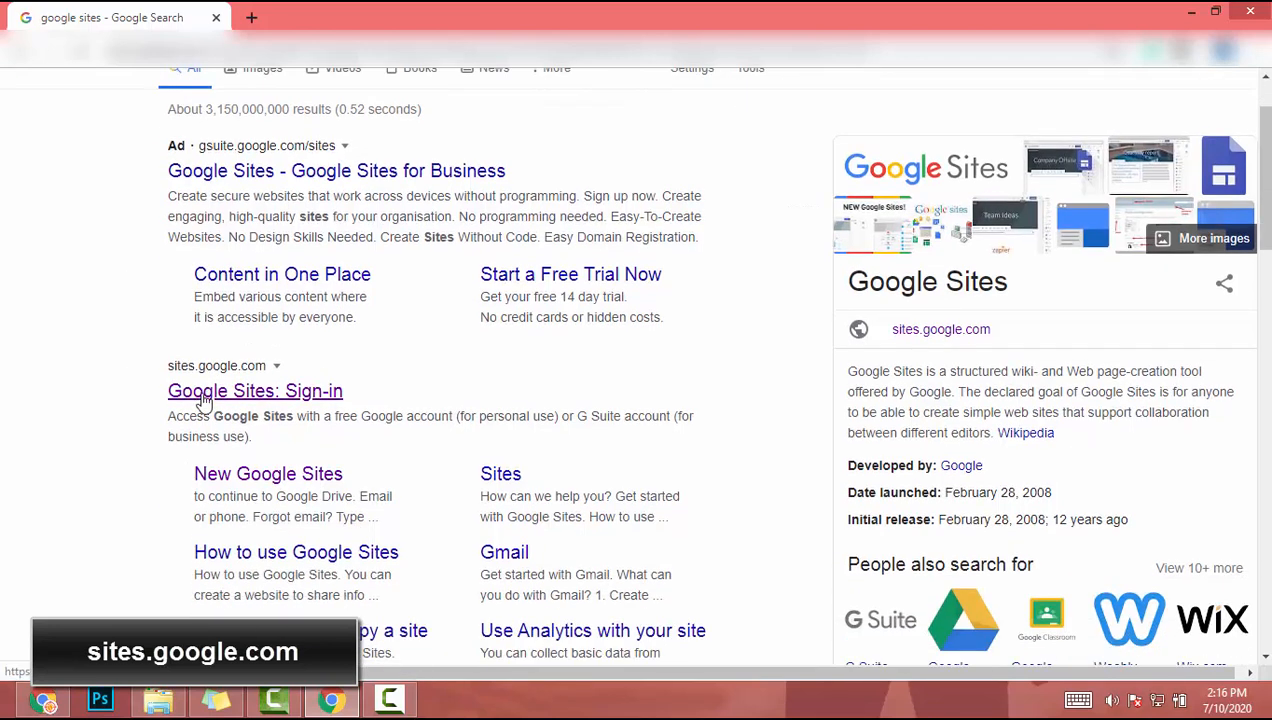
mouse_move(148, 364)
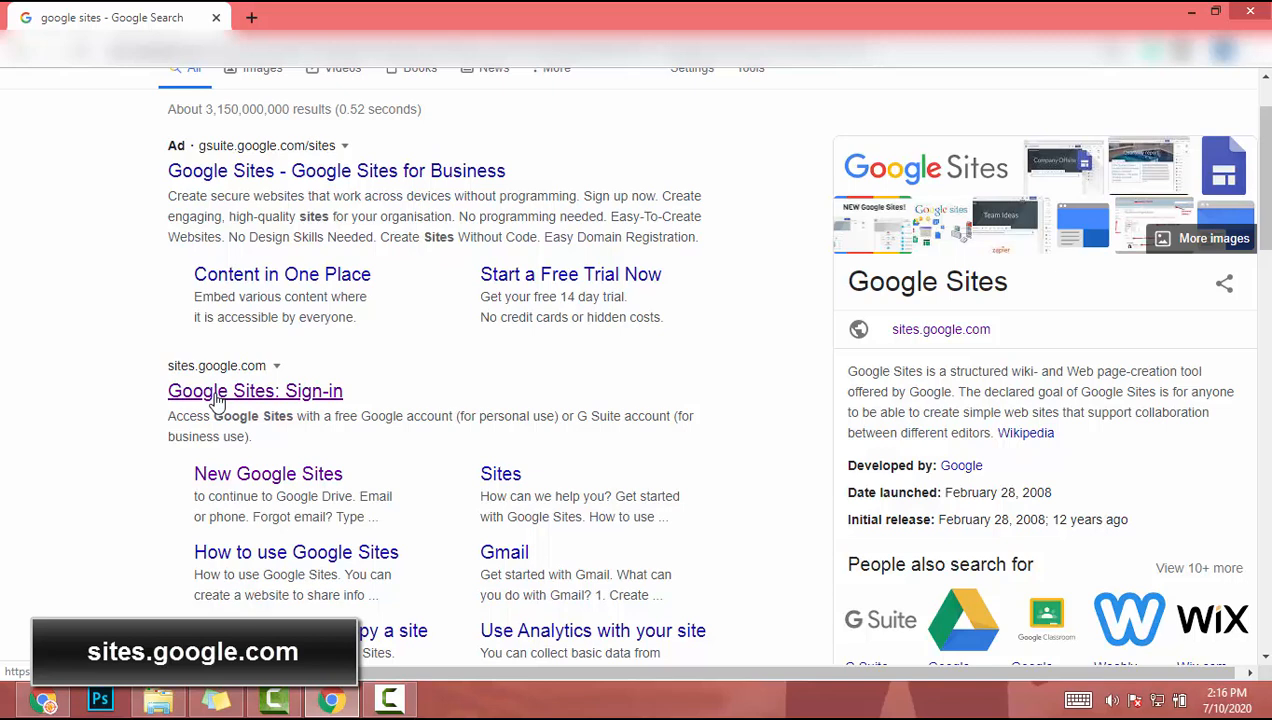
Create a new blank site and delete its default title header section
left_click(254, 390)
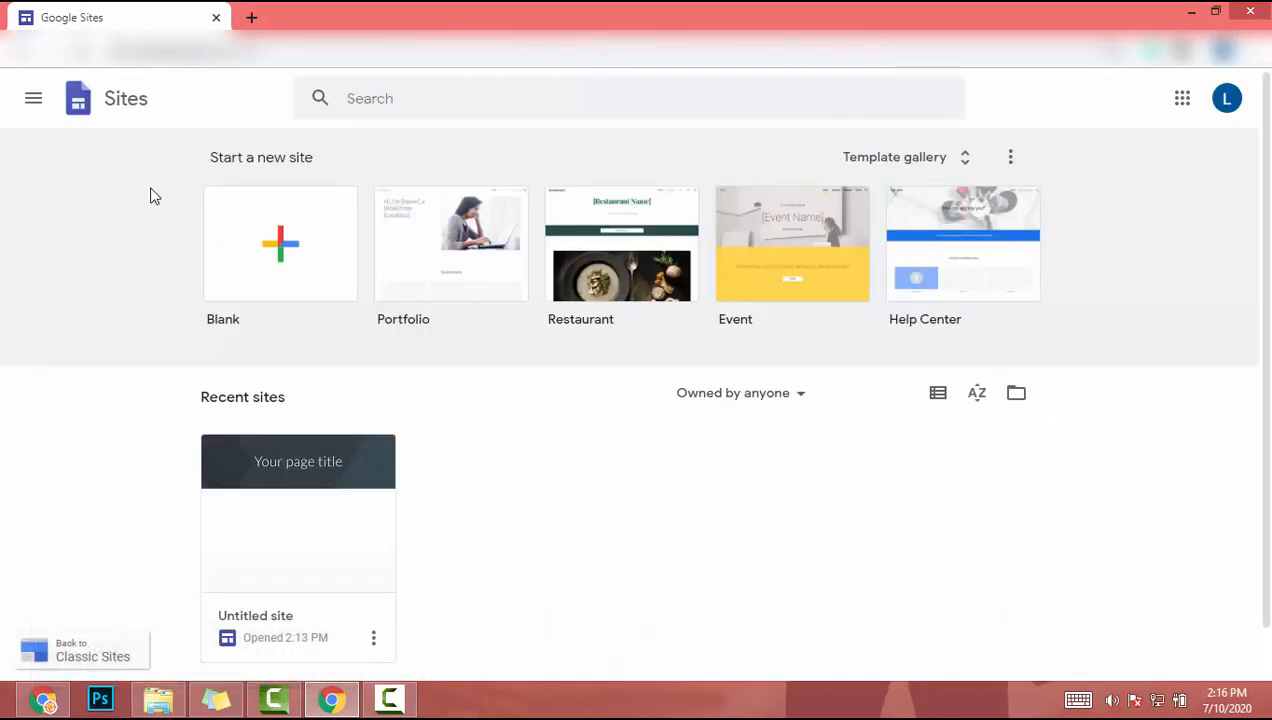
mouse_move(322, 304)
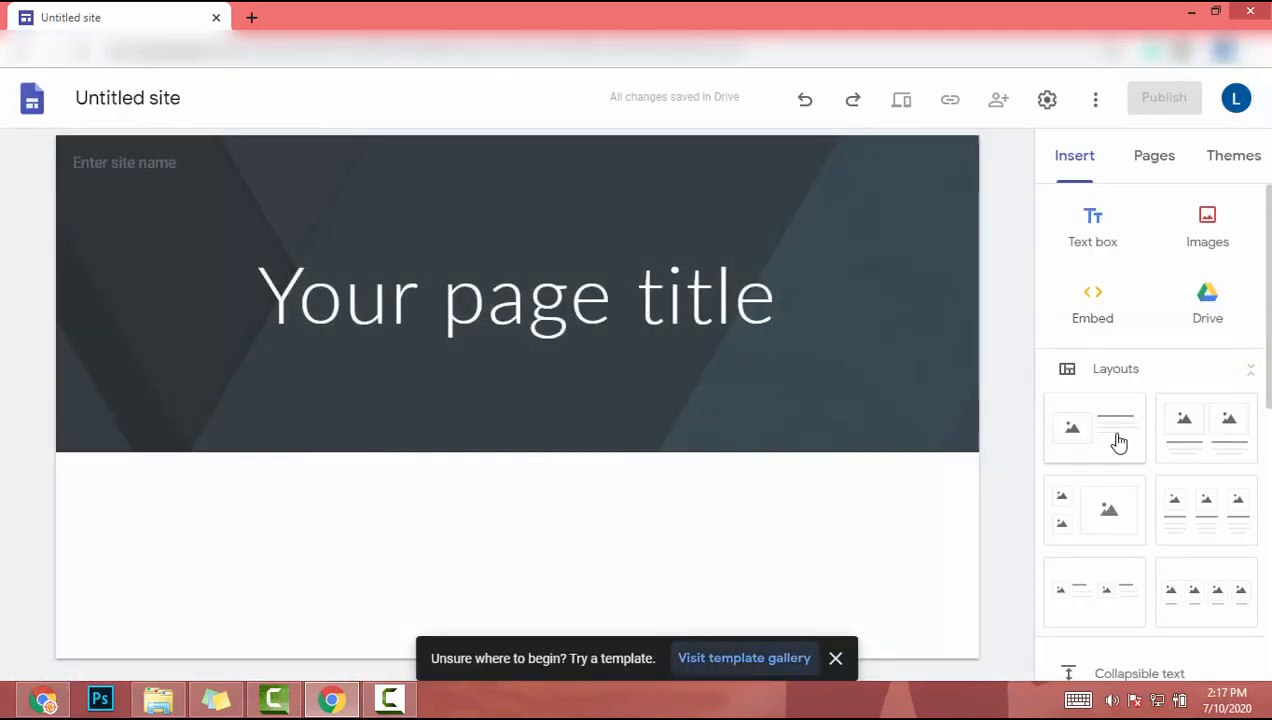
left_click(1094, 428)
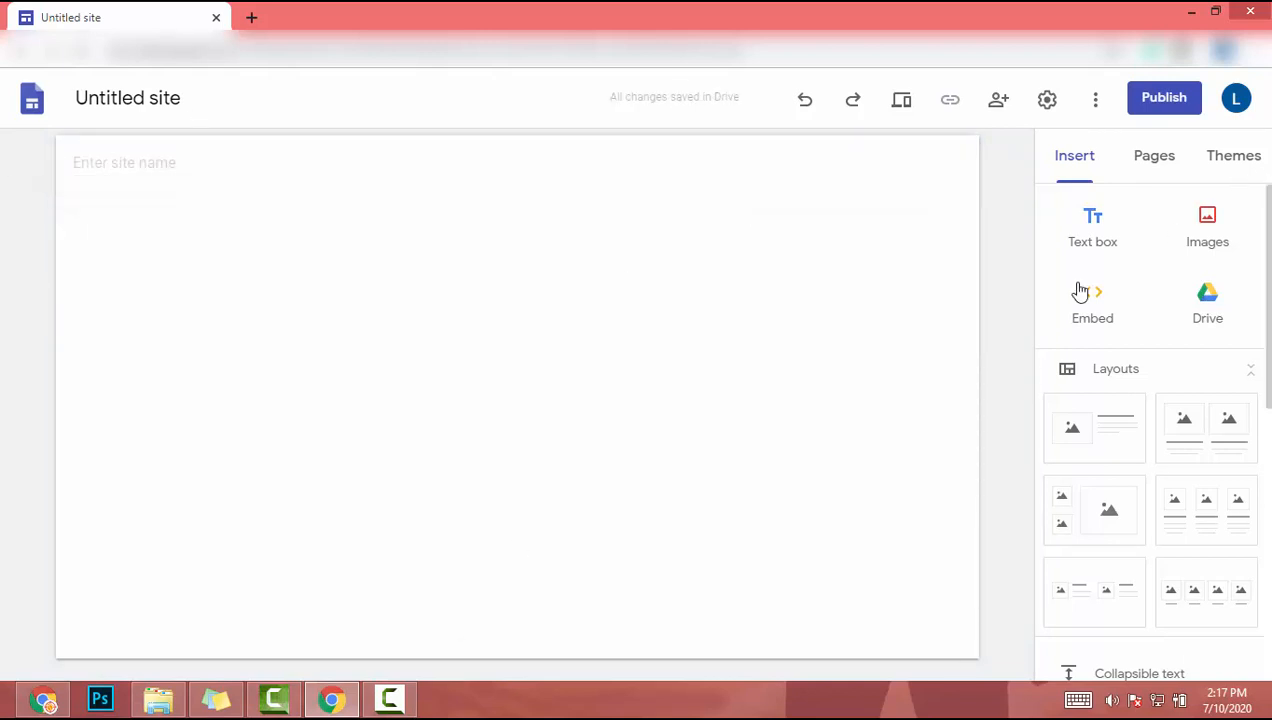
mouse_move(1204, 176)
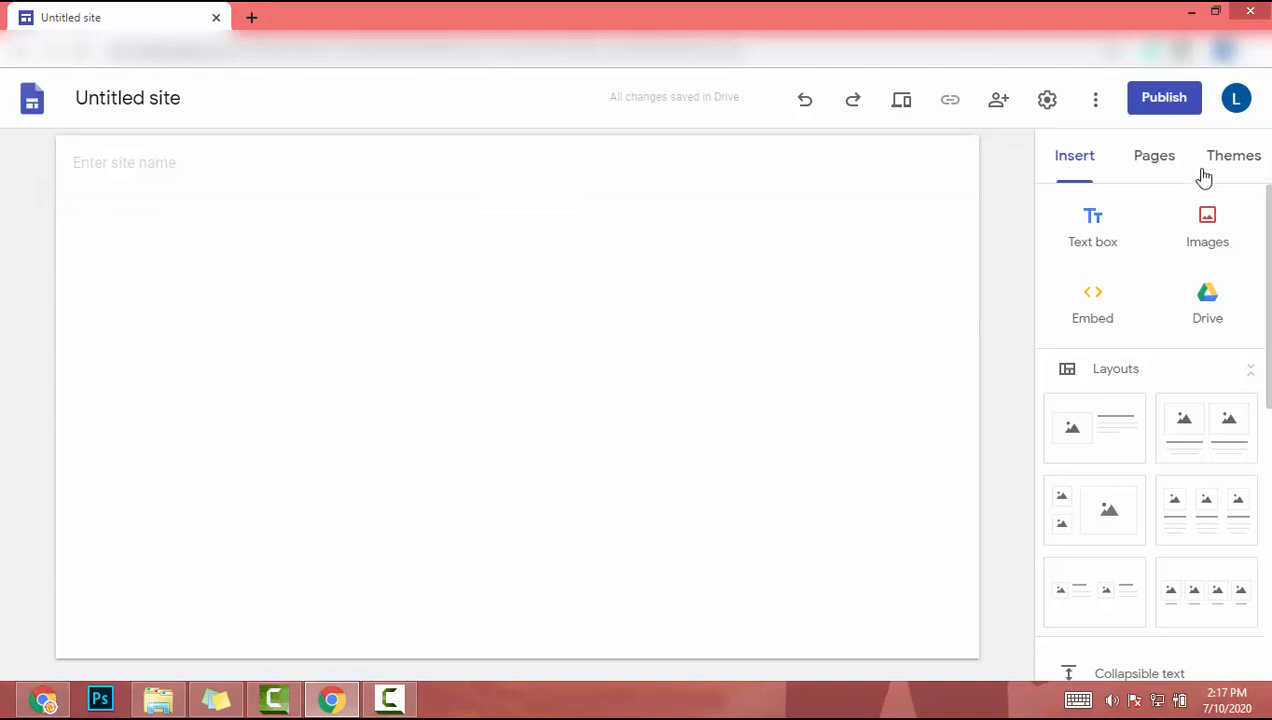
Choose the Impression theme with its red colour from the Themes list
left_click(1232, 156)
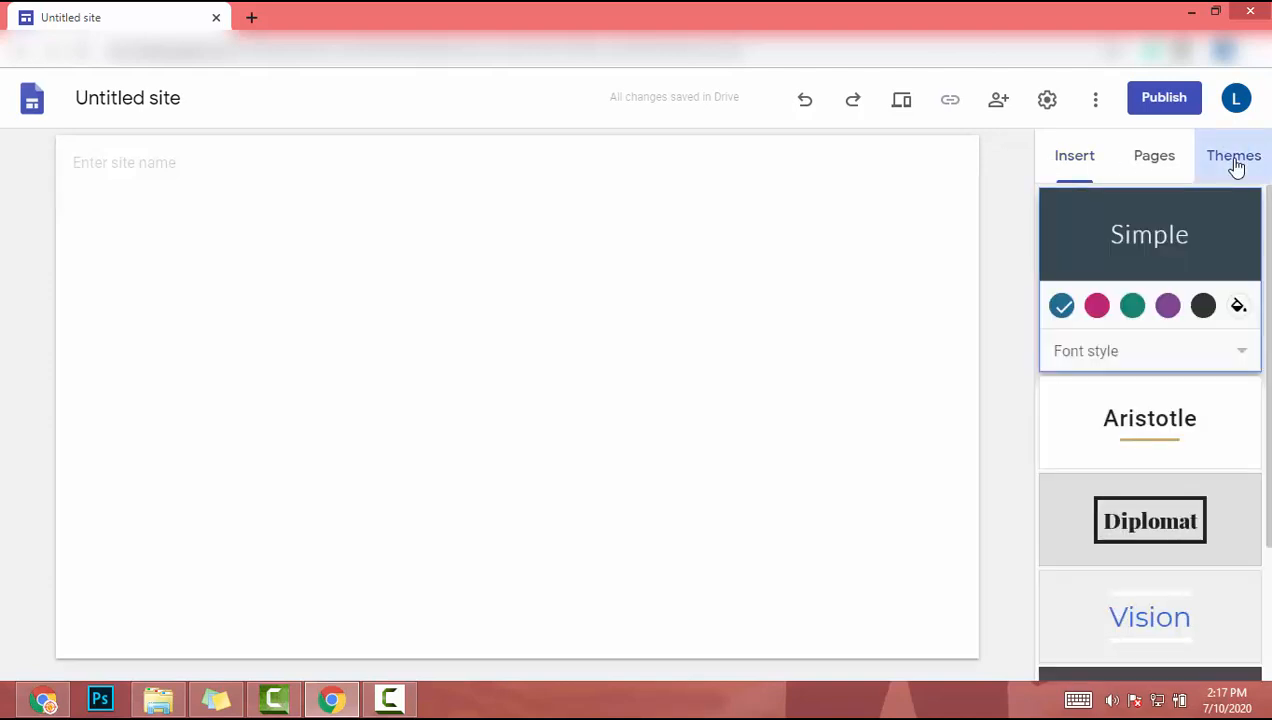
scroll("down", 3)
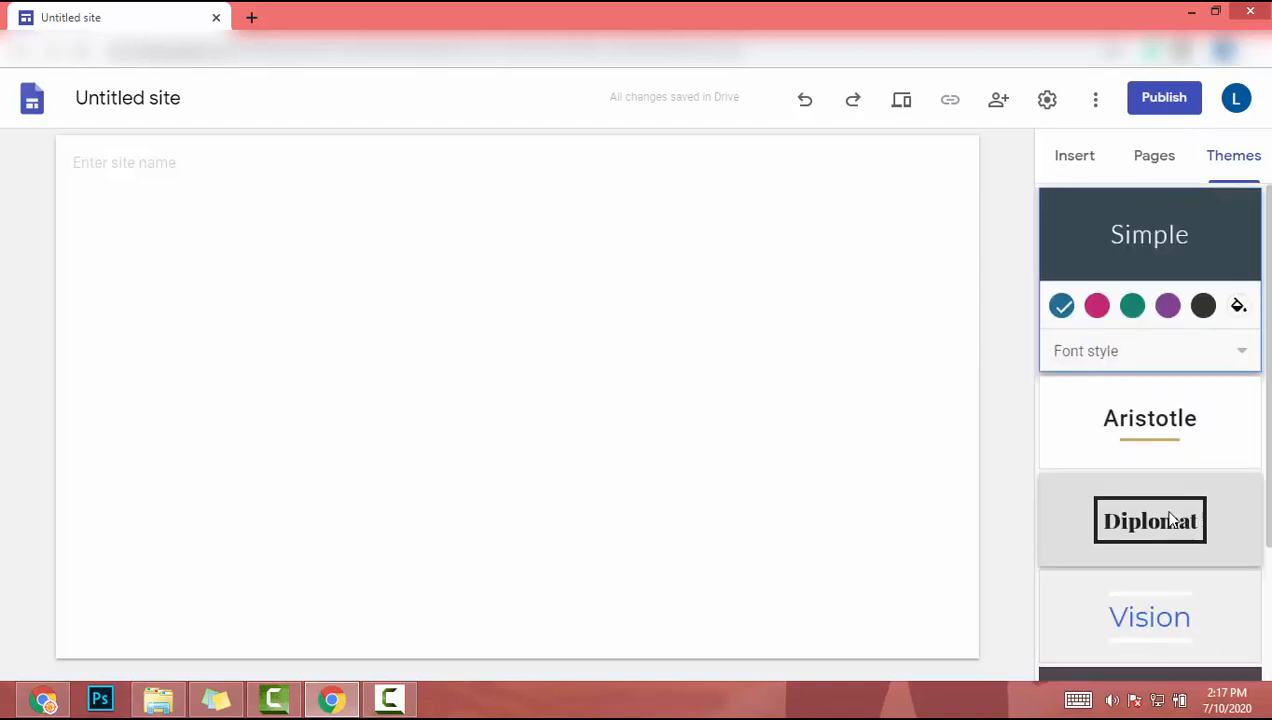
scroll("down", 3)
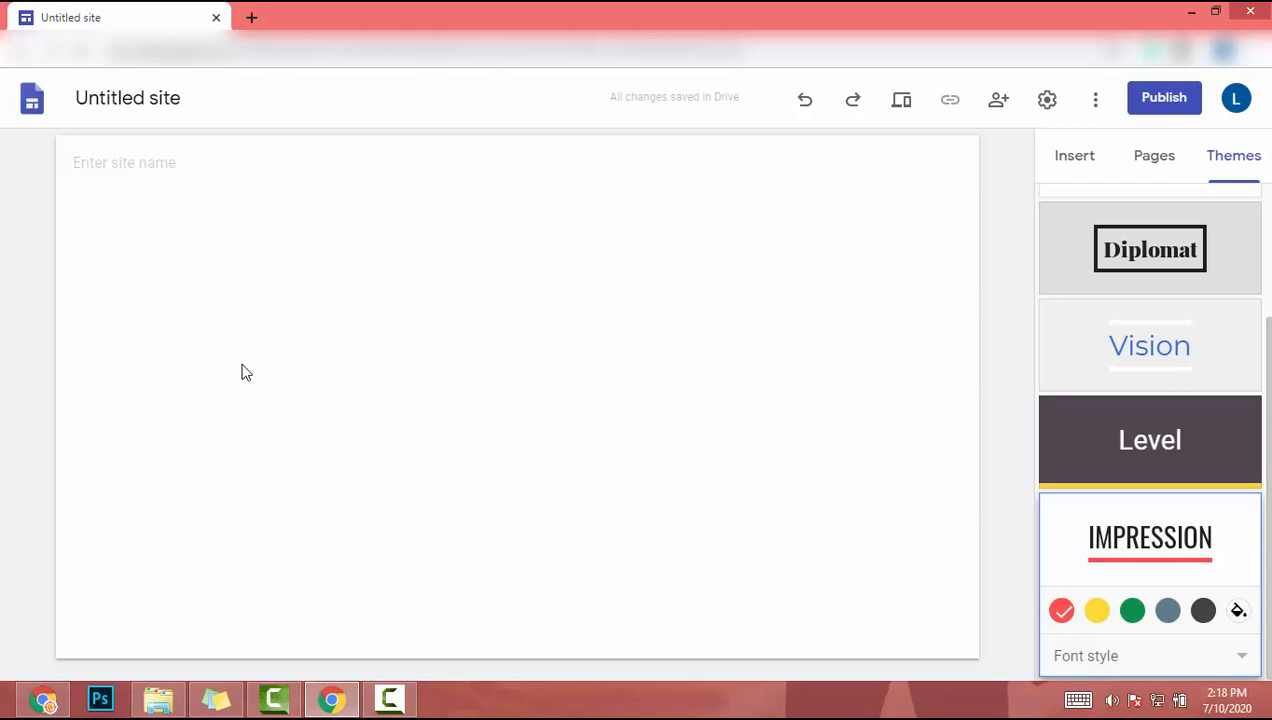
mouse_move(356, 404)
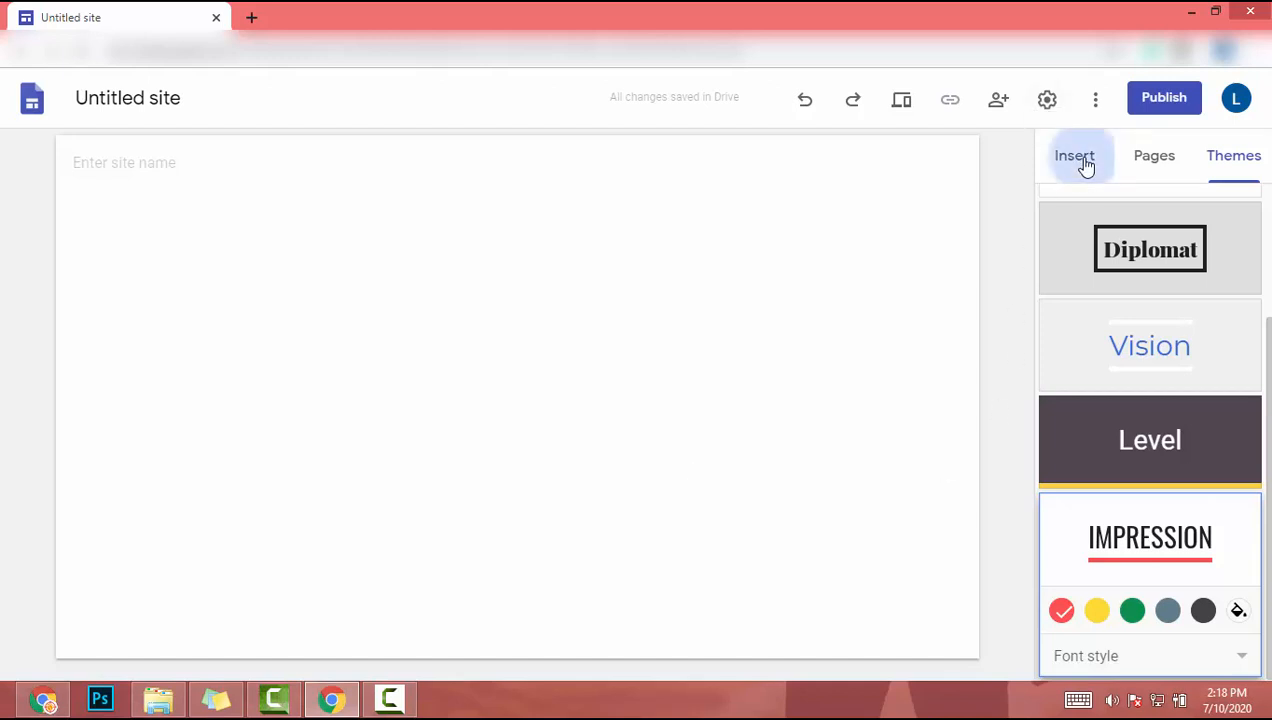
Insert a centred Title-style text box reading "100% FREE TRAFFIC METHOD!"
left_click(1074, 156)
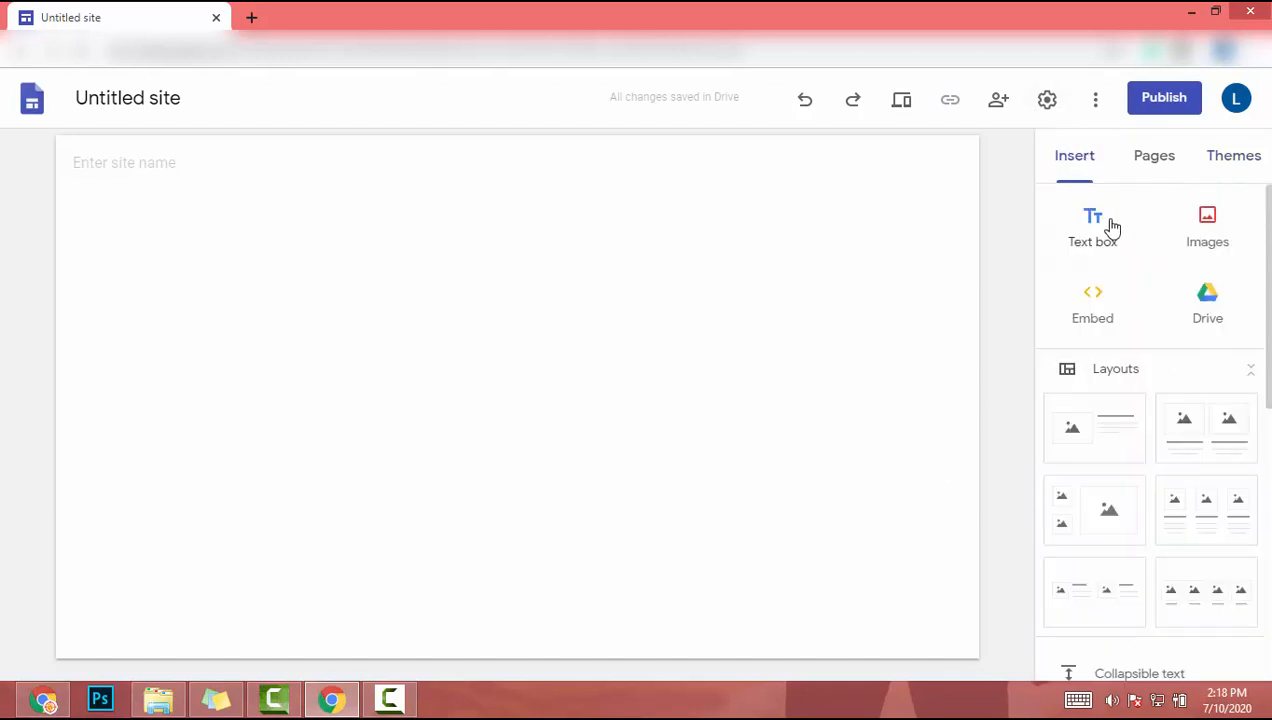
left_click(1092, 224)
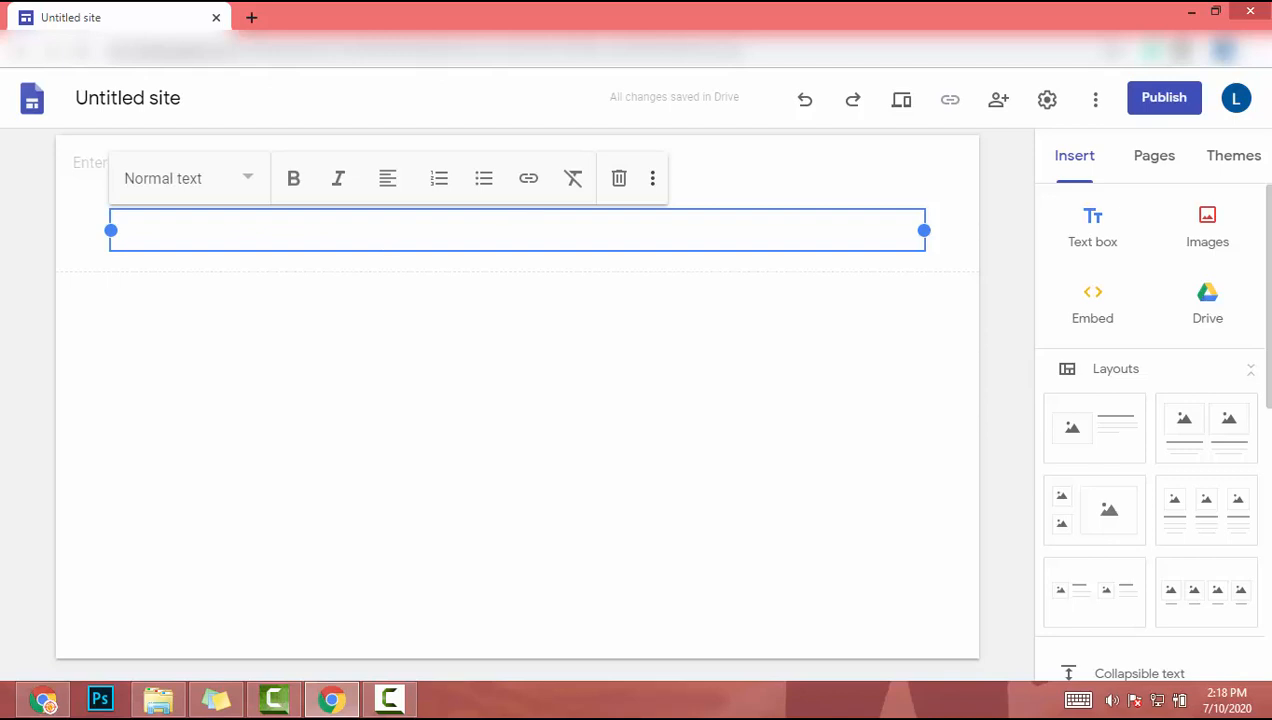
type("100% FREE TRAFFIC METHOD")
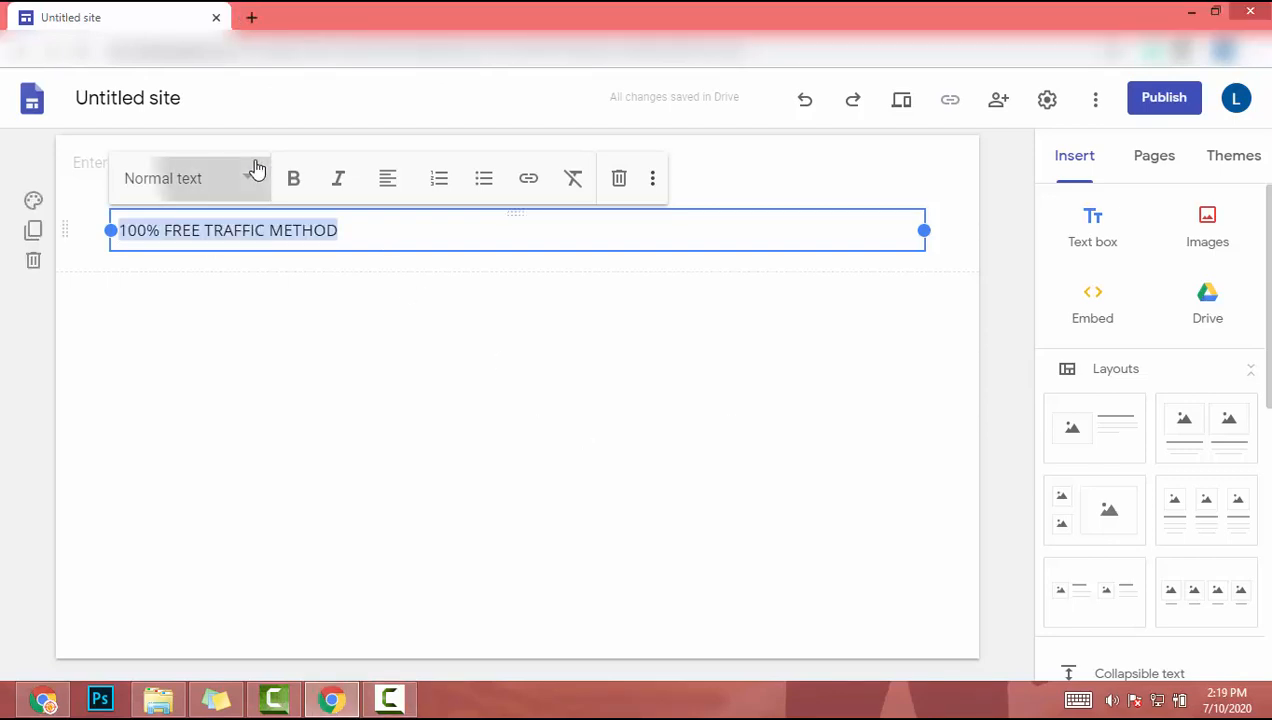
left_click(190, 178)
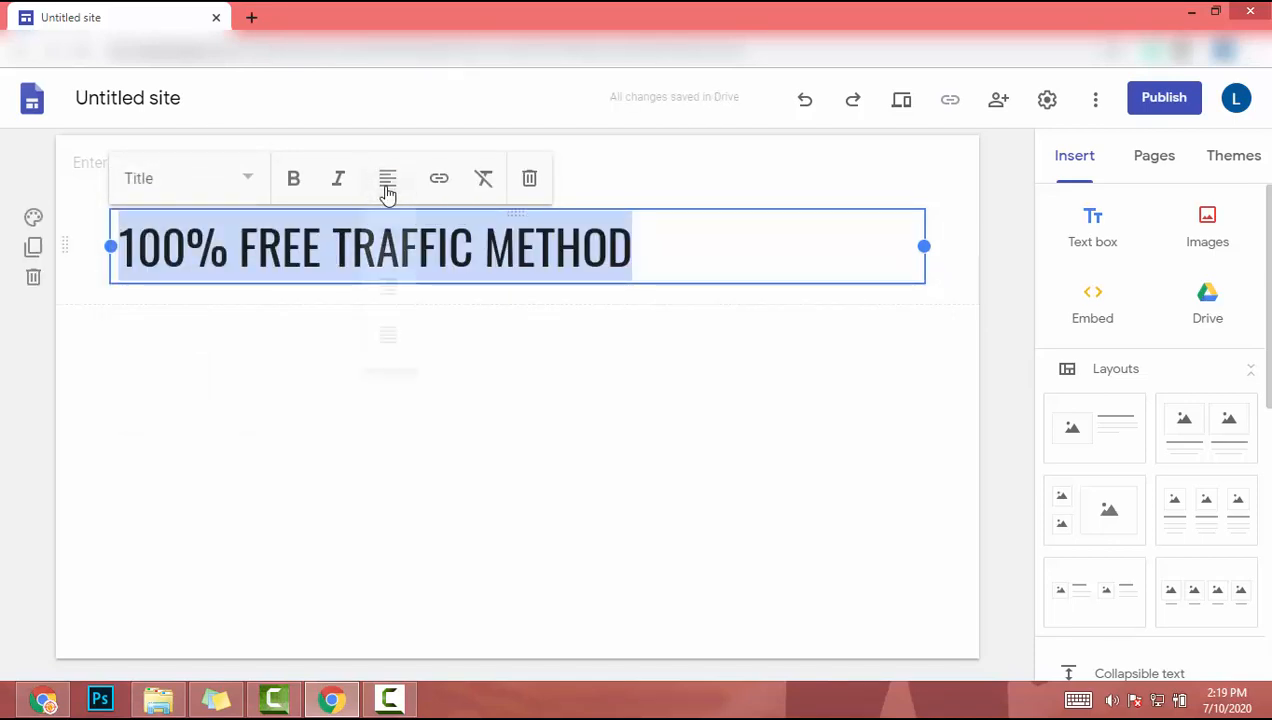
left_click(388, 178)
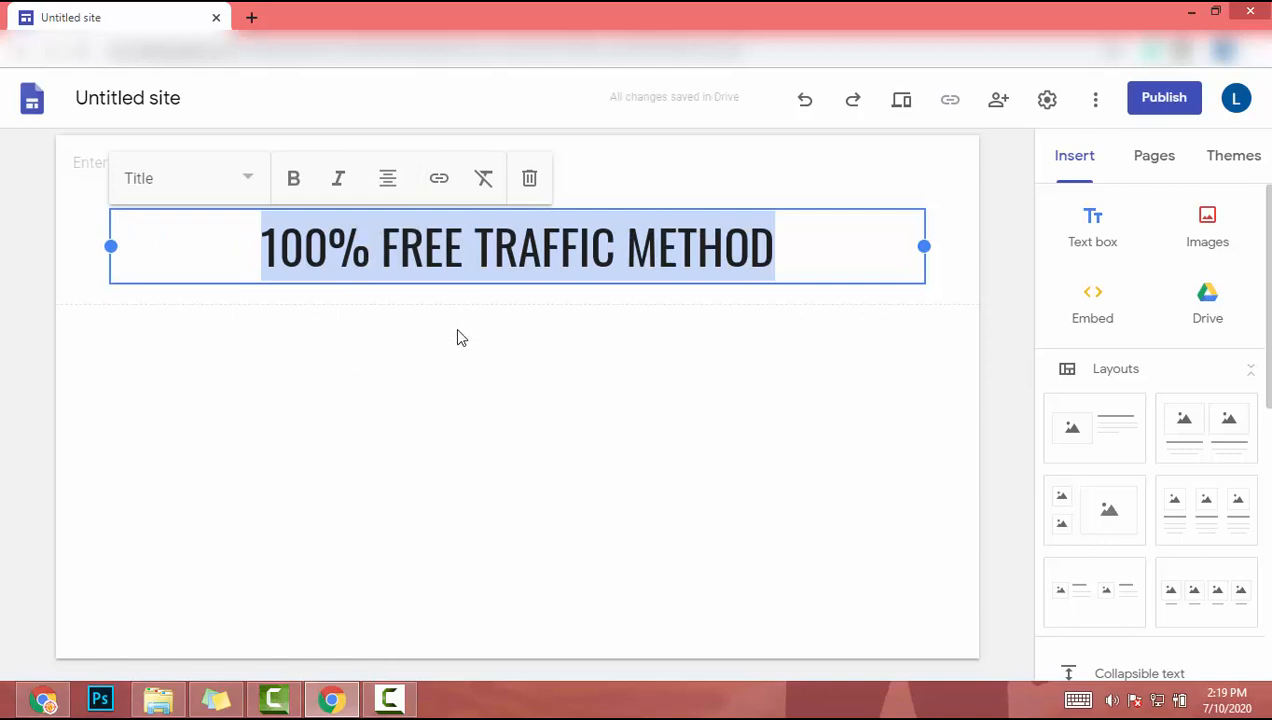
left_click(772, 248)
type("!")
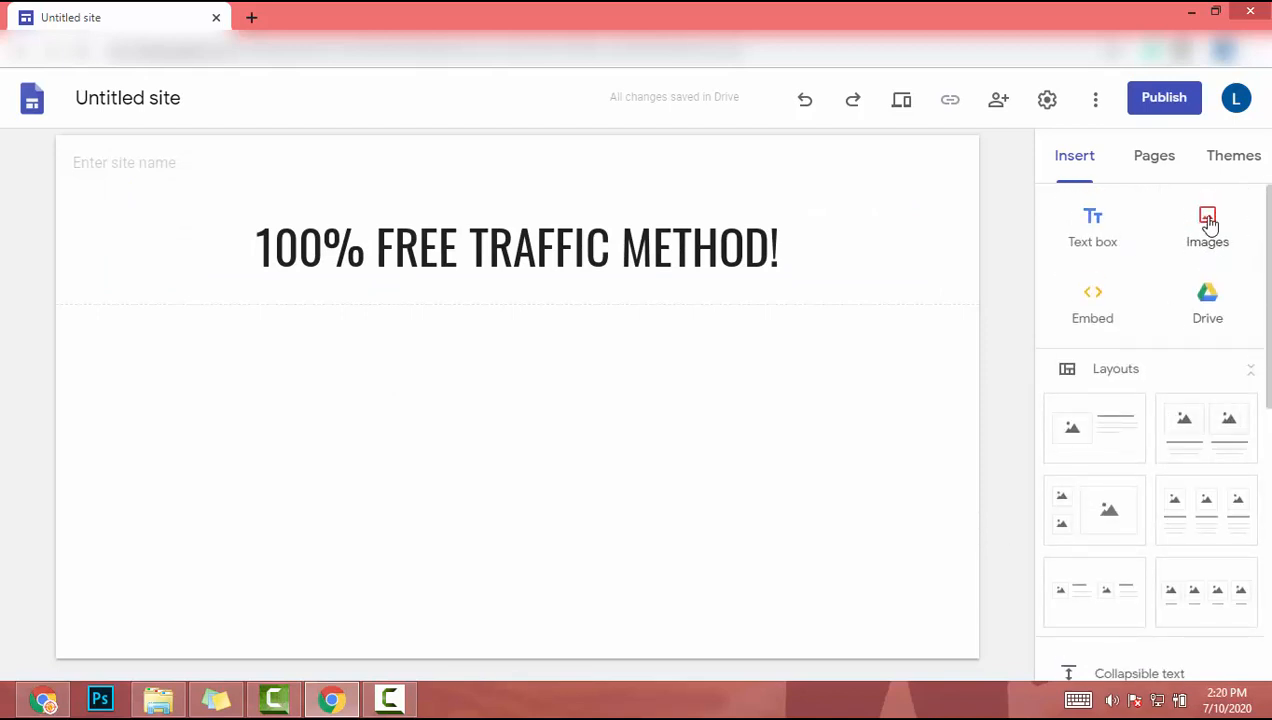
left_click(1208, 218)
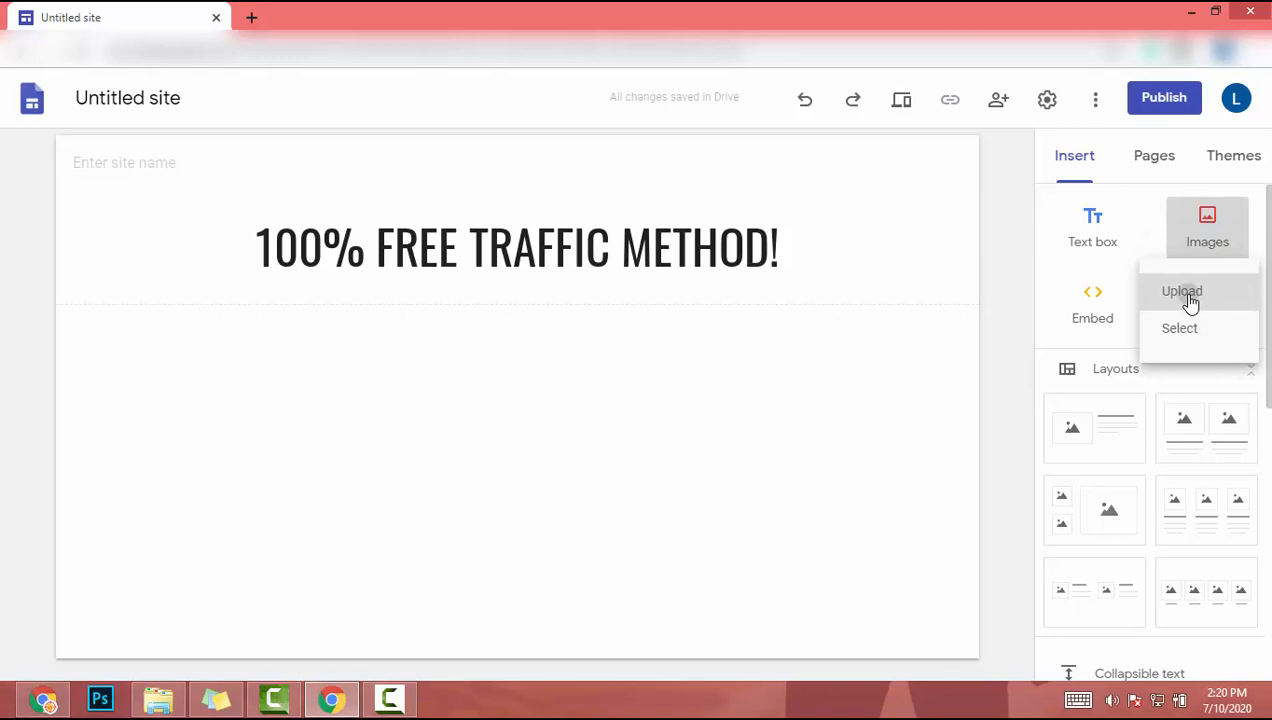
left_click(1180, 292)
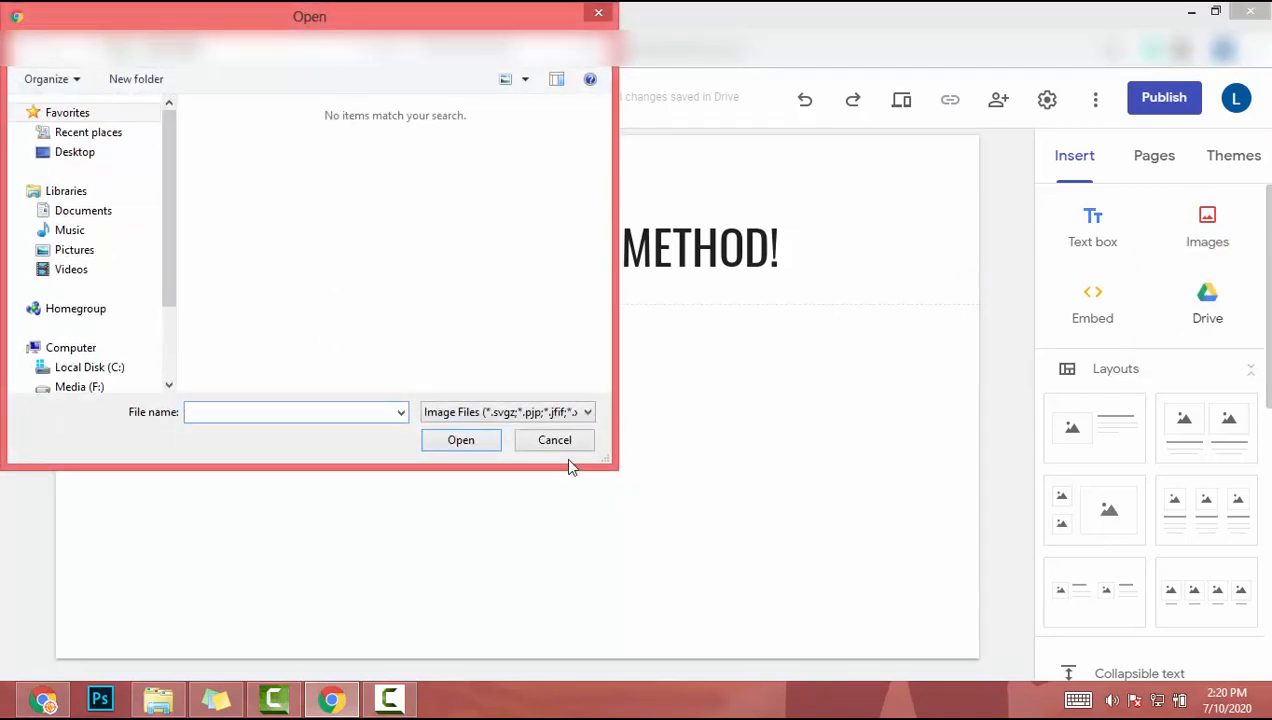
left_click(554, 440)
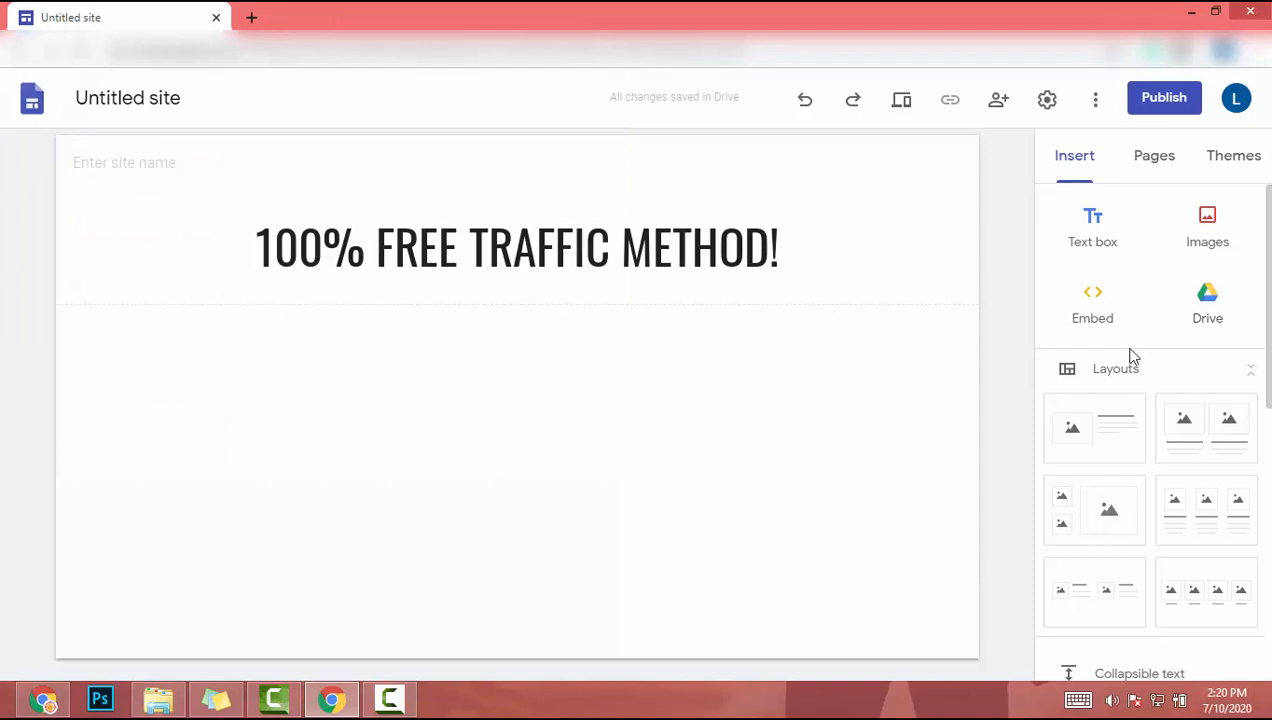
scroll("down", 3)
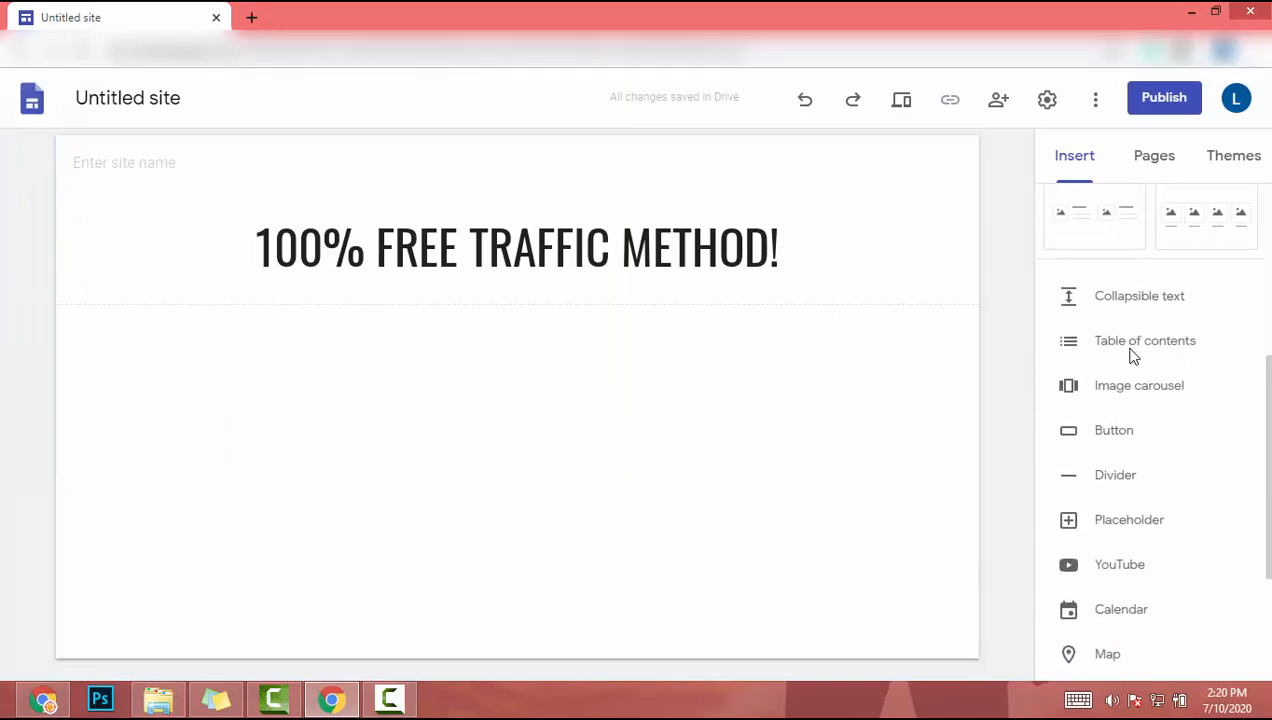
scroll("down", 3)
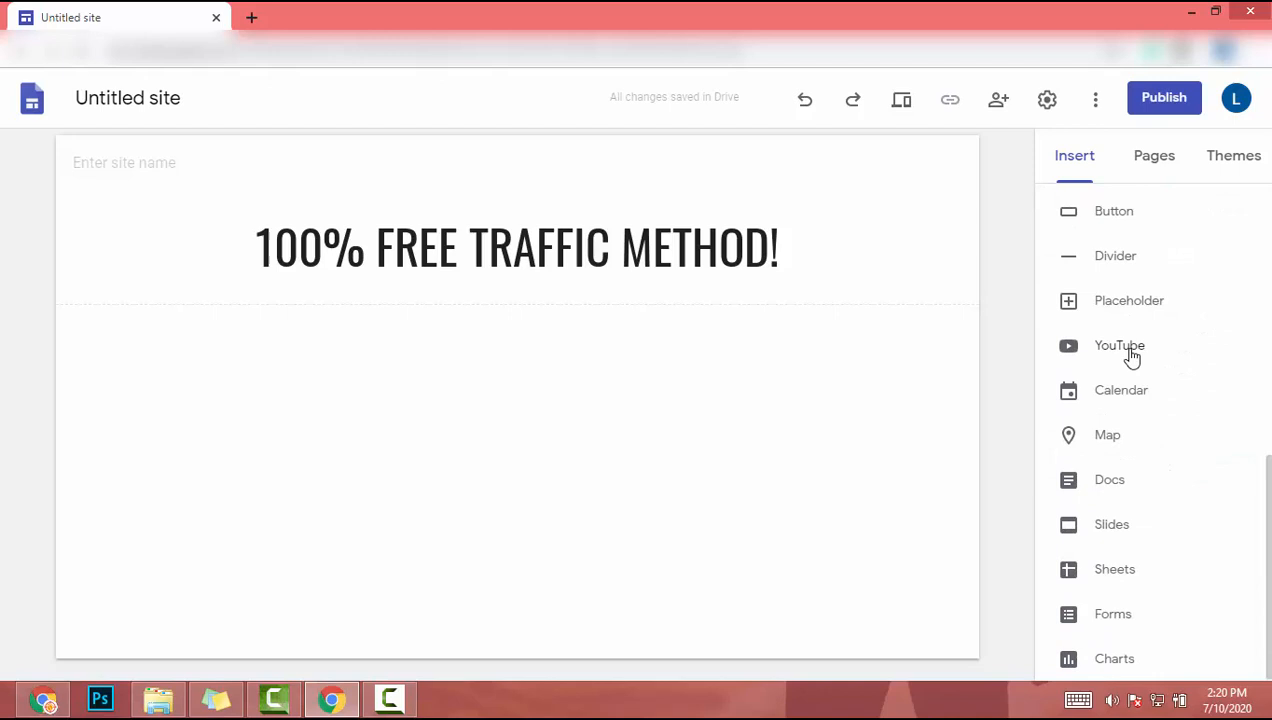
mouse_move(1092, 356)
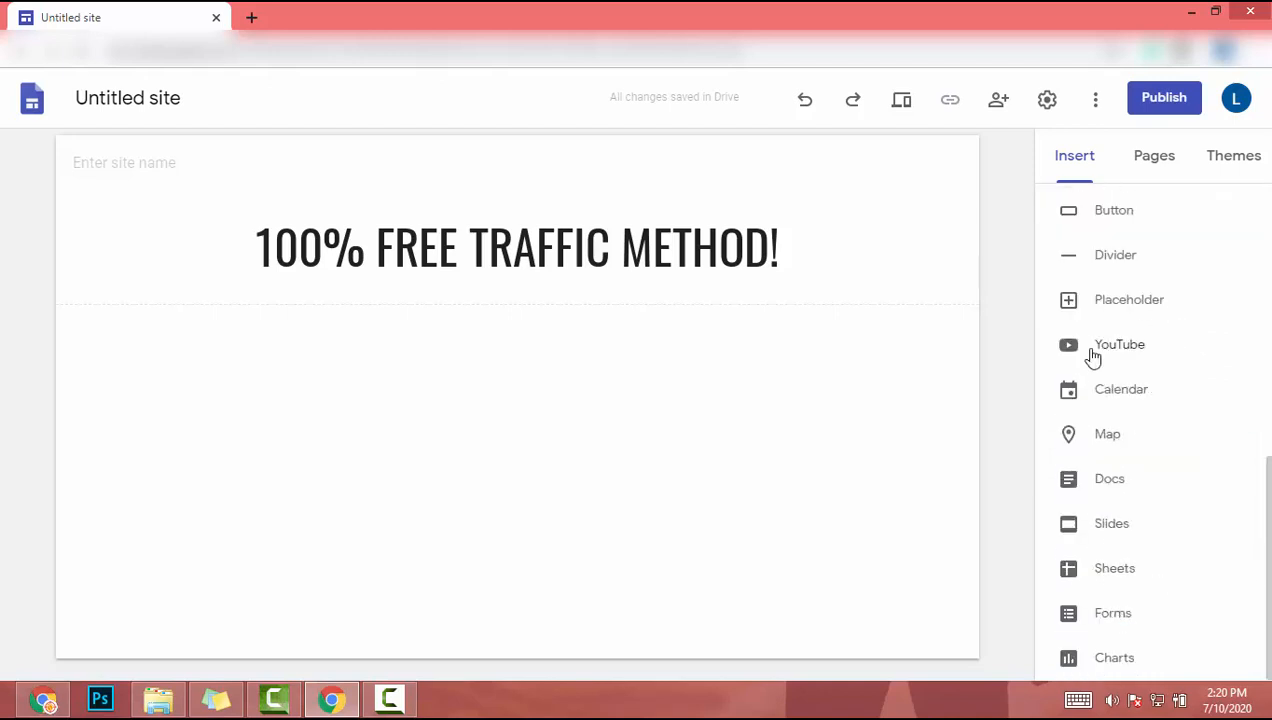
mouse_move(1076, 352)
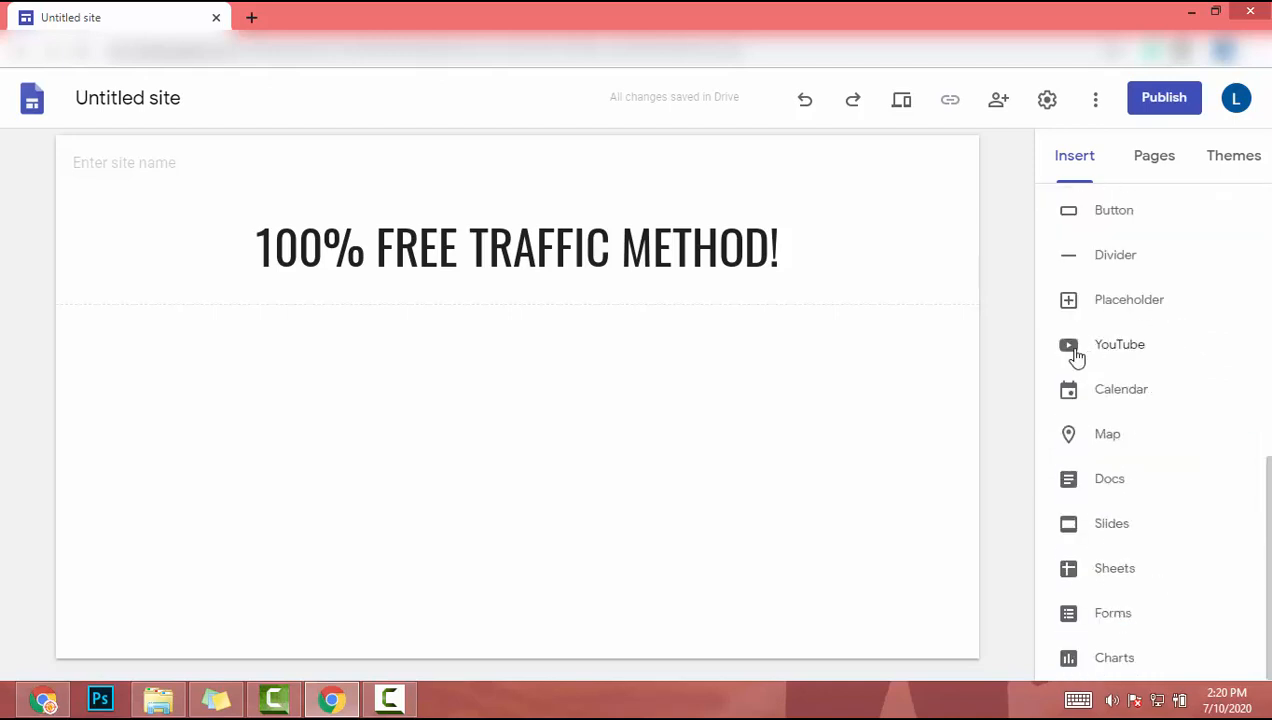
left_click(1120, 344)
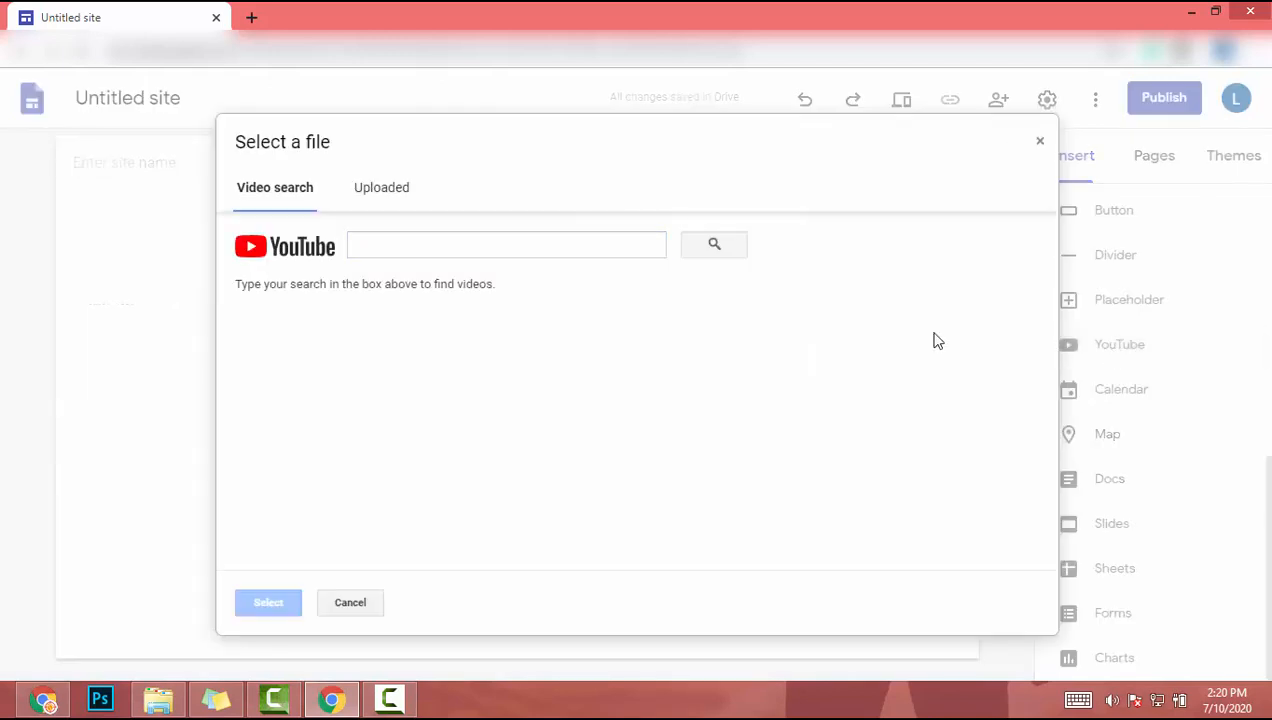
left_click(506, 244)
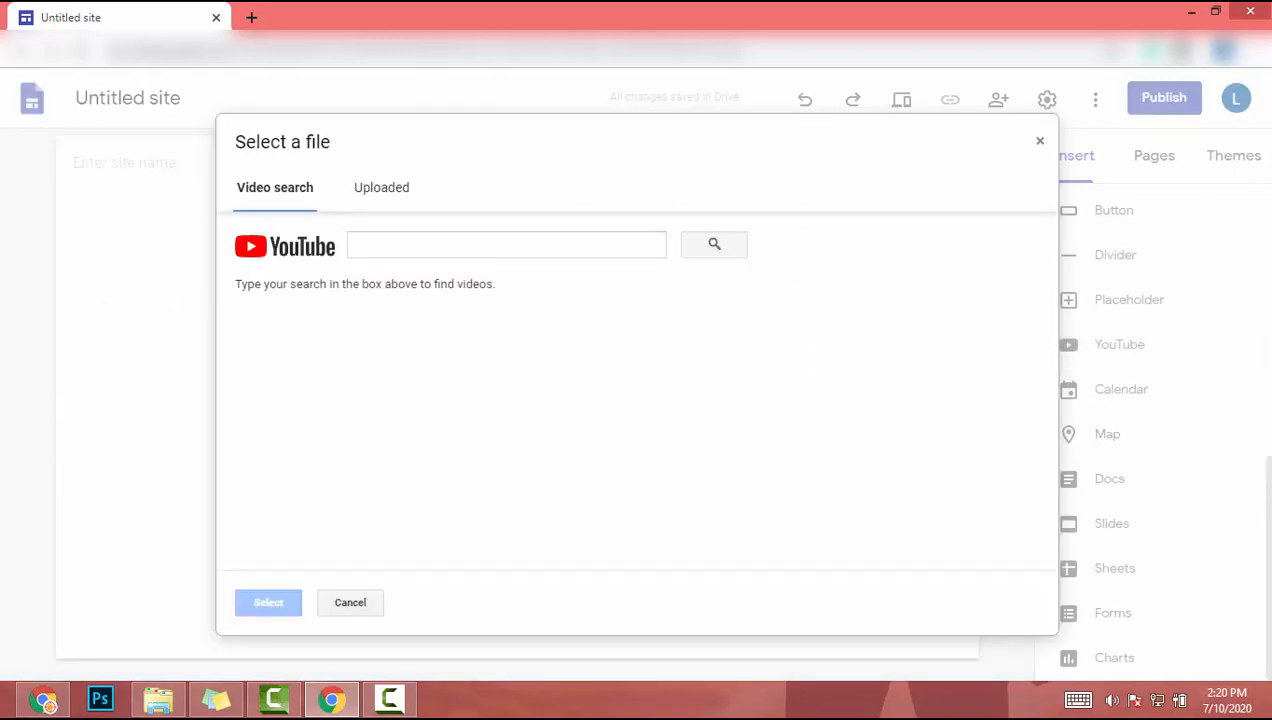
type("https://youtu.be/VNAfzong_po")
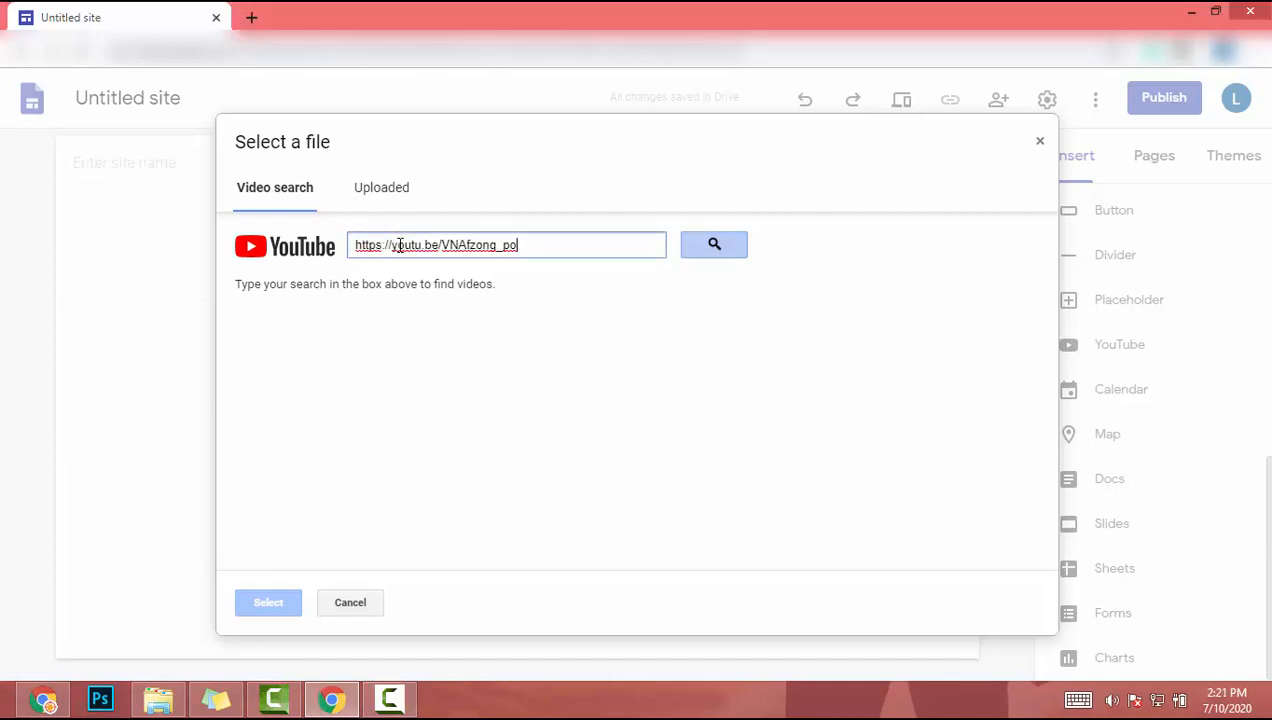
left_click(712, 244)
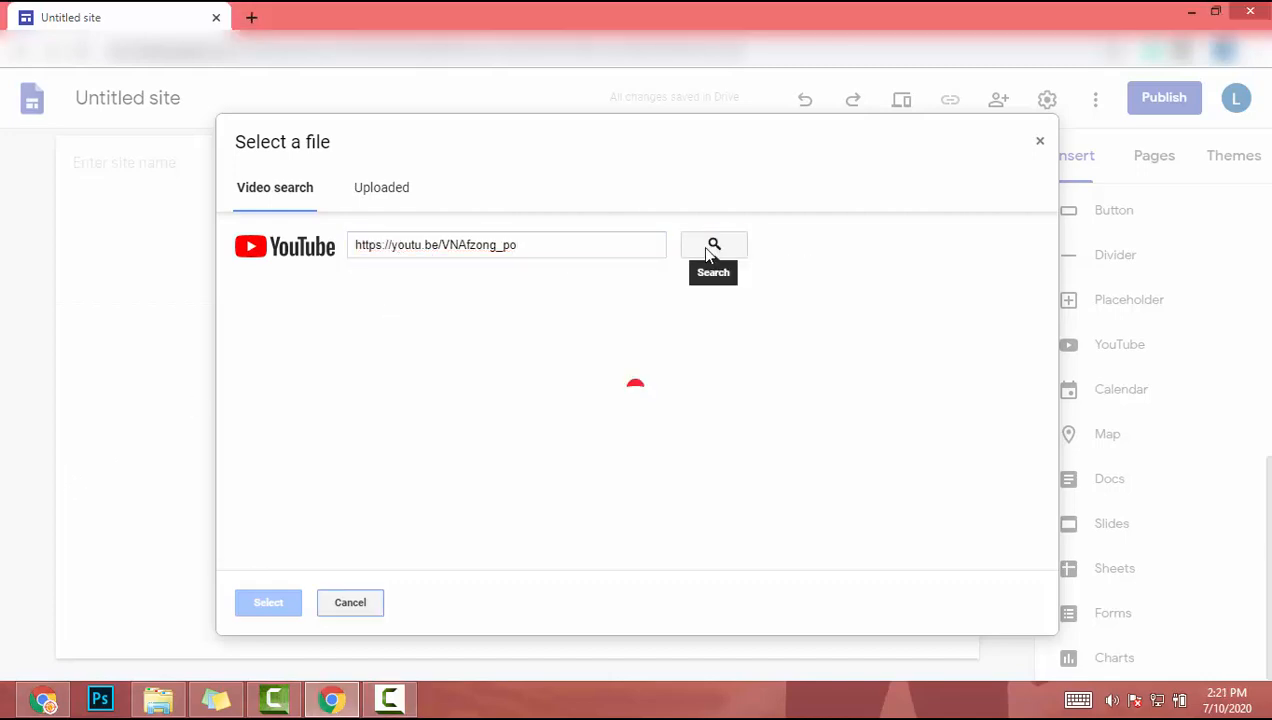
left_click(712, 244)
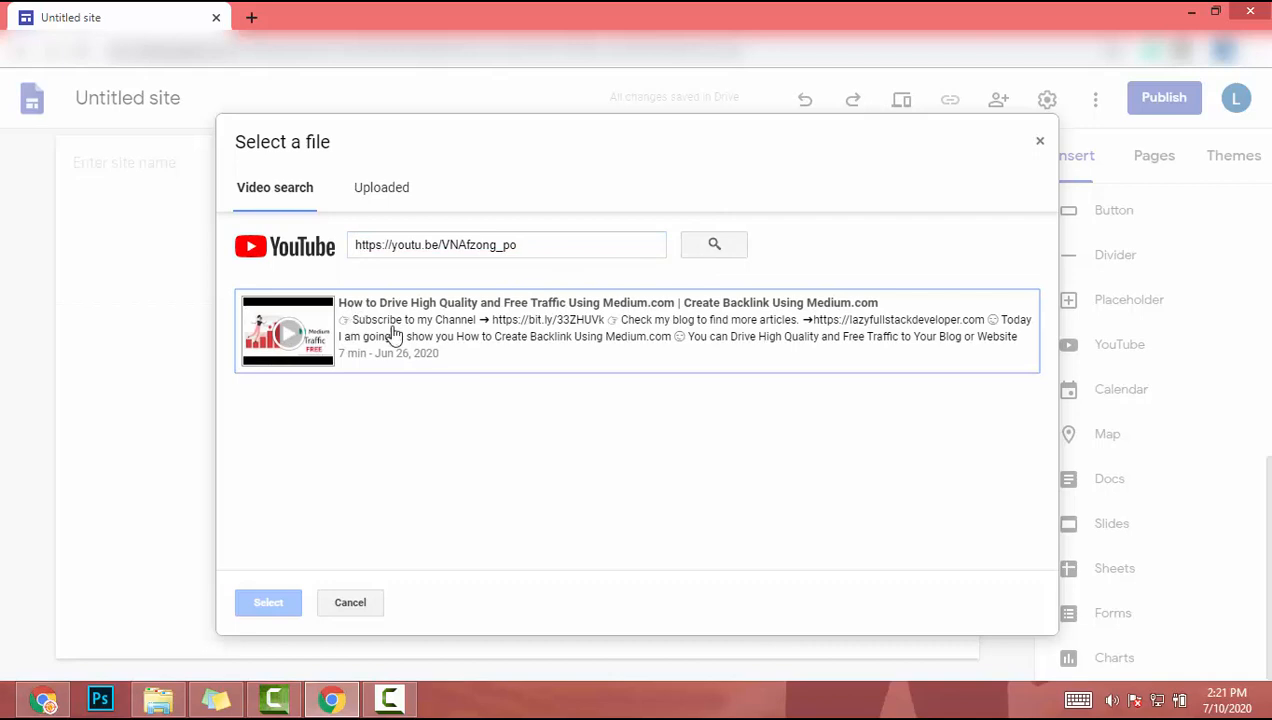
mouse_move(420, 328)
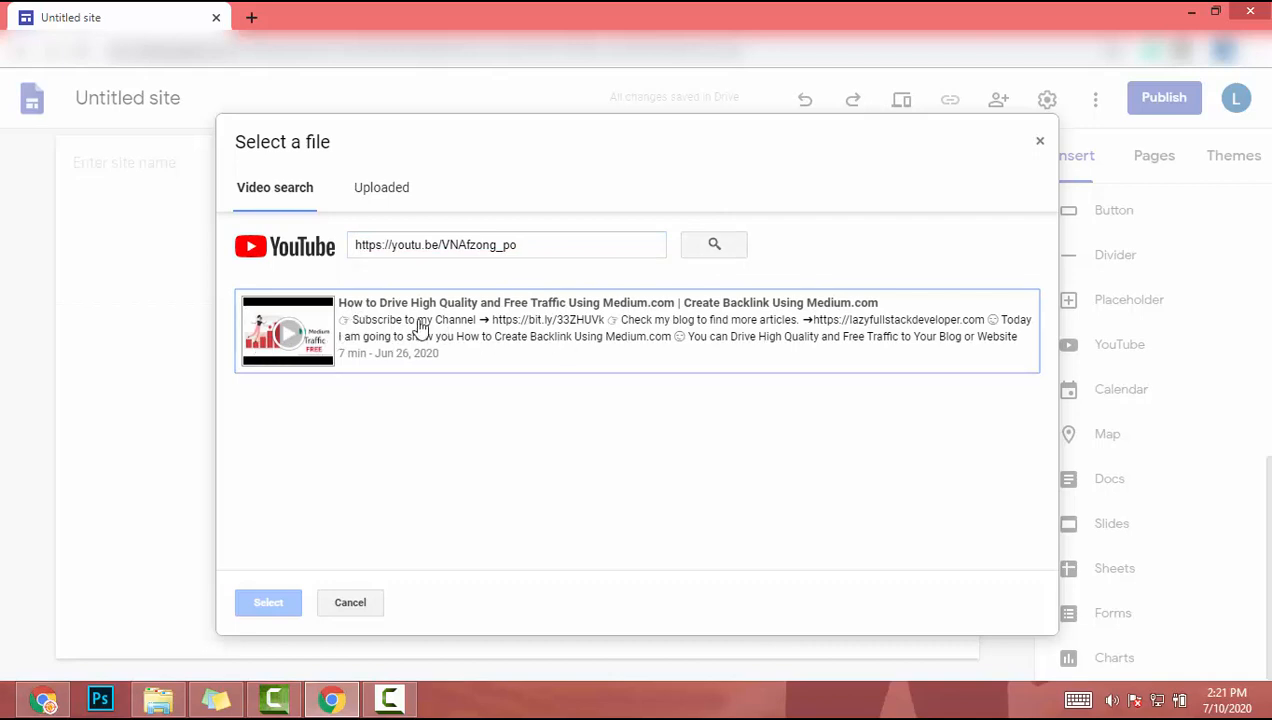
left_click(268, 602)
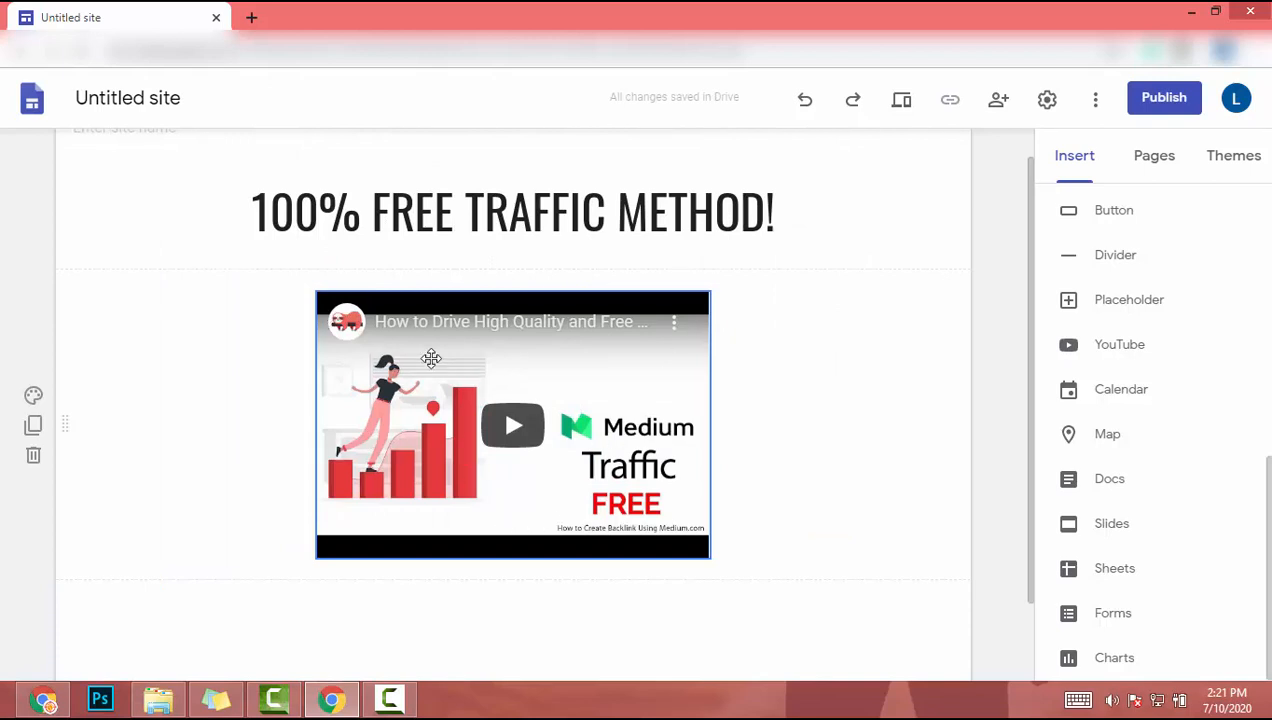
mouse_move(464, 488)
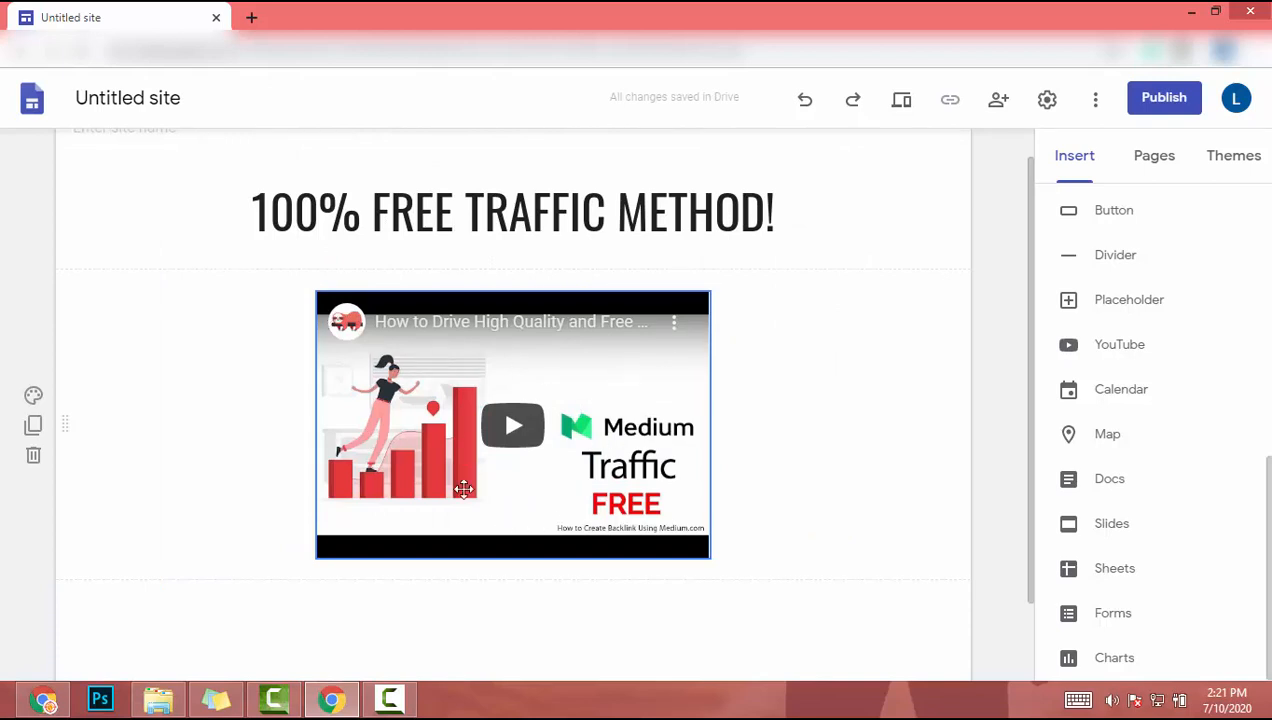
scroll("down", 3)
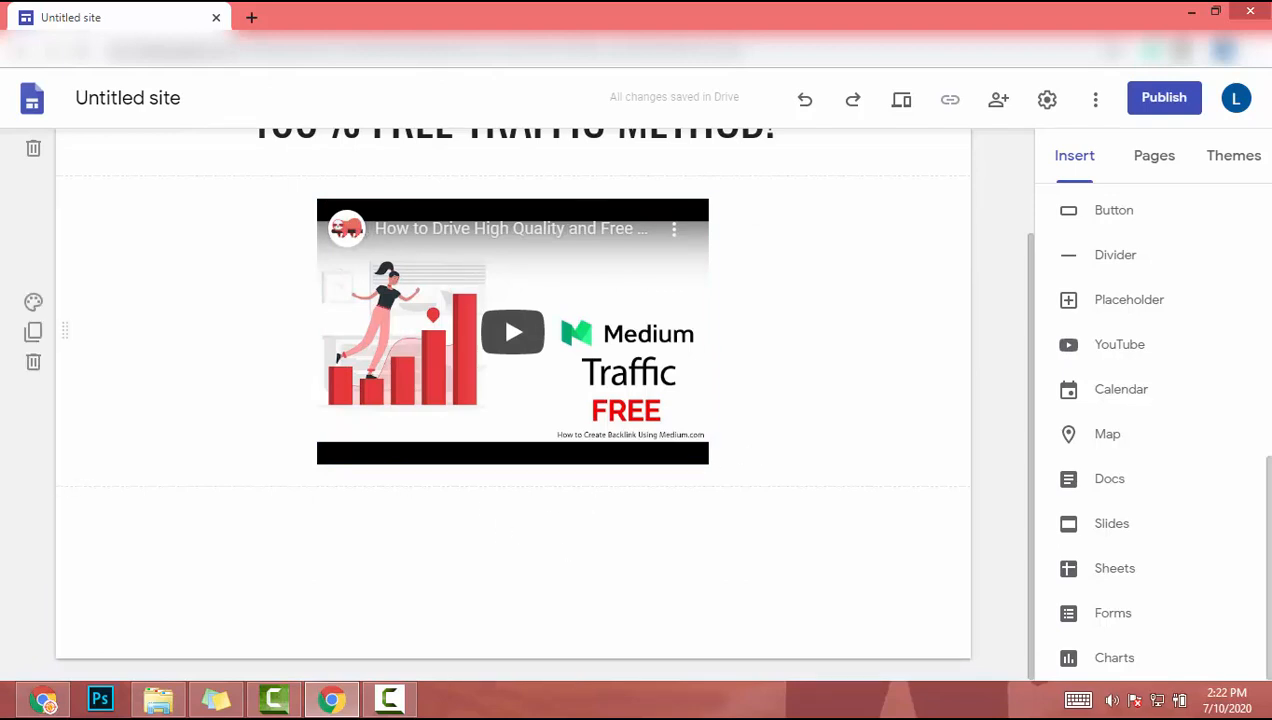
mouse_move(32, 300)
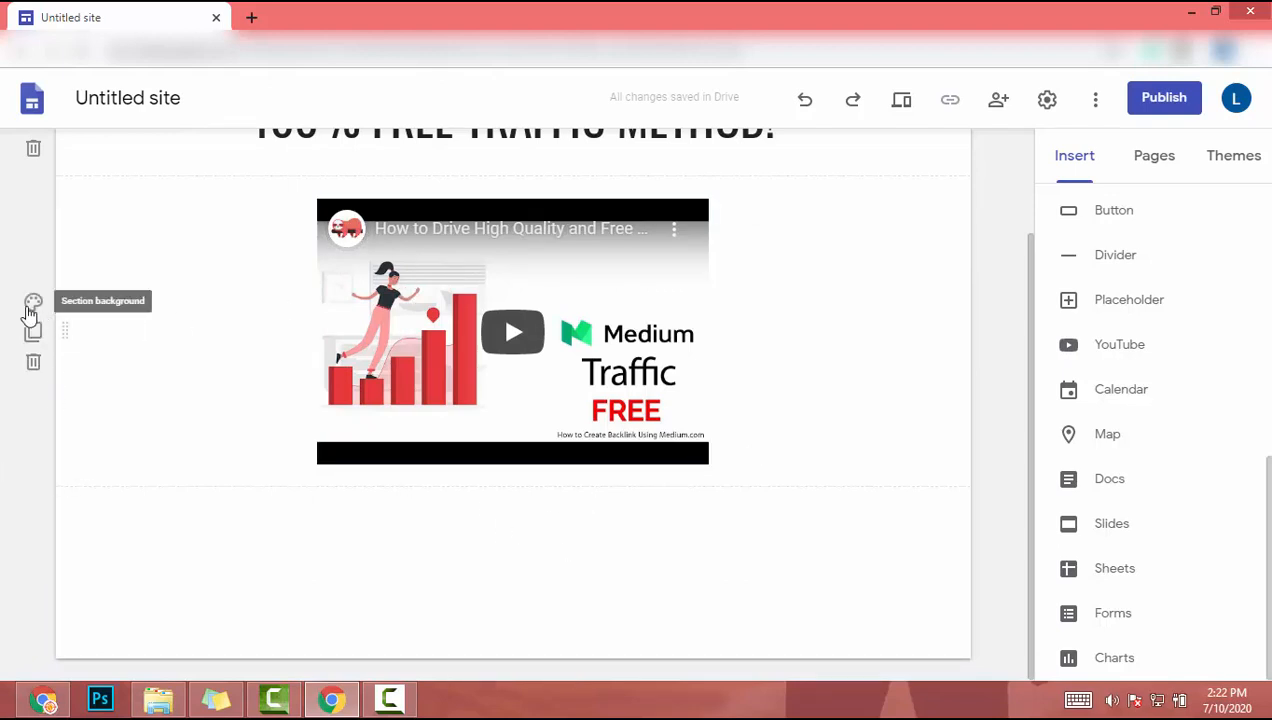
left_click(32, 300)
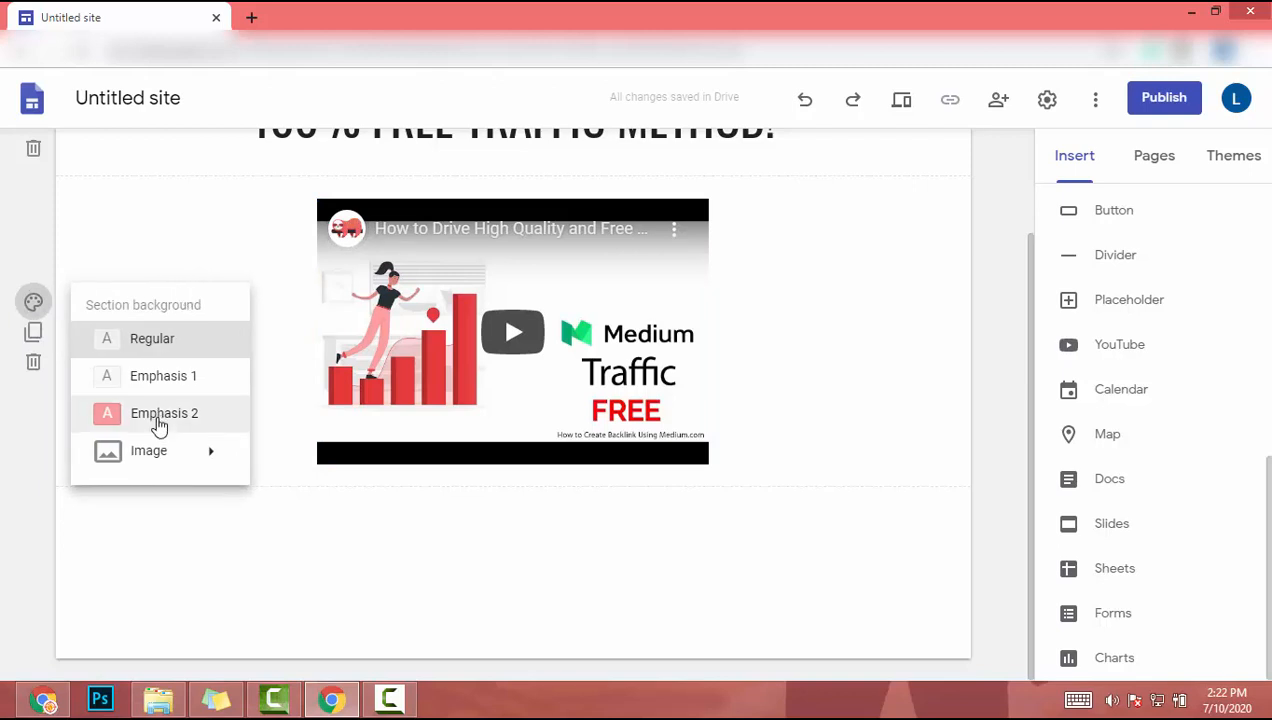
left_click(164, 412)
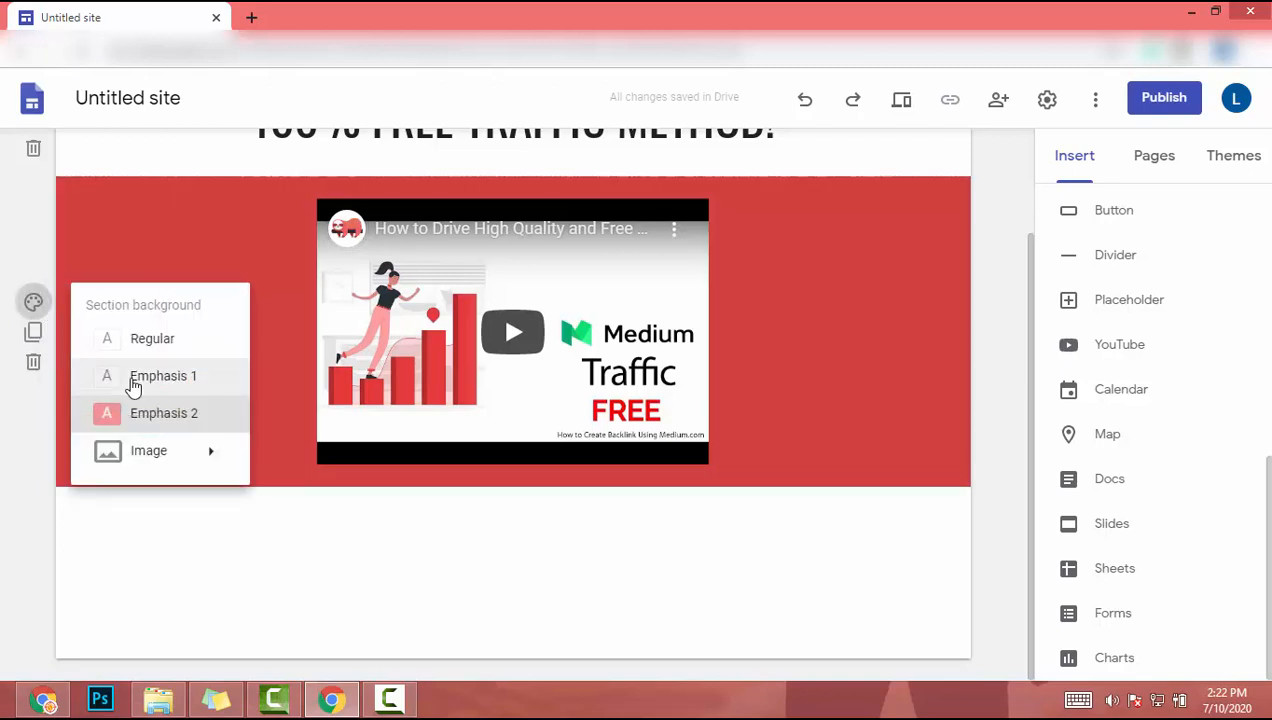
left_click(148, 450)
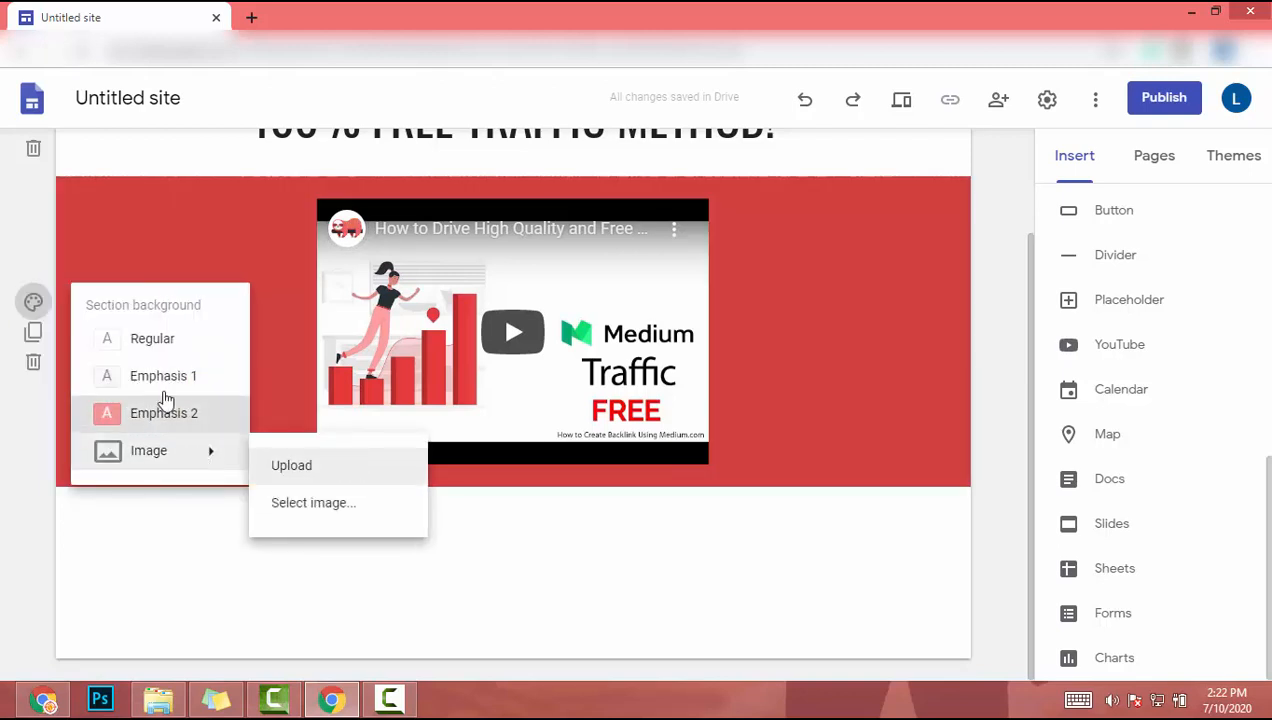
left_click(152, 338)
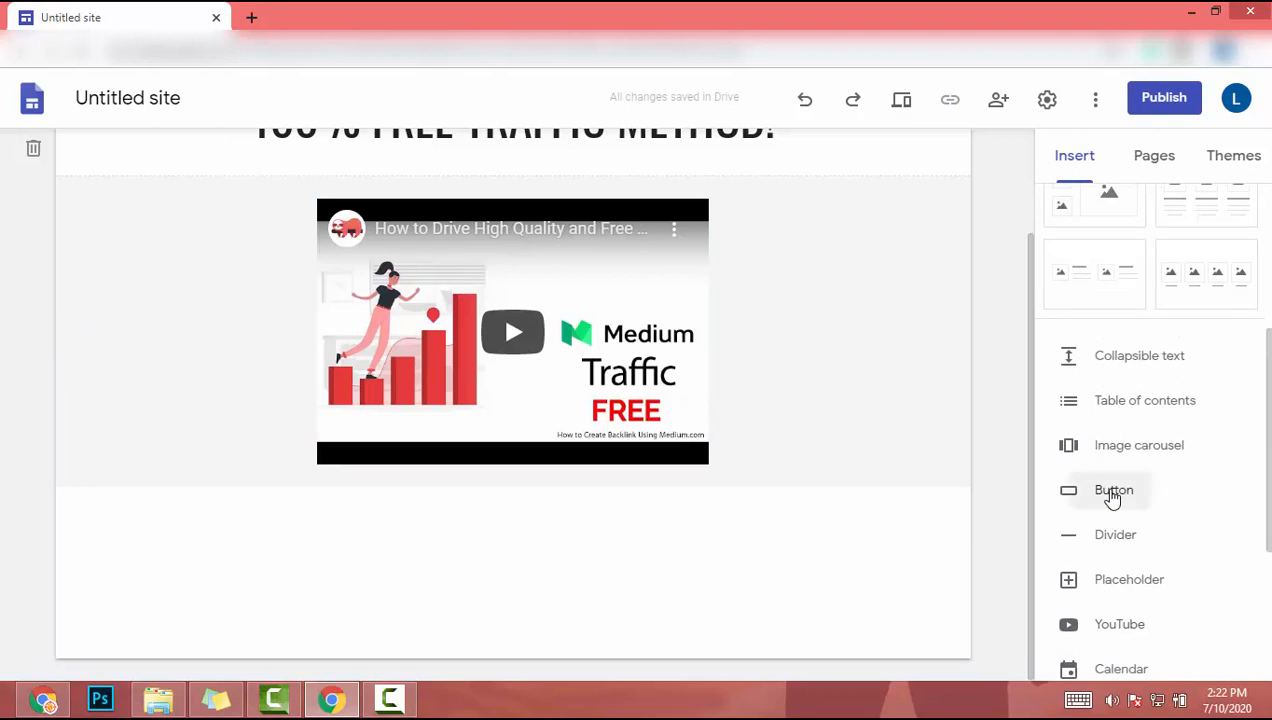
Insert a "More Info" button linking to the YouTube channel URL below the video
left_click(1112, 490)
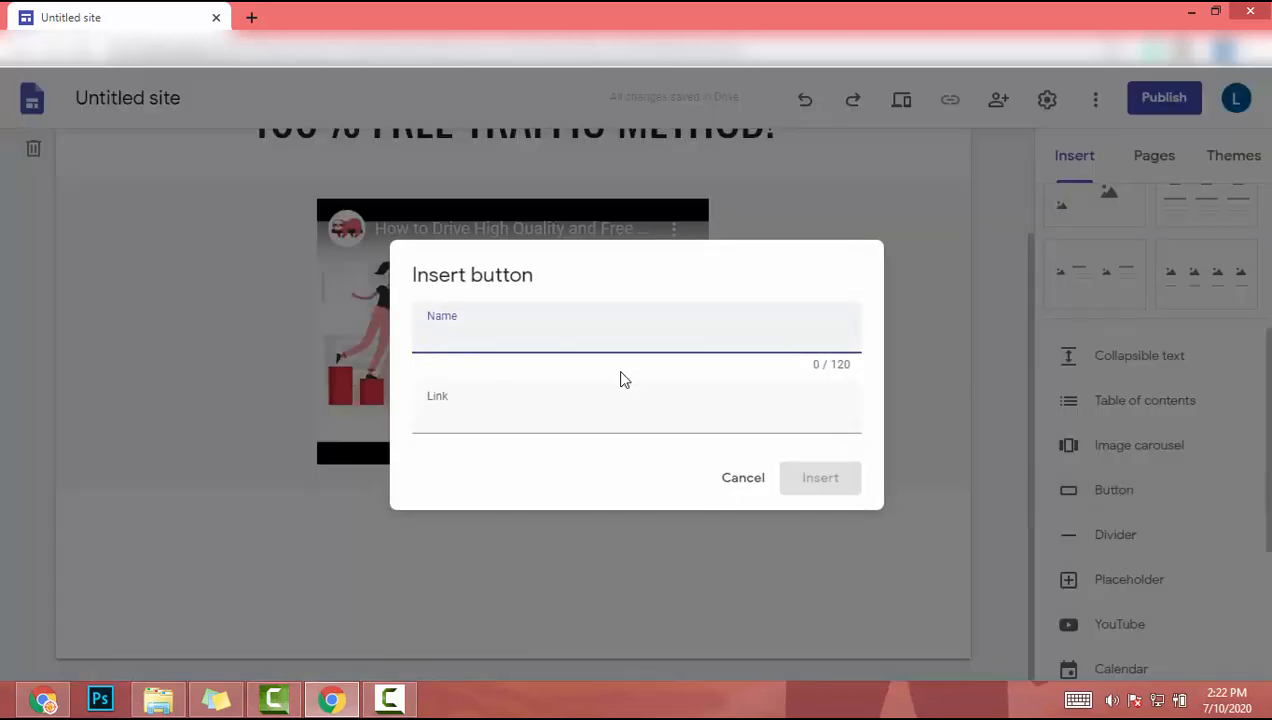
type("More In")
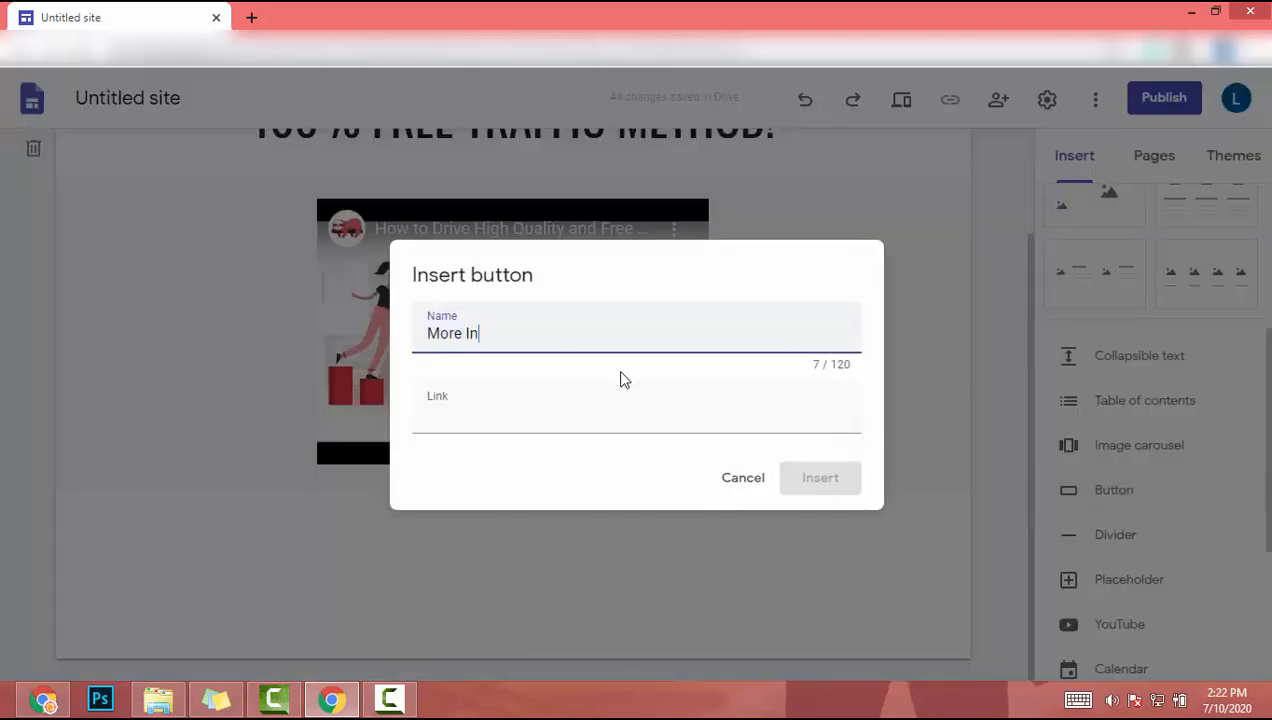
type("fo")
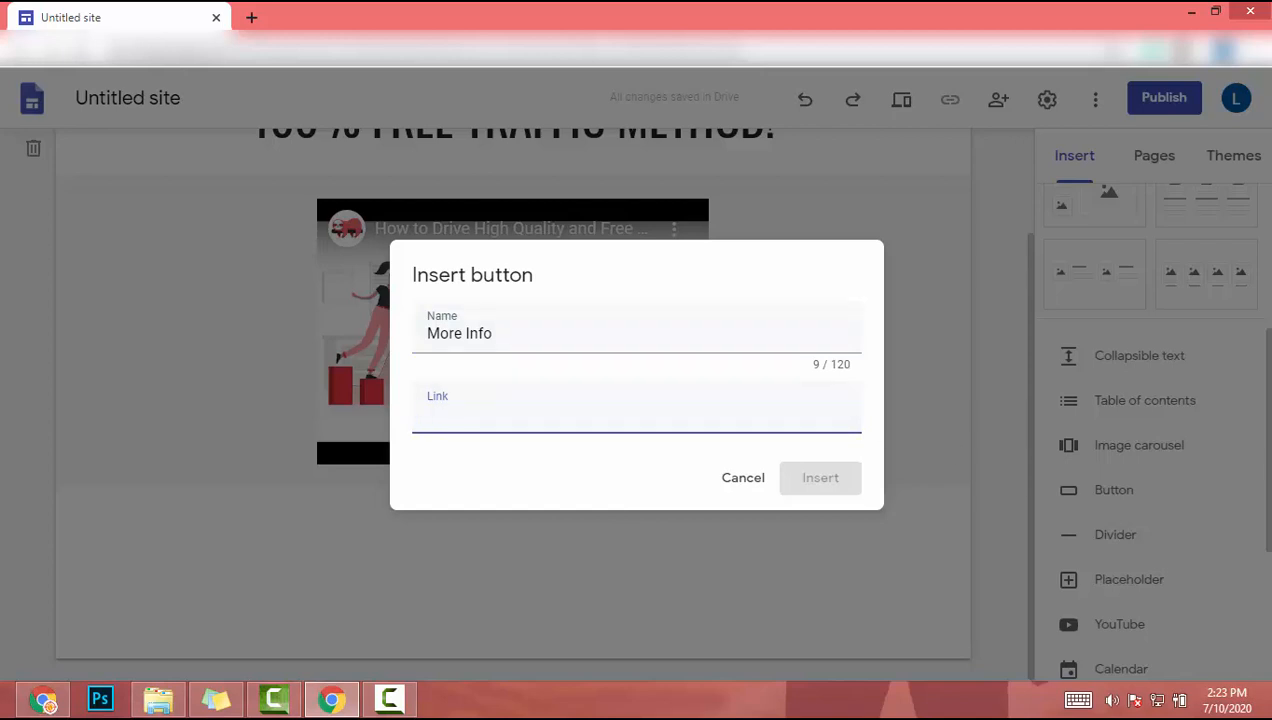
left_click(636, 412)
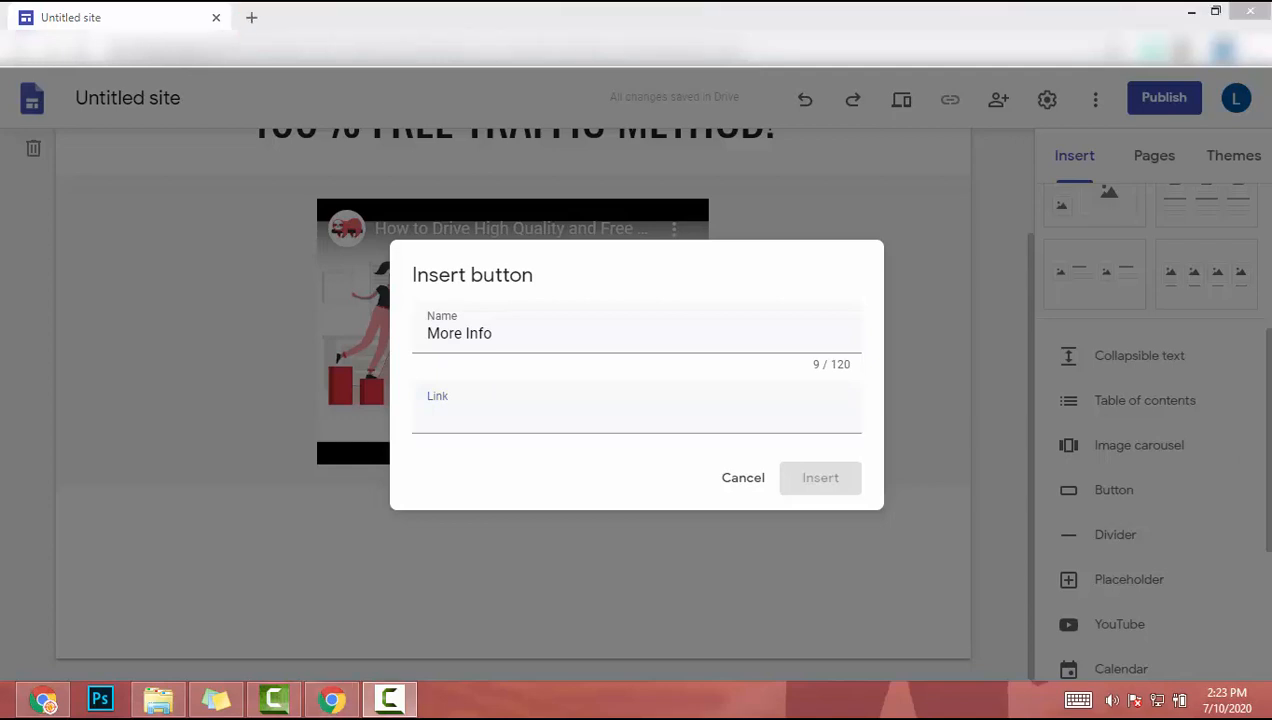
type("https://www.youtube.com/channel/UCm1hvGMJ5w9rGowAdExjJJg")
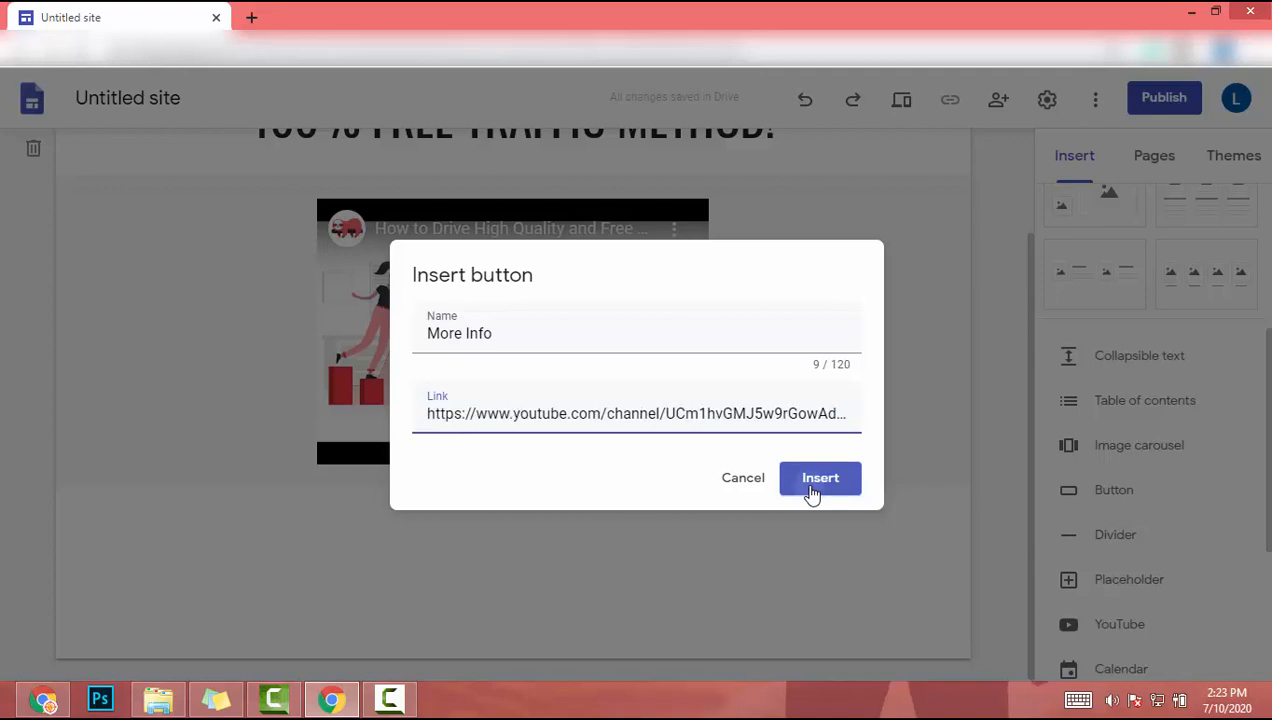
left_click(820, 478)
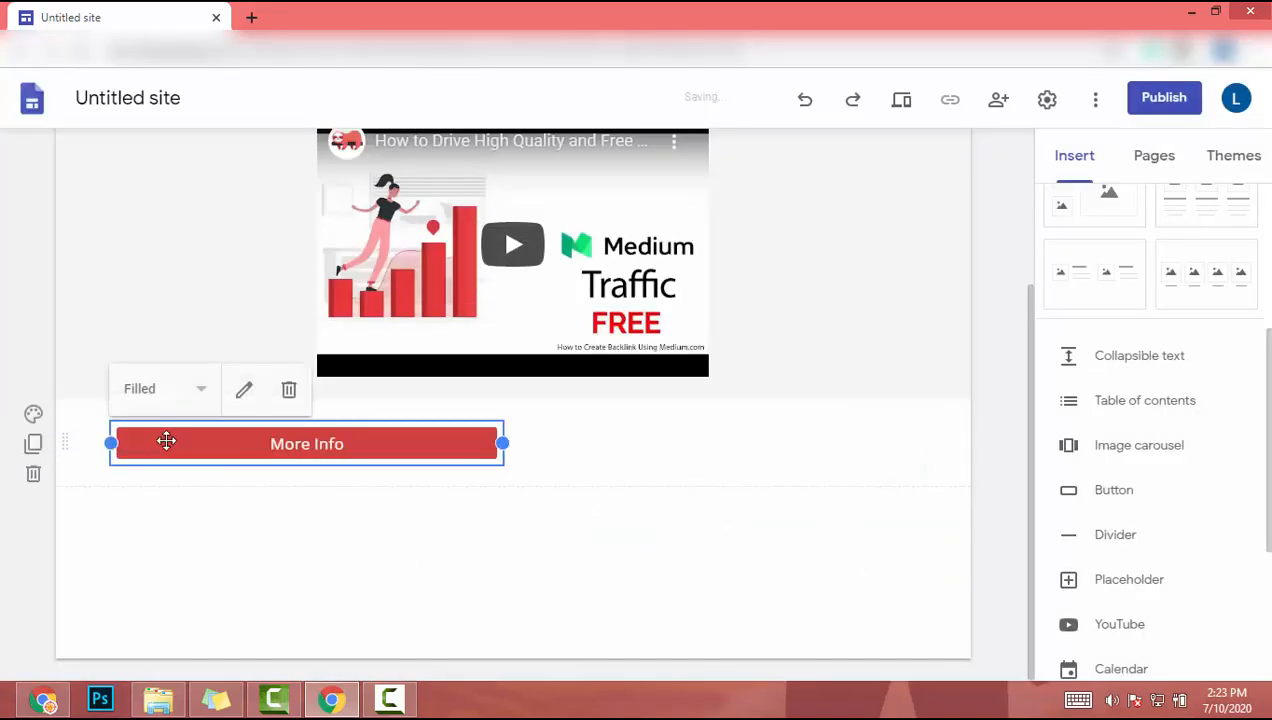
Widen the More Info button to centre it, confirming its details unchanged with Update
left_click_drag(308, 444, 560, 436)
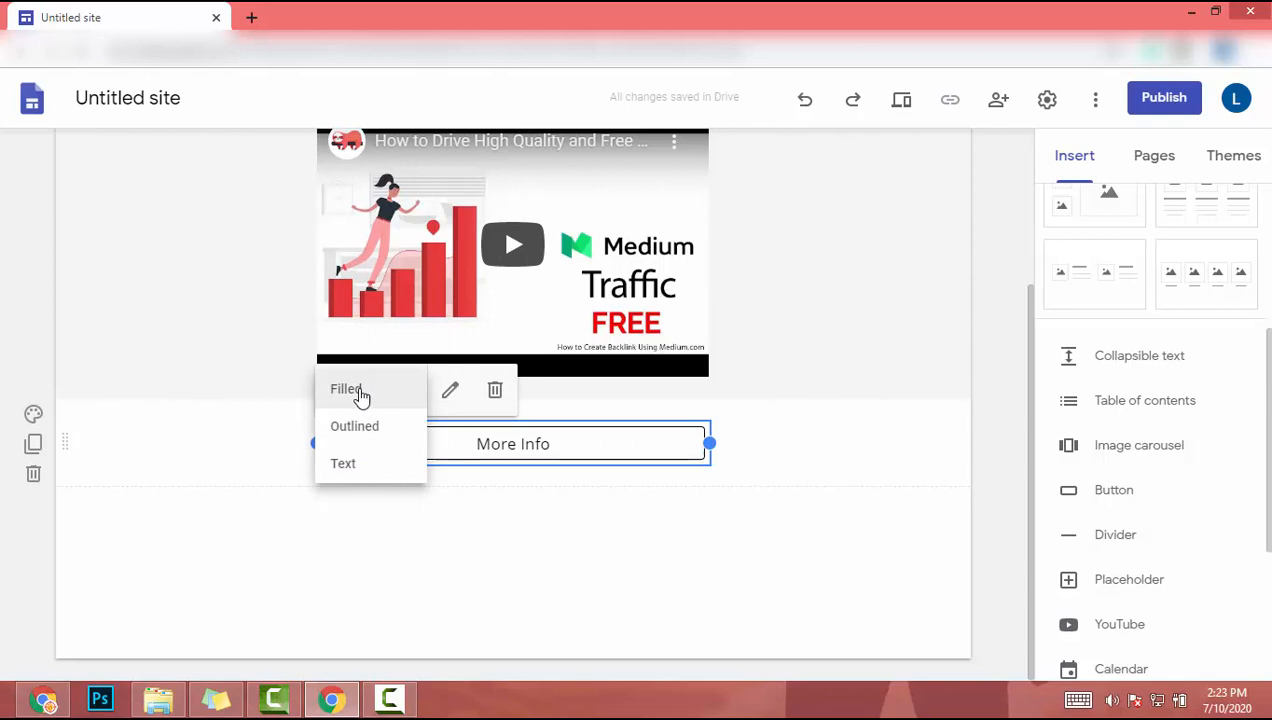
left_click(450, 390)
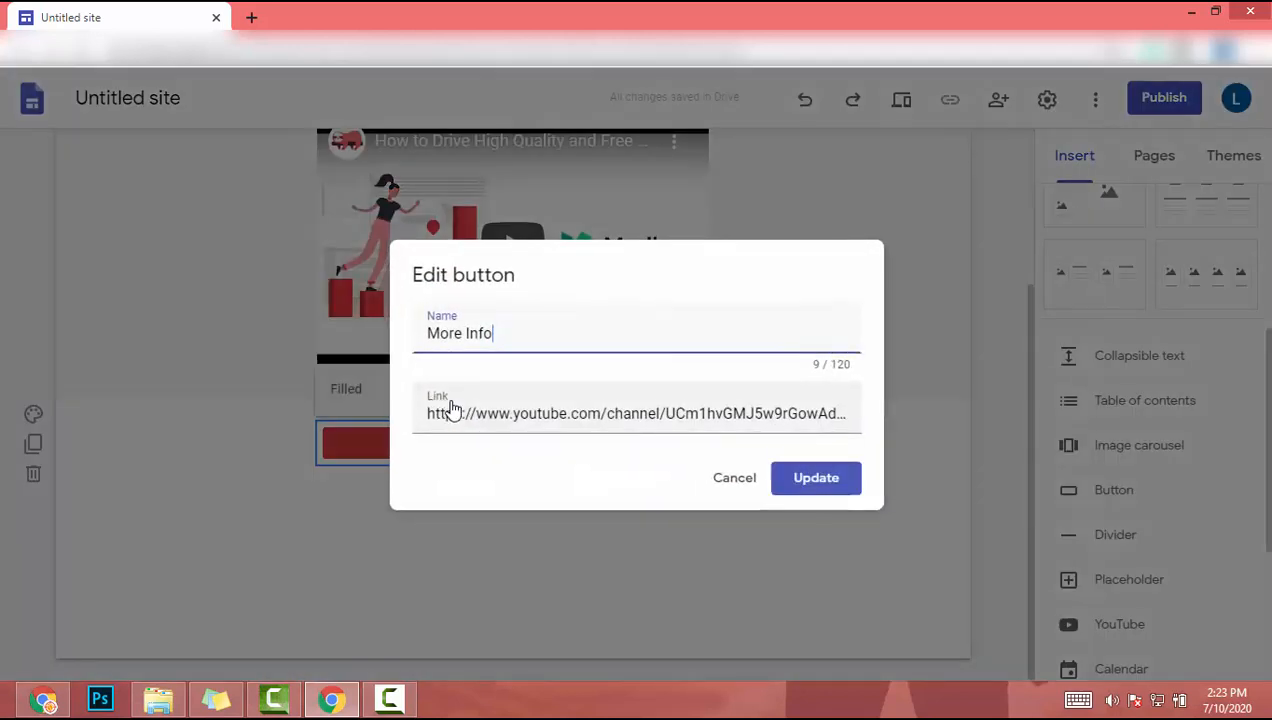
left_click(816, 478)
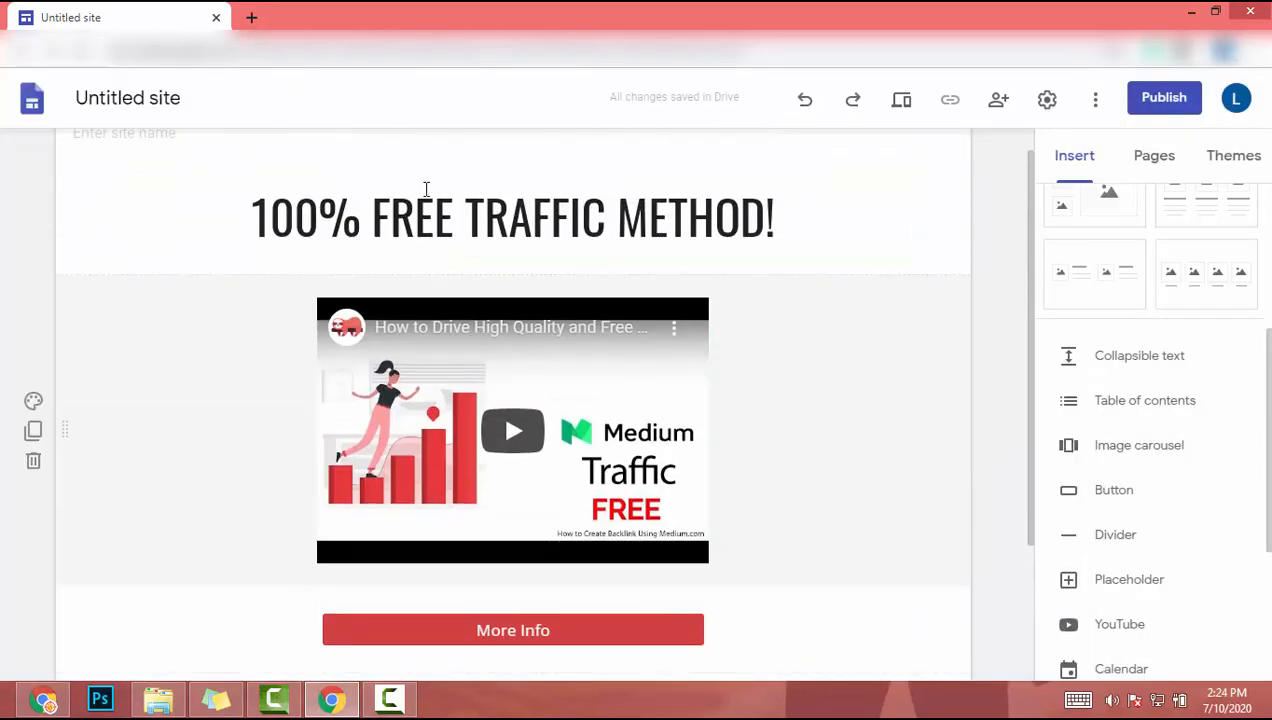
scroll("down", 3)
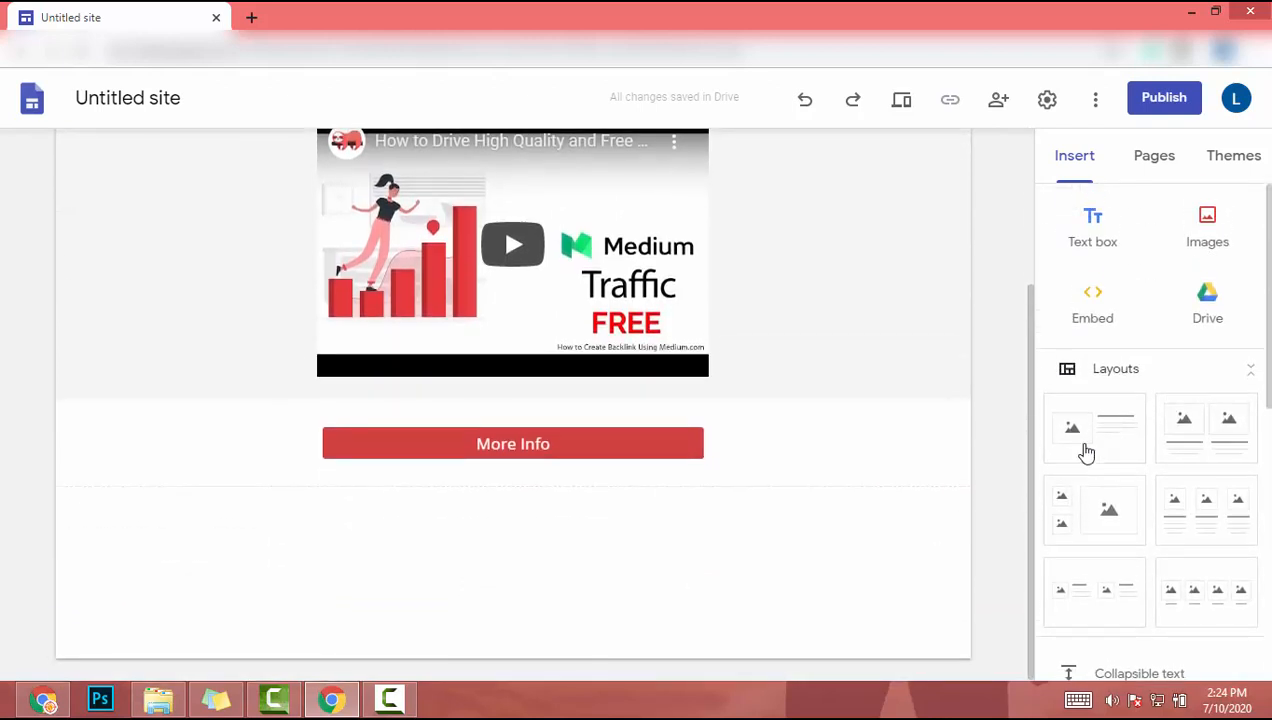
mouse_move(1220, 374)
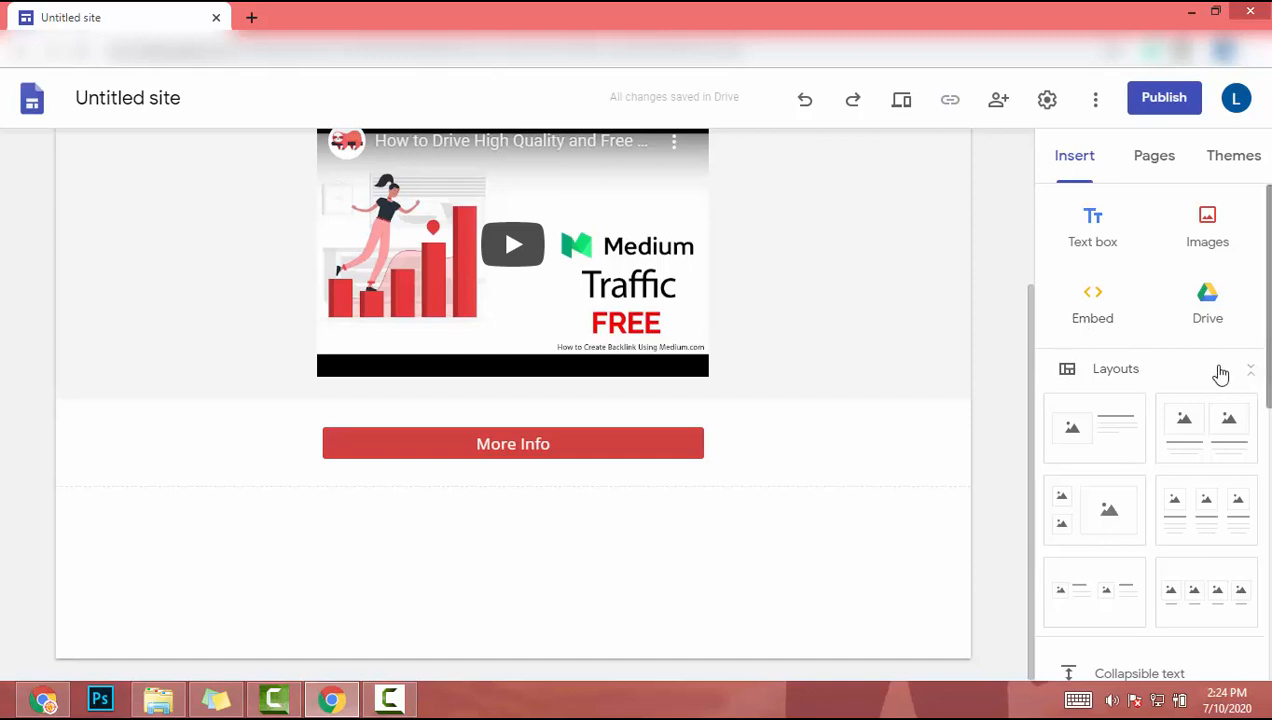
scroll("down", 3)
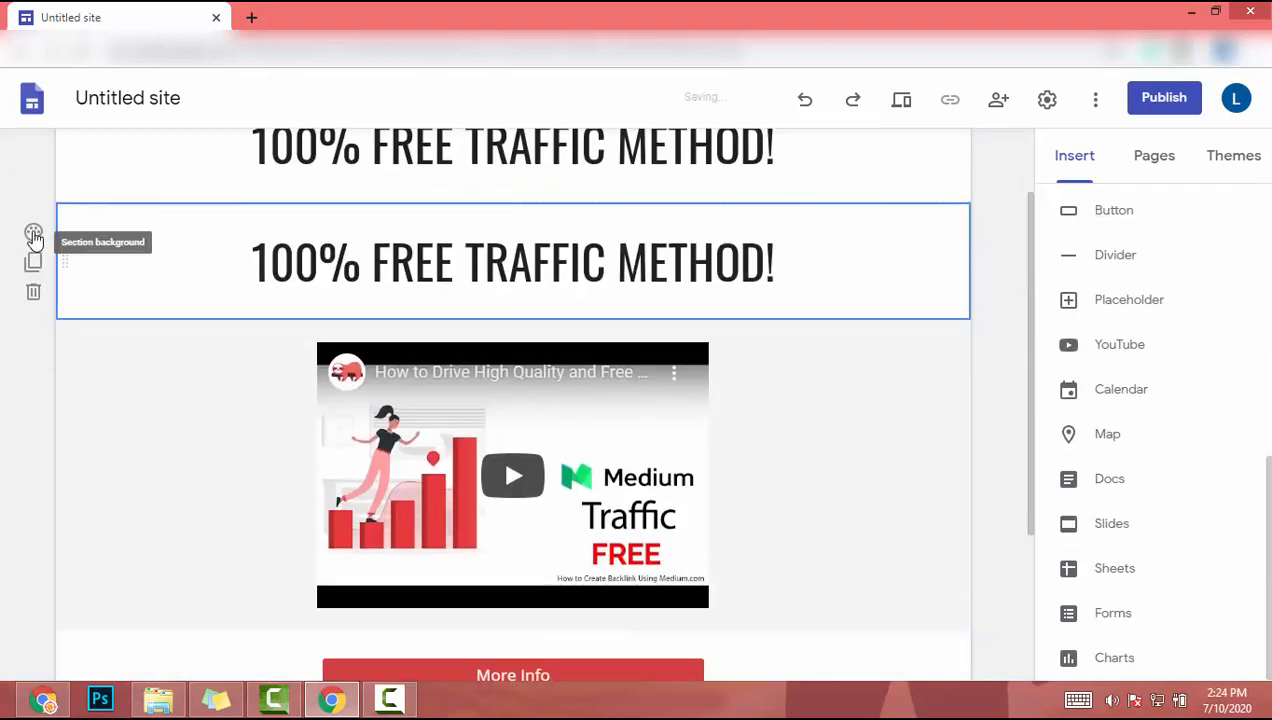
scroll("down", 3)
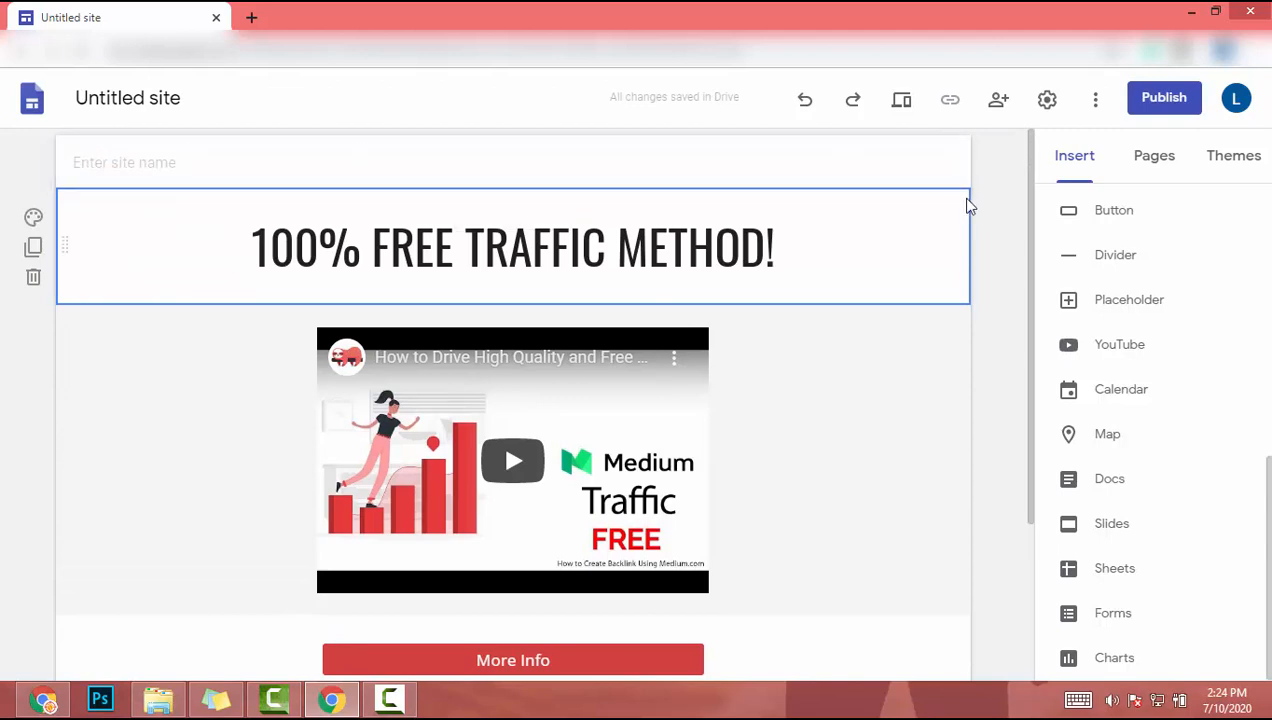
scroll("down", 3)
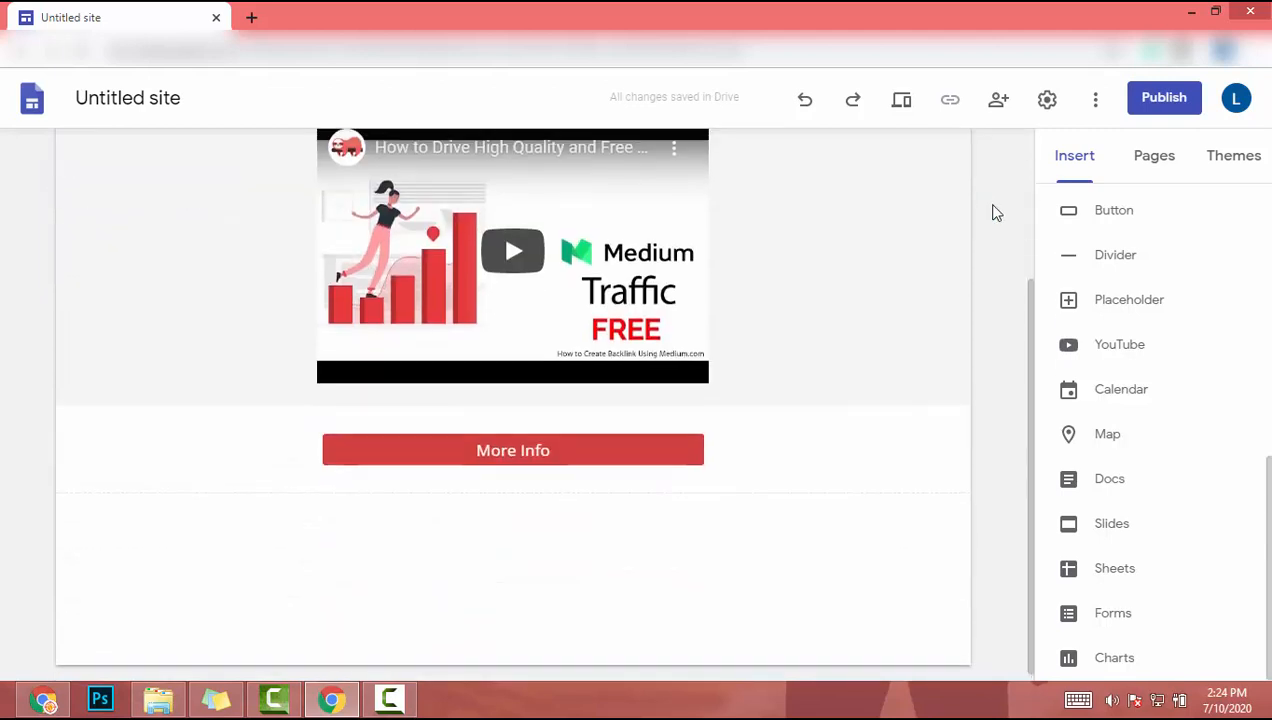
left_click(1046, 98)
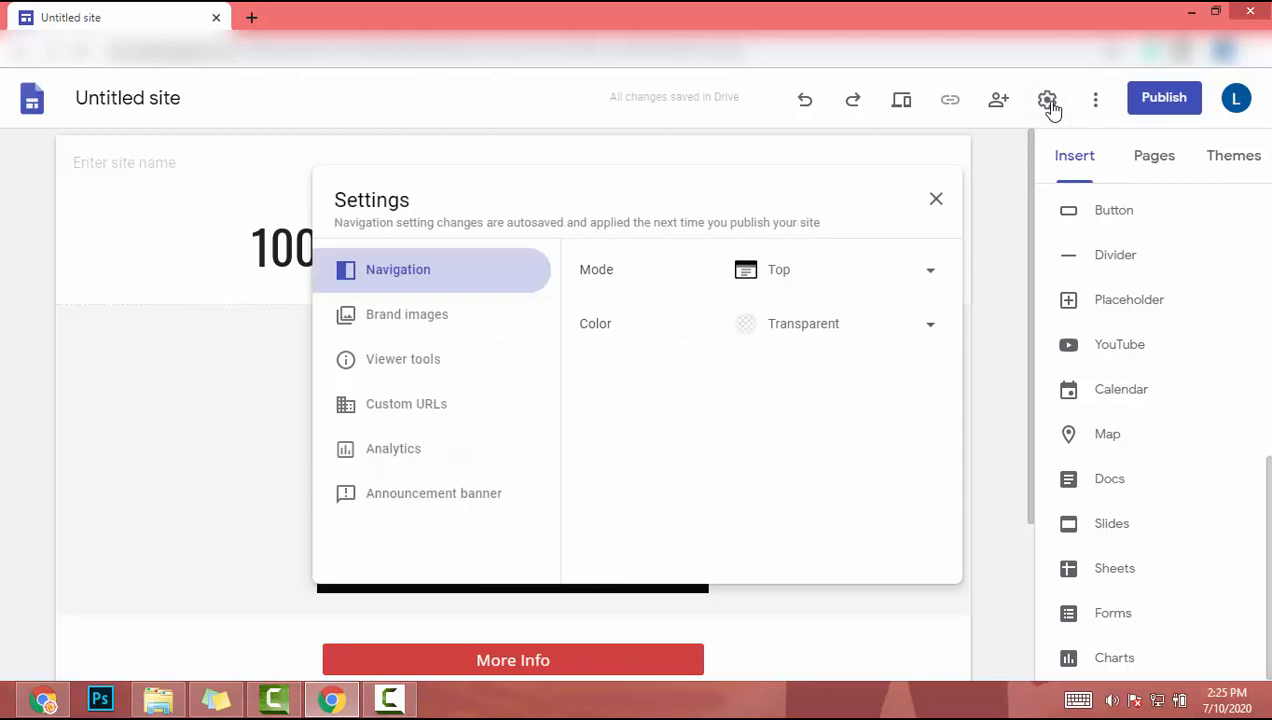
Check the Navigation colour, Brand images and Custom URLs settings, then close Settings
left_click(836, 268)
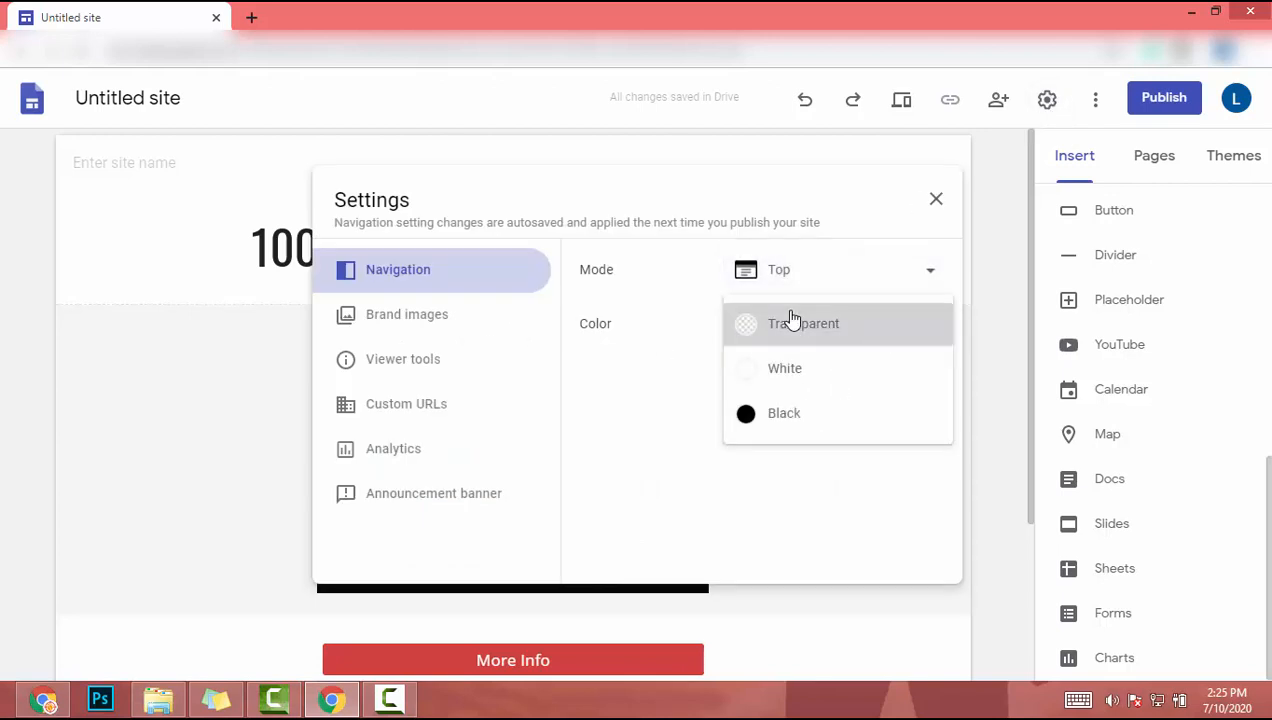
left_click(408, 314)
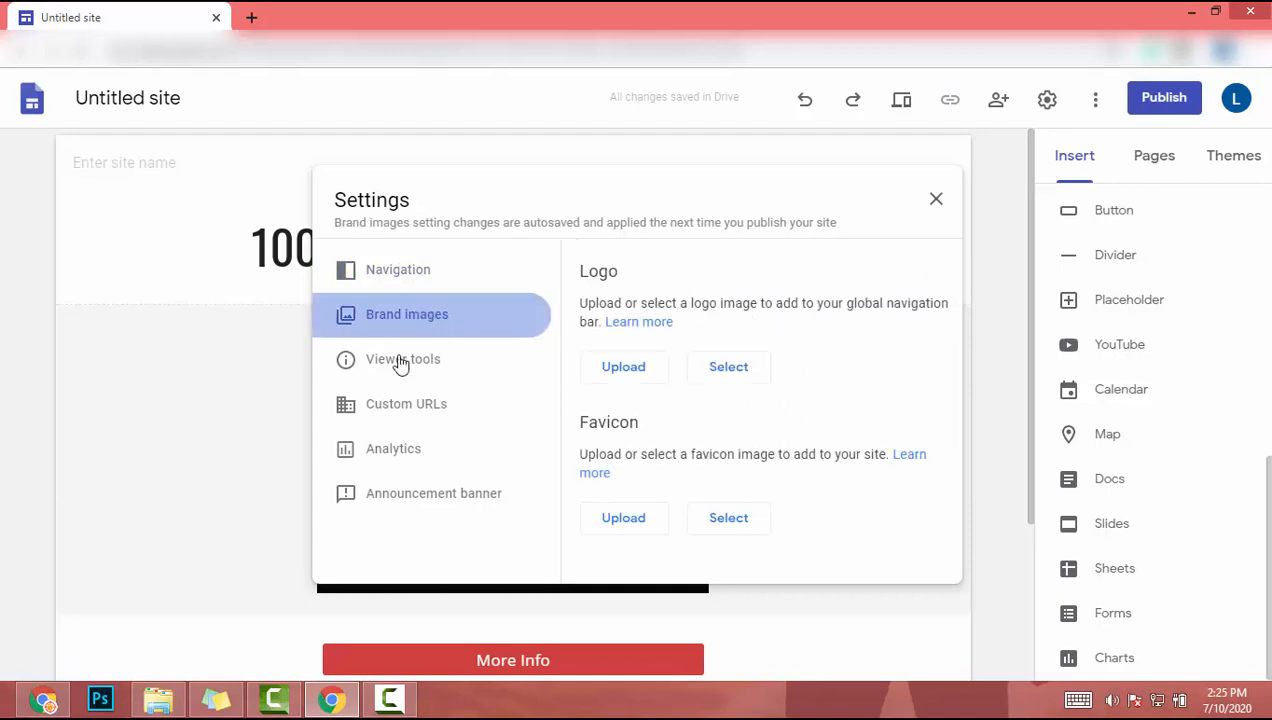
mouse_move(636, 268)
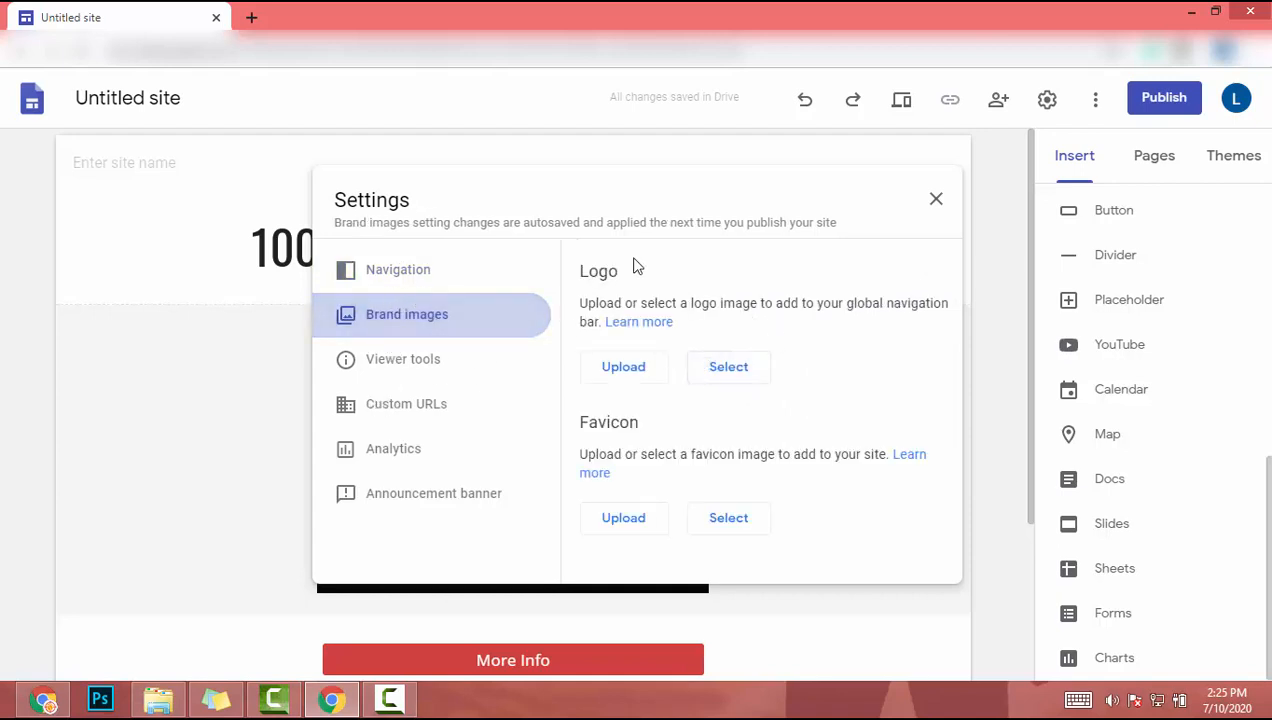
mouse_move(400, 404)
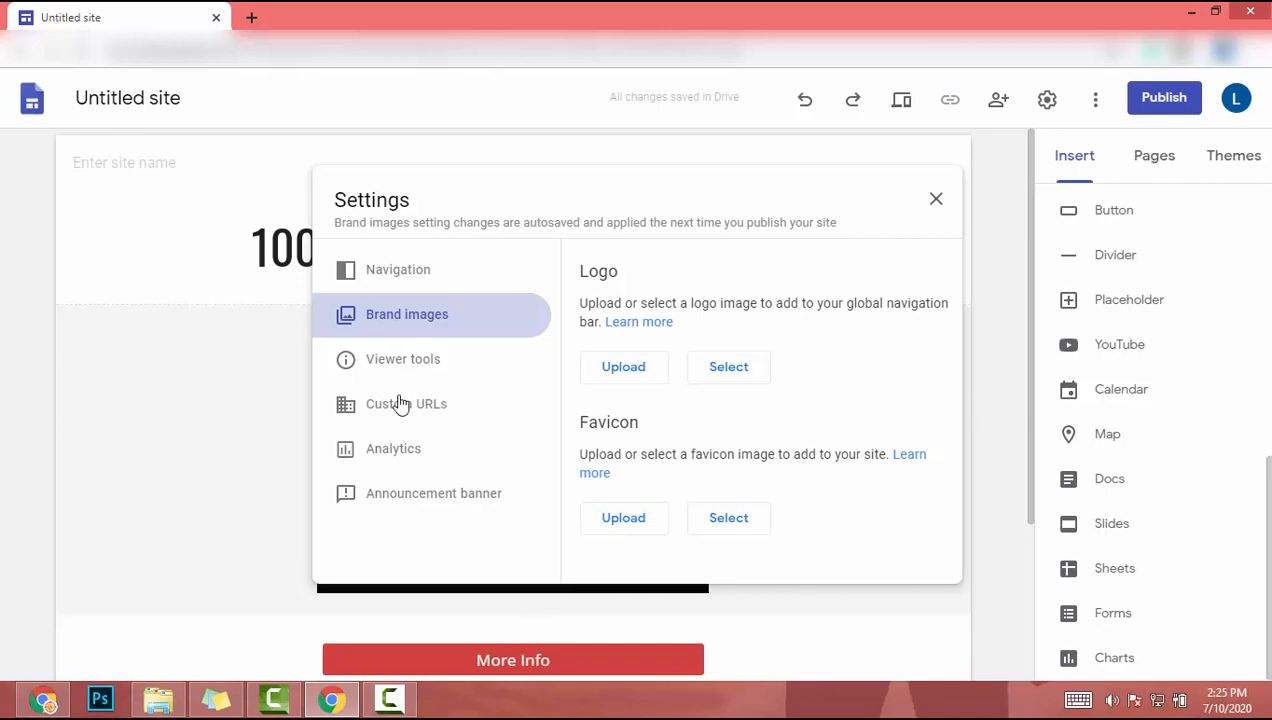
mouse_move(460, 456)
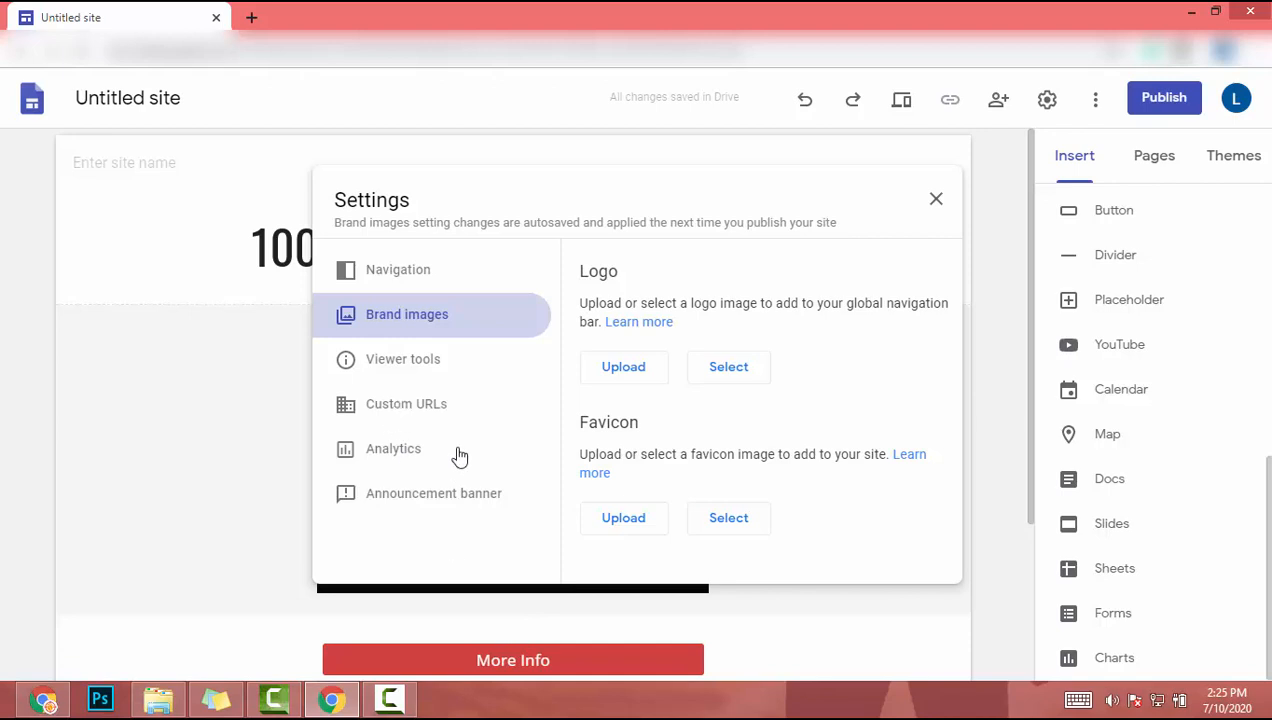
left_click(406, 404)
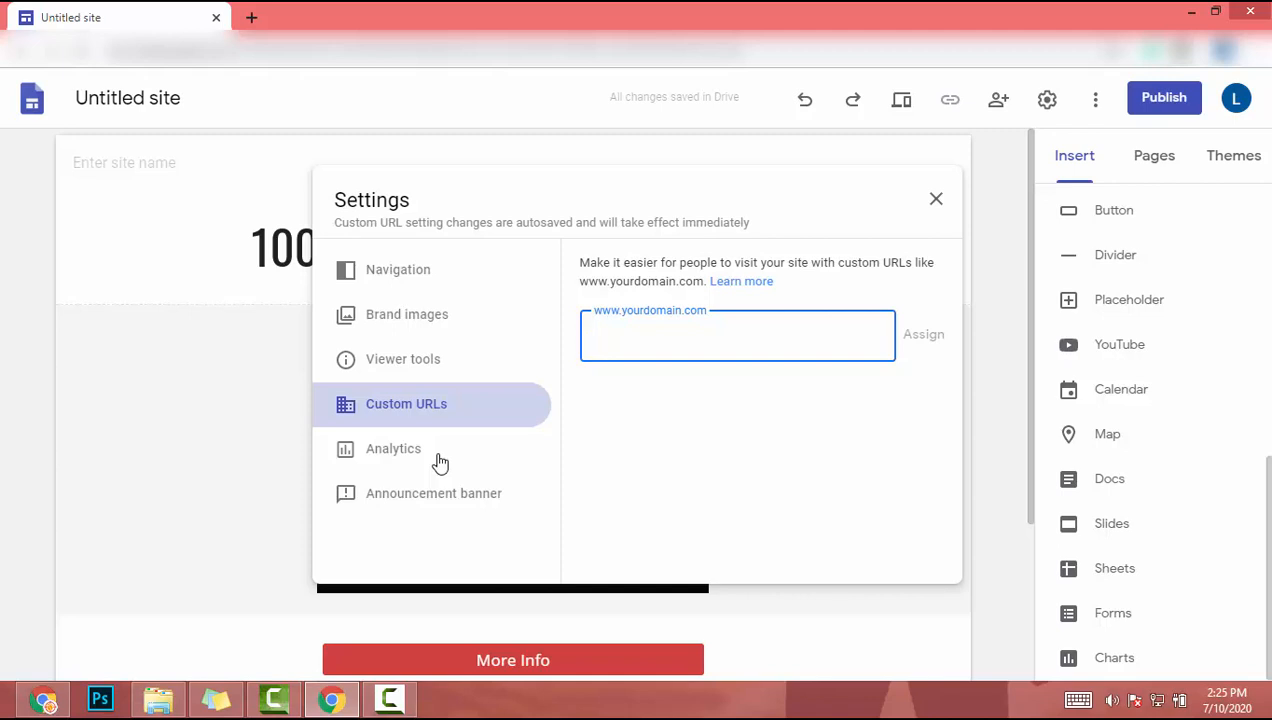
left_click(936, 198)
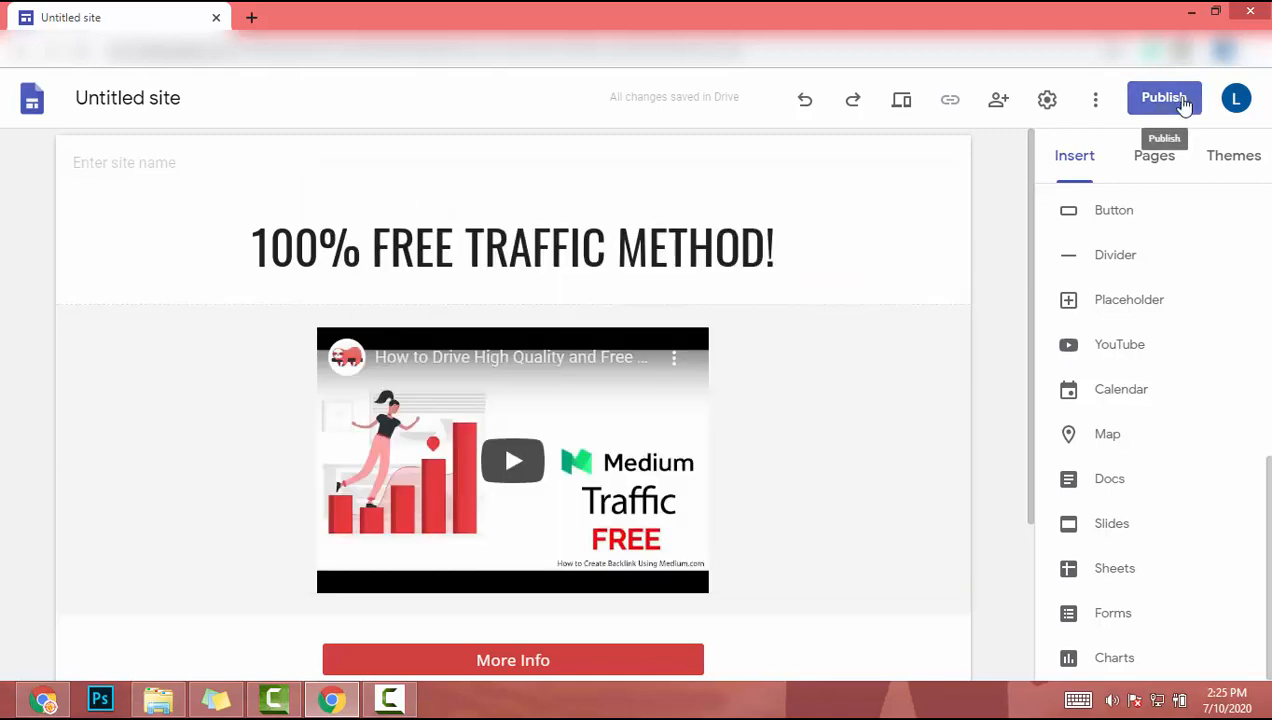
Publish the site at the web address lazylandingpage and dismiss the success notice
left_click(1164, 96)
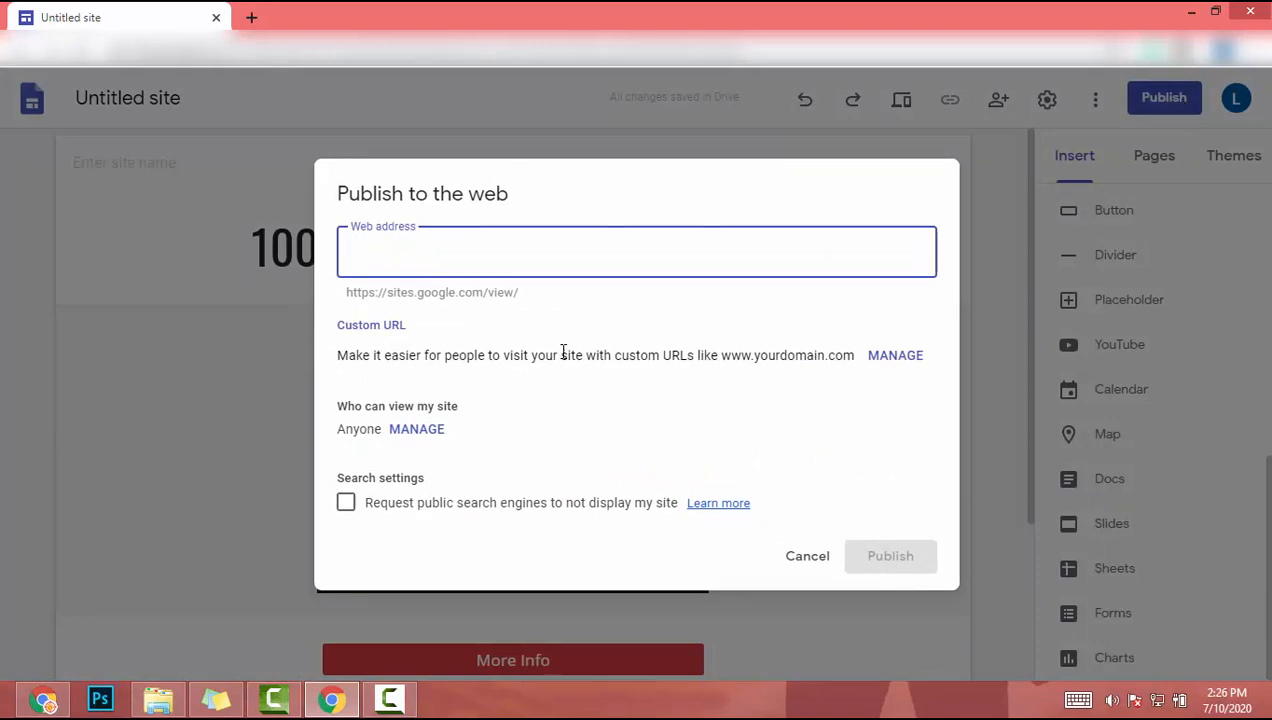
type("lazyl")
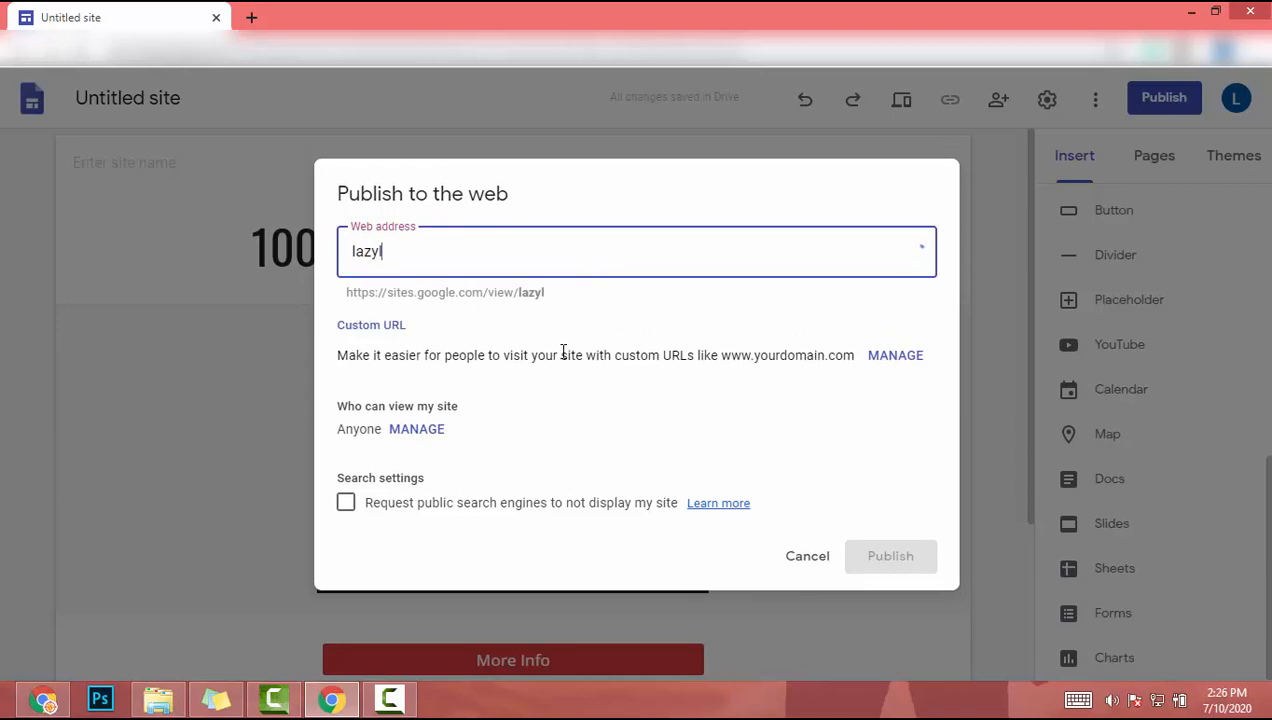
type("andingpage")
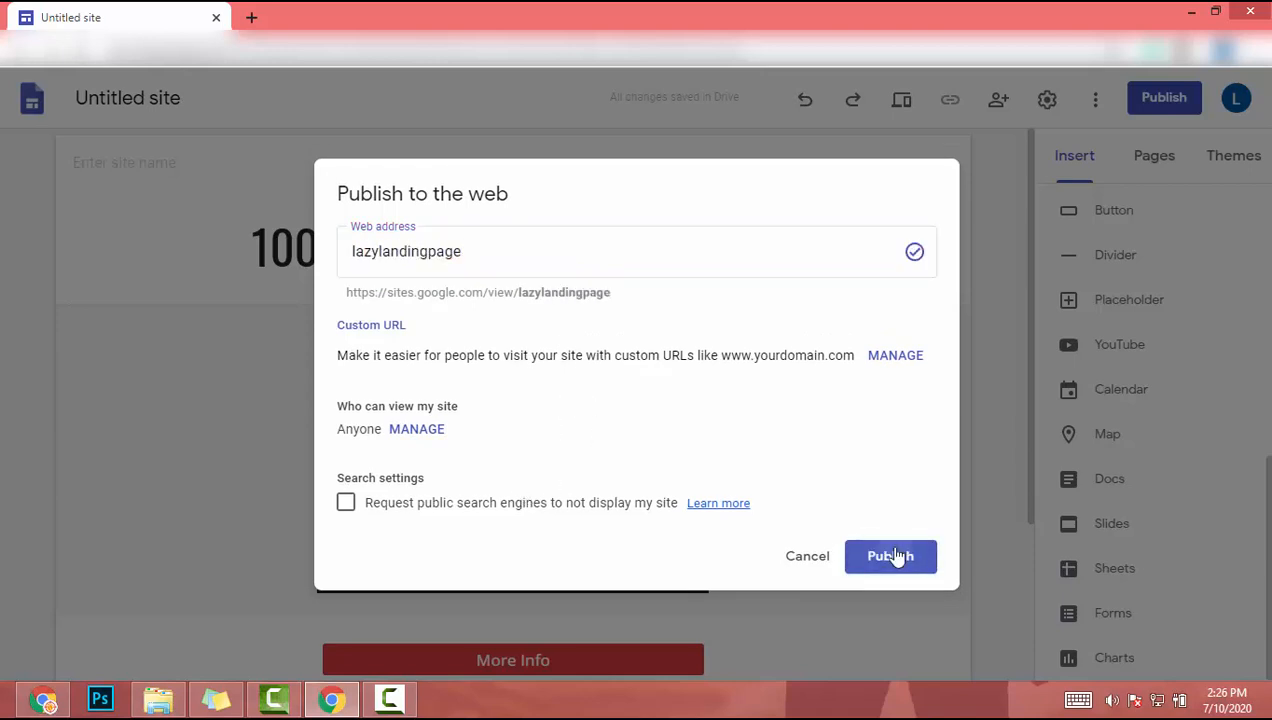
left_click(890, 556)
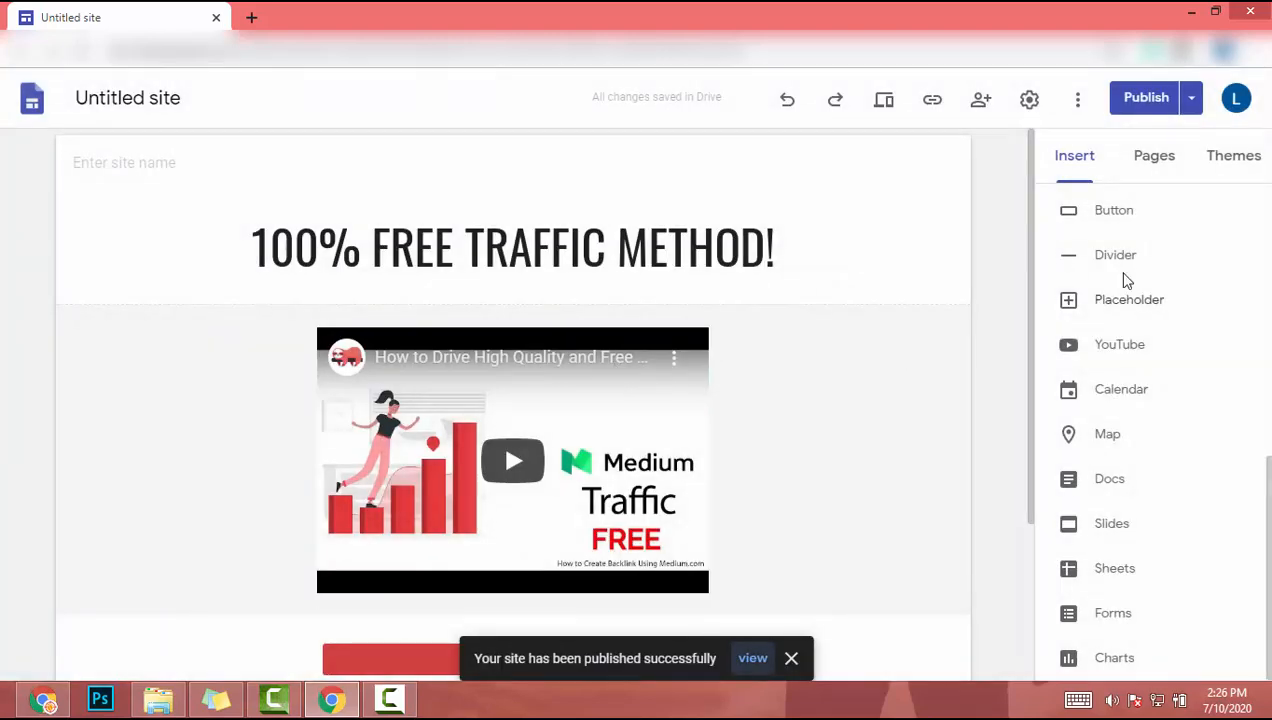
left_click(1192, 98)
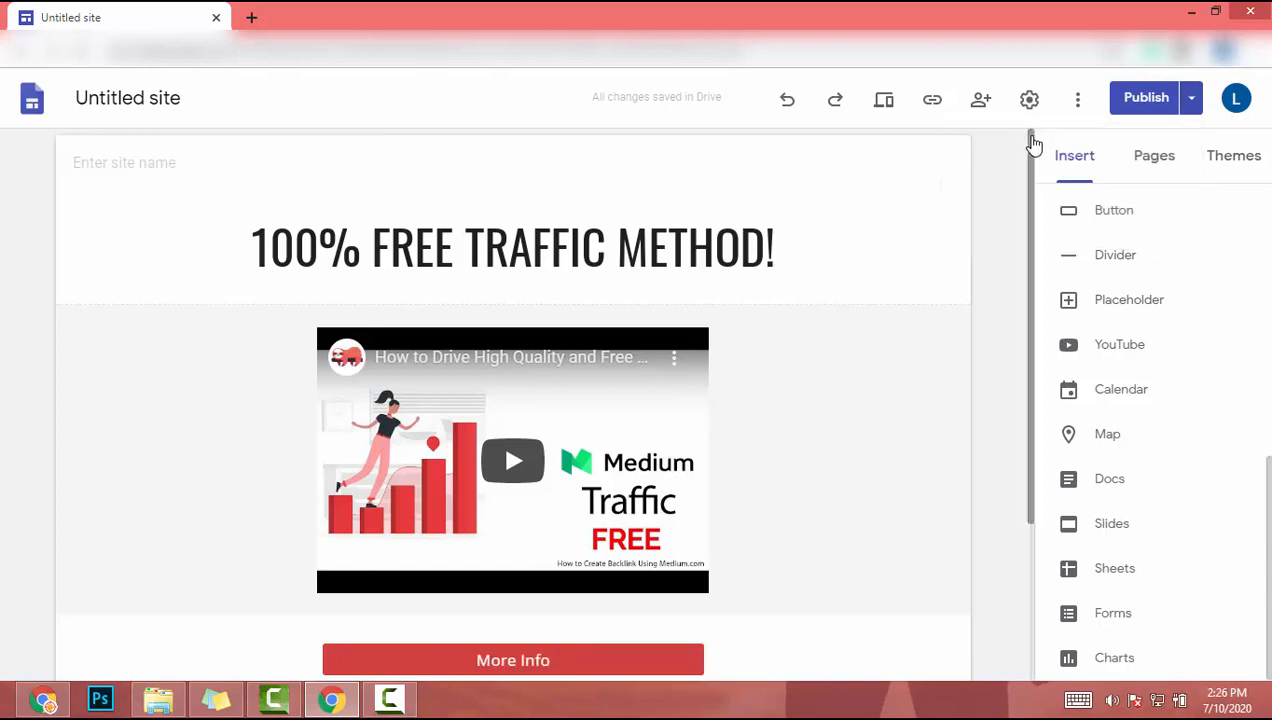
left_click(1144, 96)
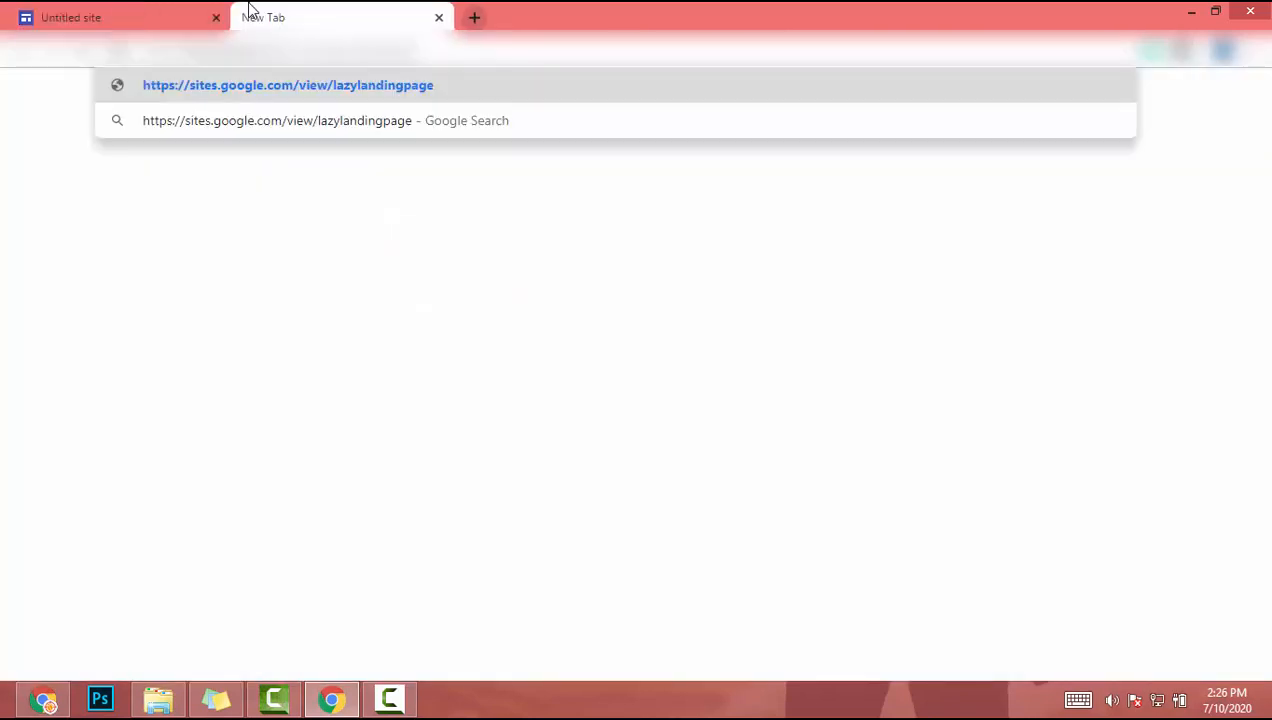
Load sites.google.com/view/lazylandingpage live in a new tab, then return to the editor
left_click(288, 84)
type("lazylandingpage.com")
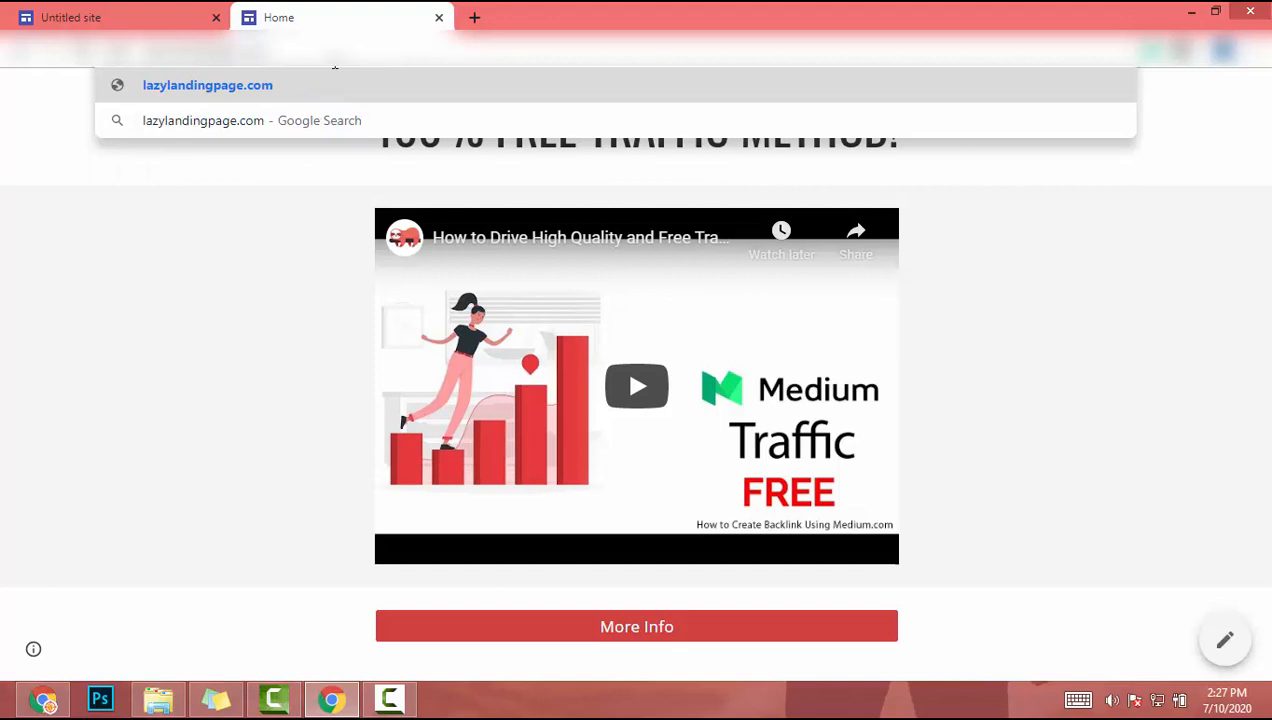
left_click(110, 16)
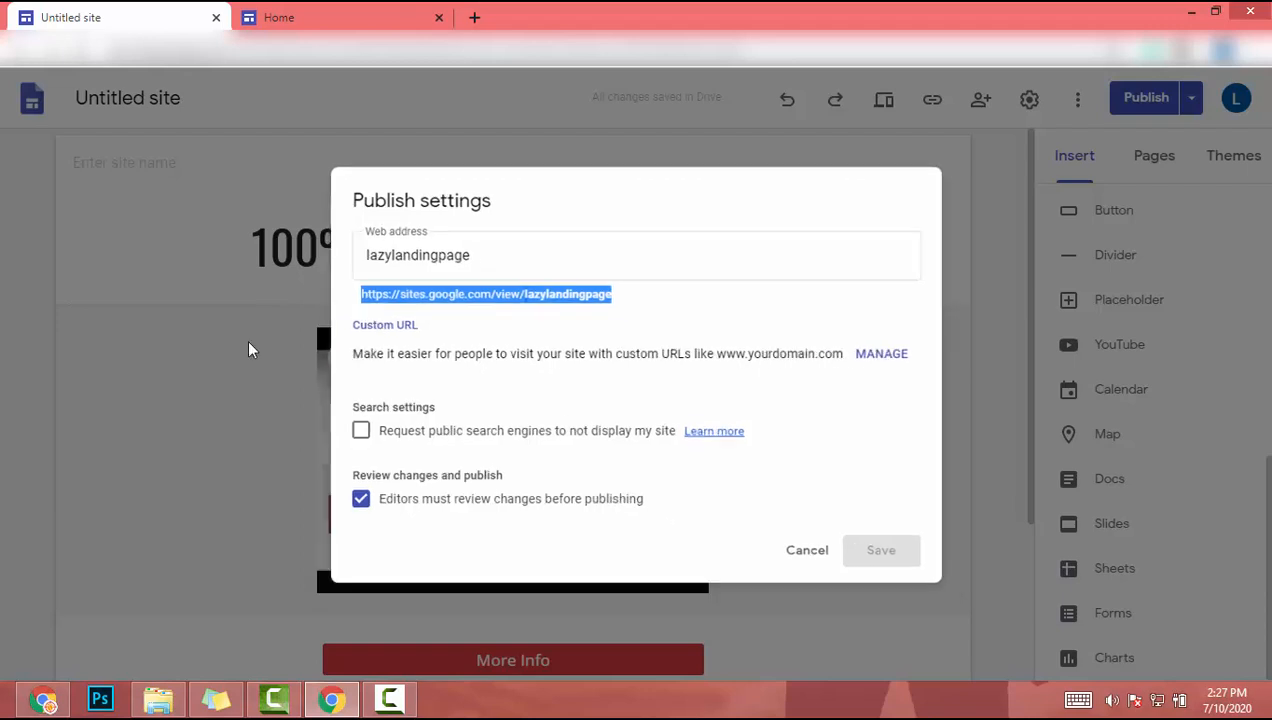
Dismiss Publish settings and show the site's Custom URLs settings with an empty domain field
left_click(808, 550)
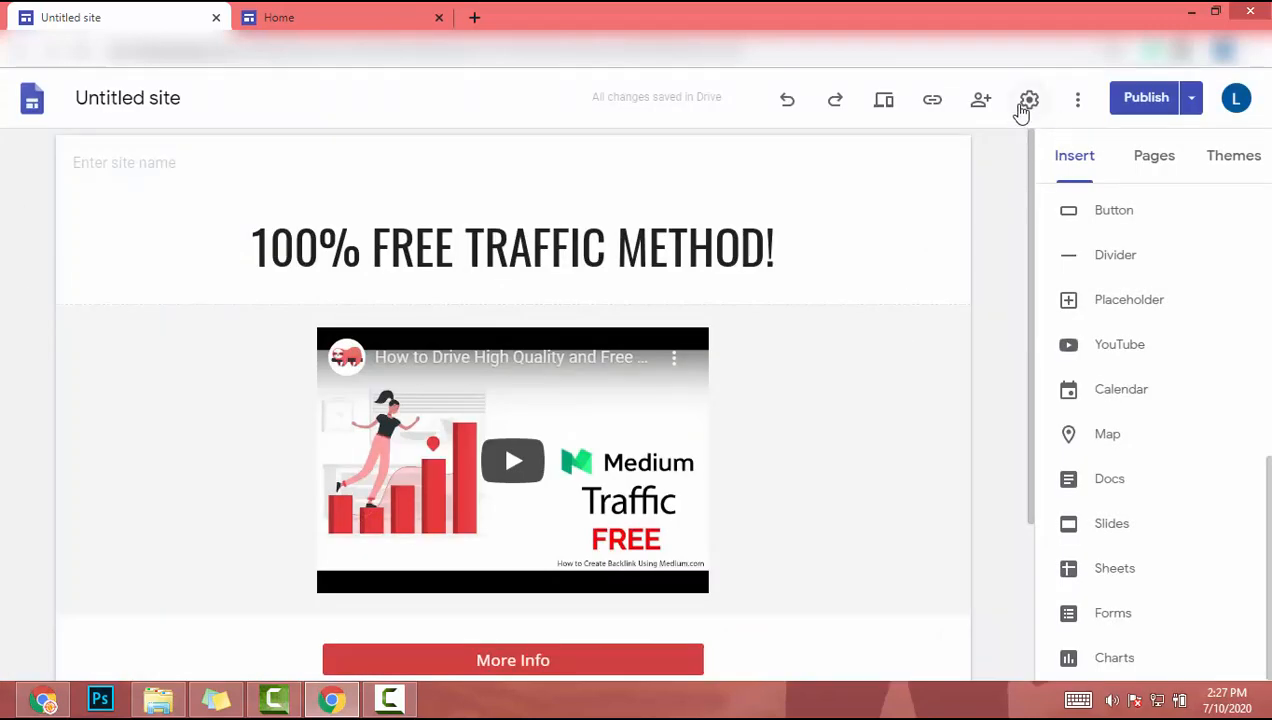
left_click(1028, 100)
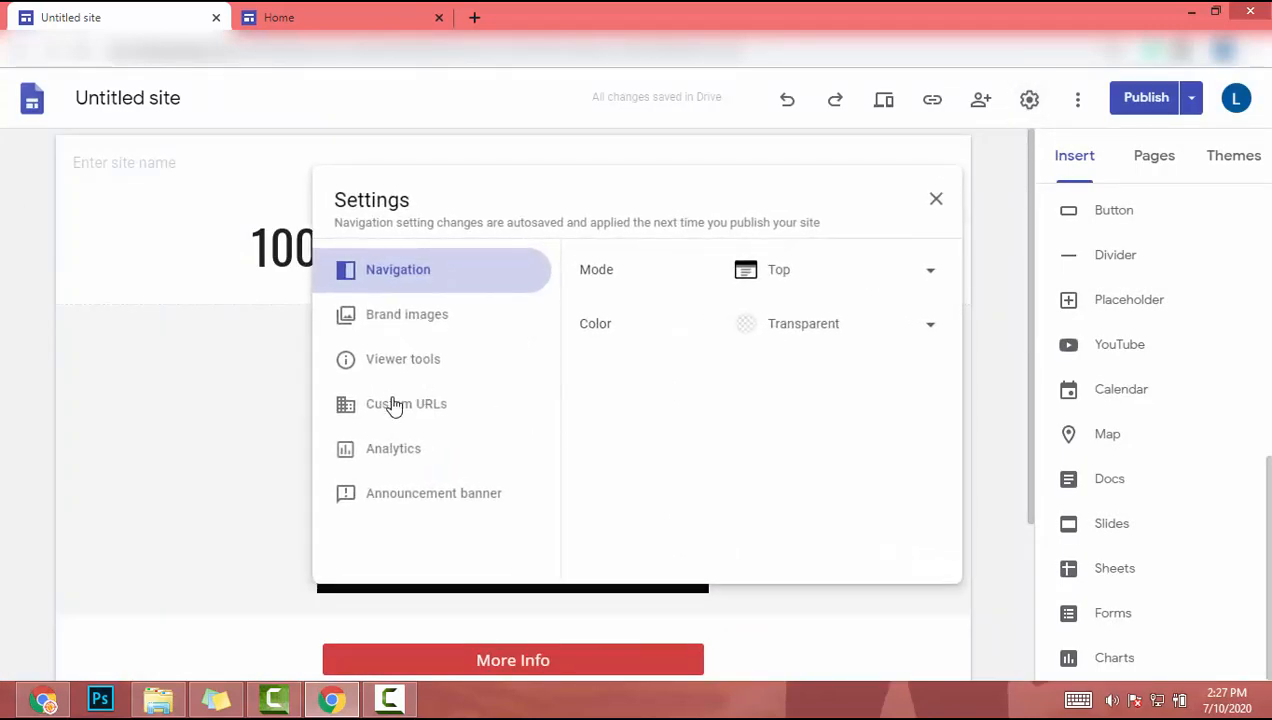
left_click(404, 404)
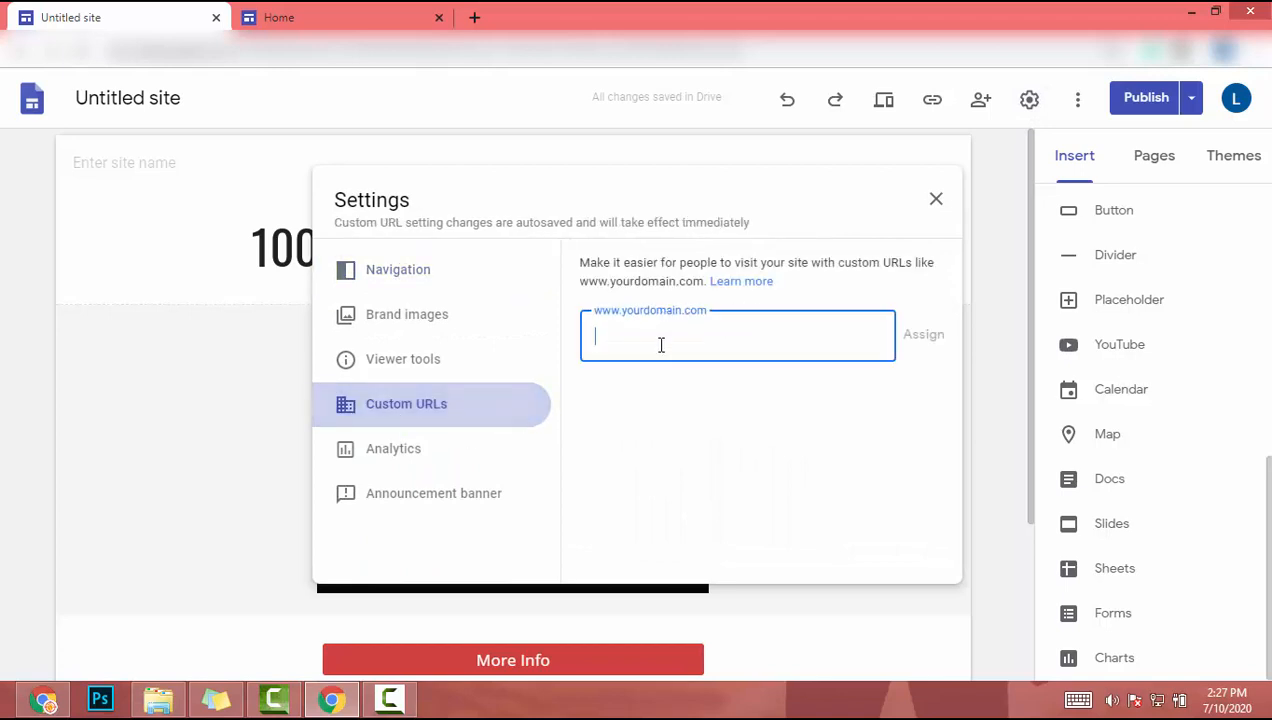
mouse_move(818, 352)
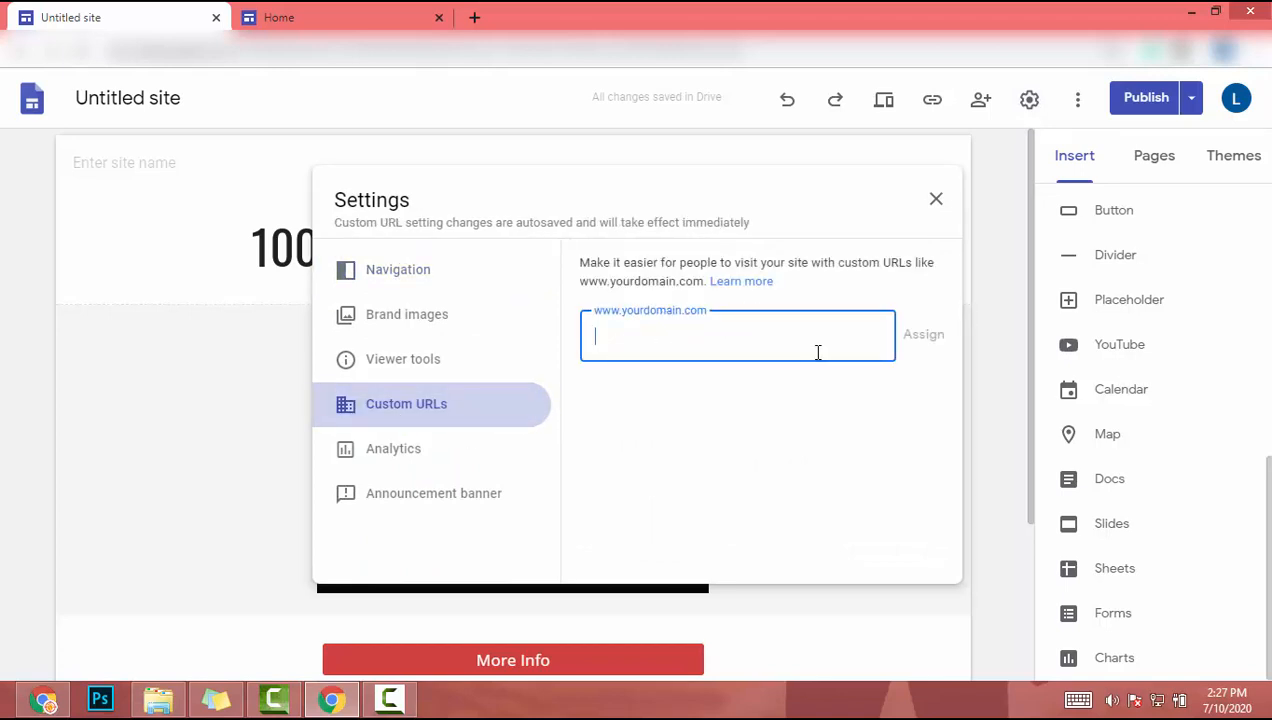
mouse_move(936, 344)
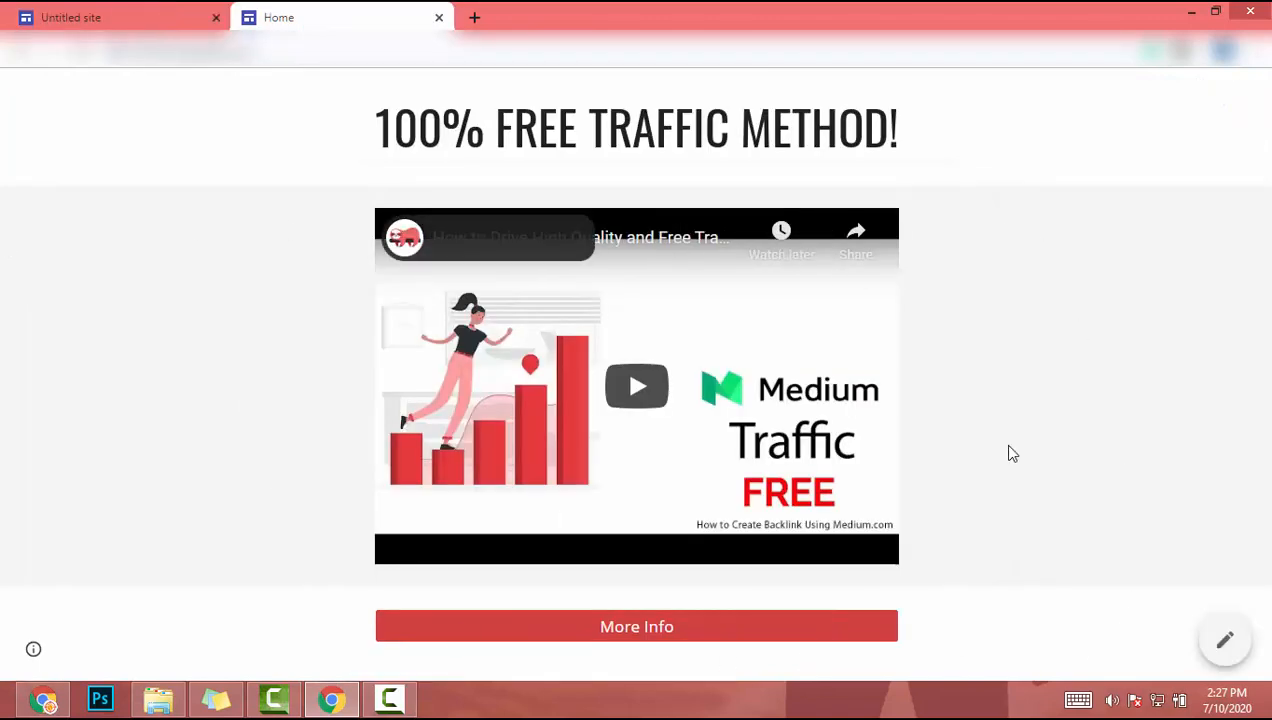
mouse_move(156, 10)
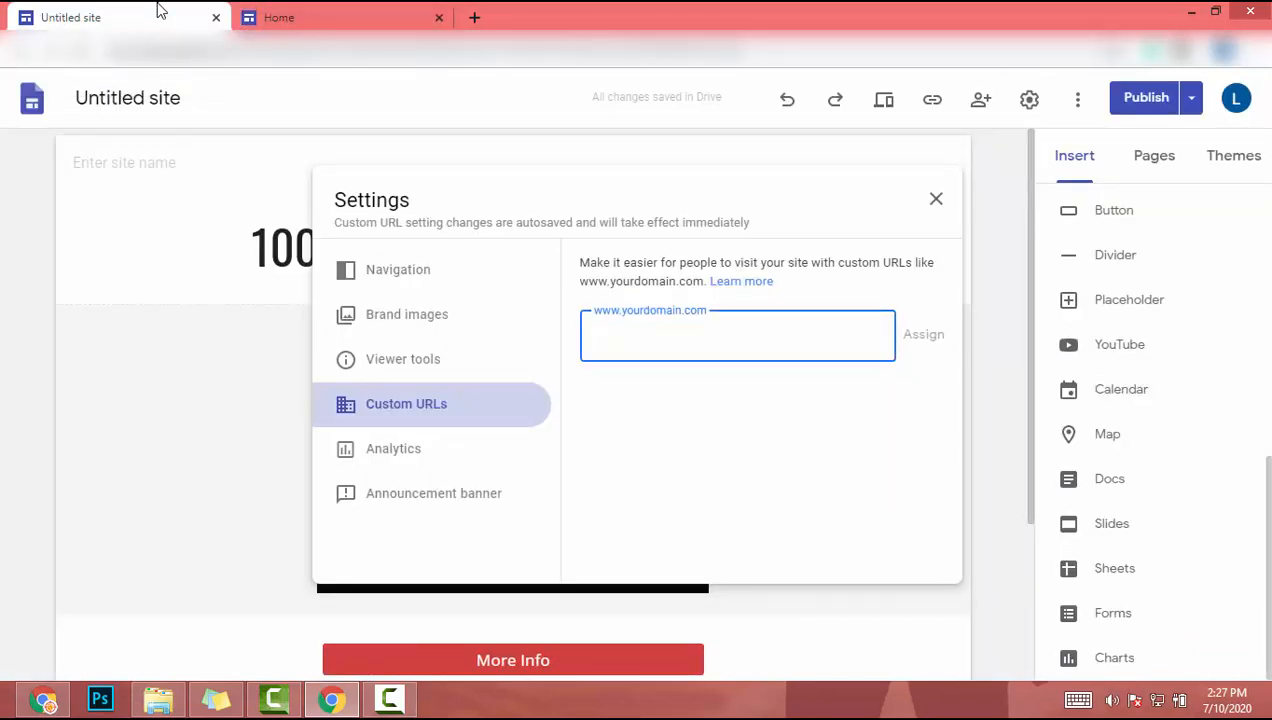
View the Analytics settings with no tracking ID, then close Settings to return to the editor
left_click(392, 448)
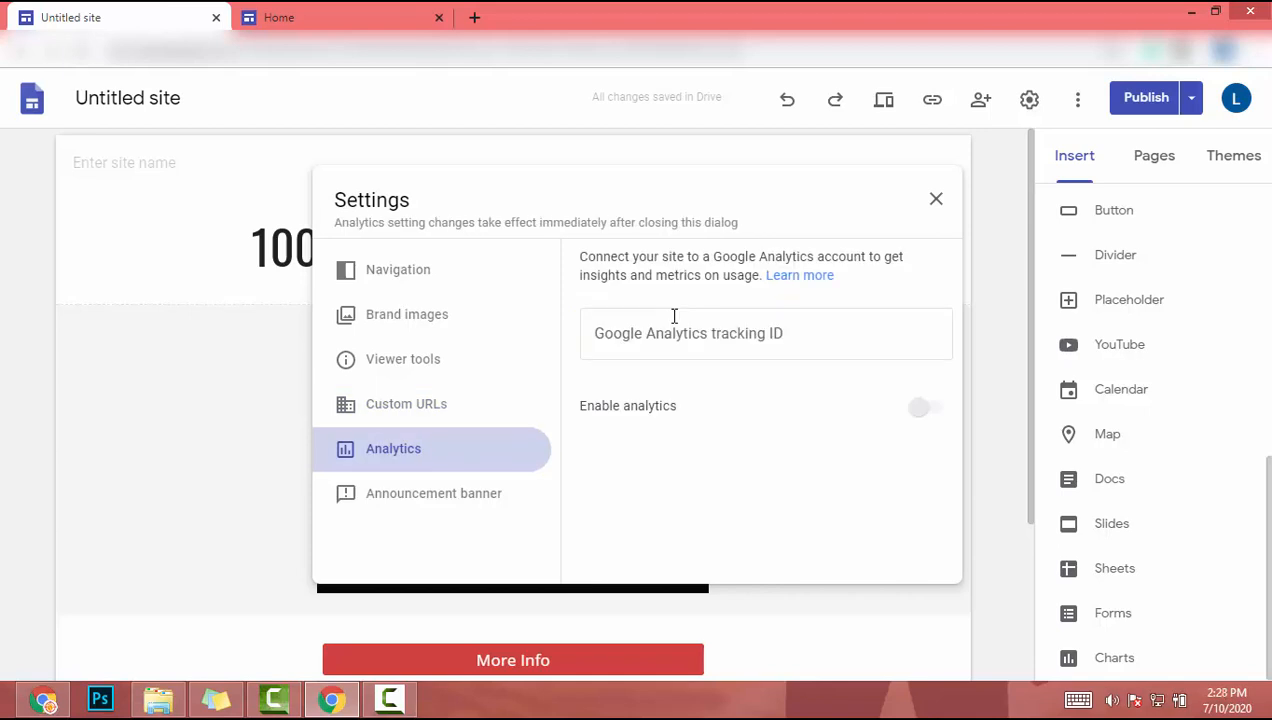
mouse_move(936, 200)
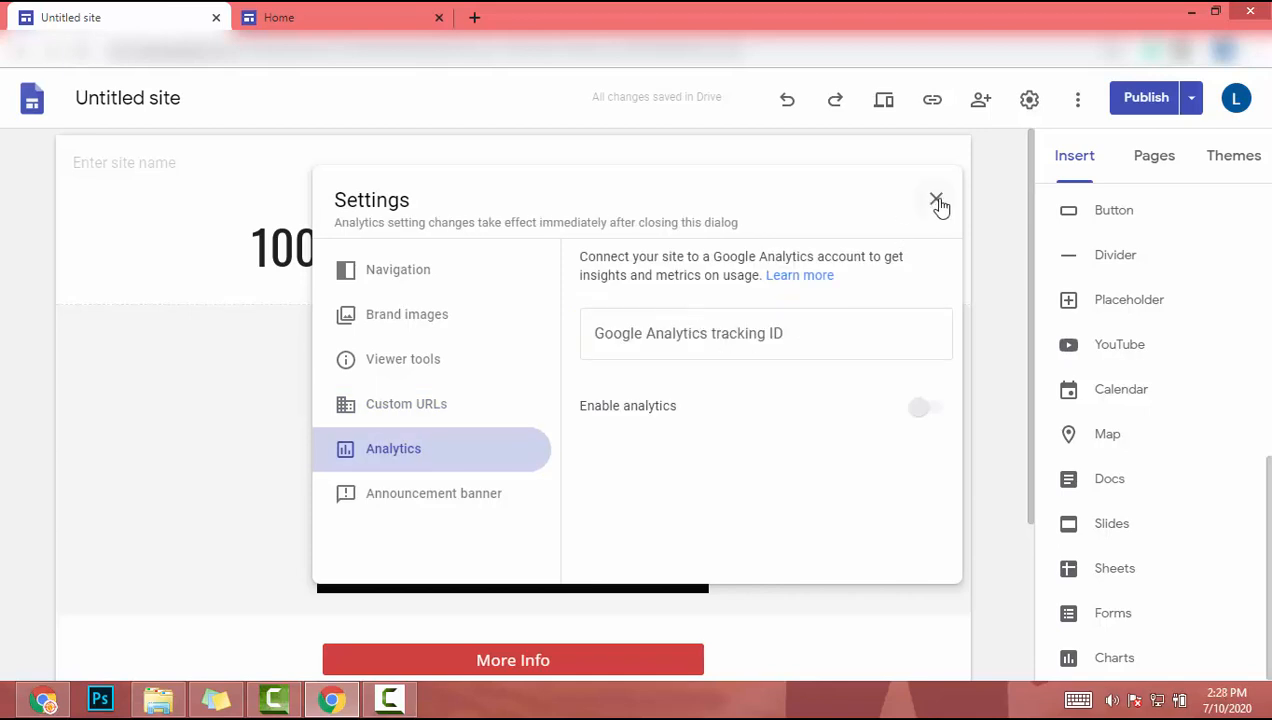
left_click(938, 200)
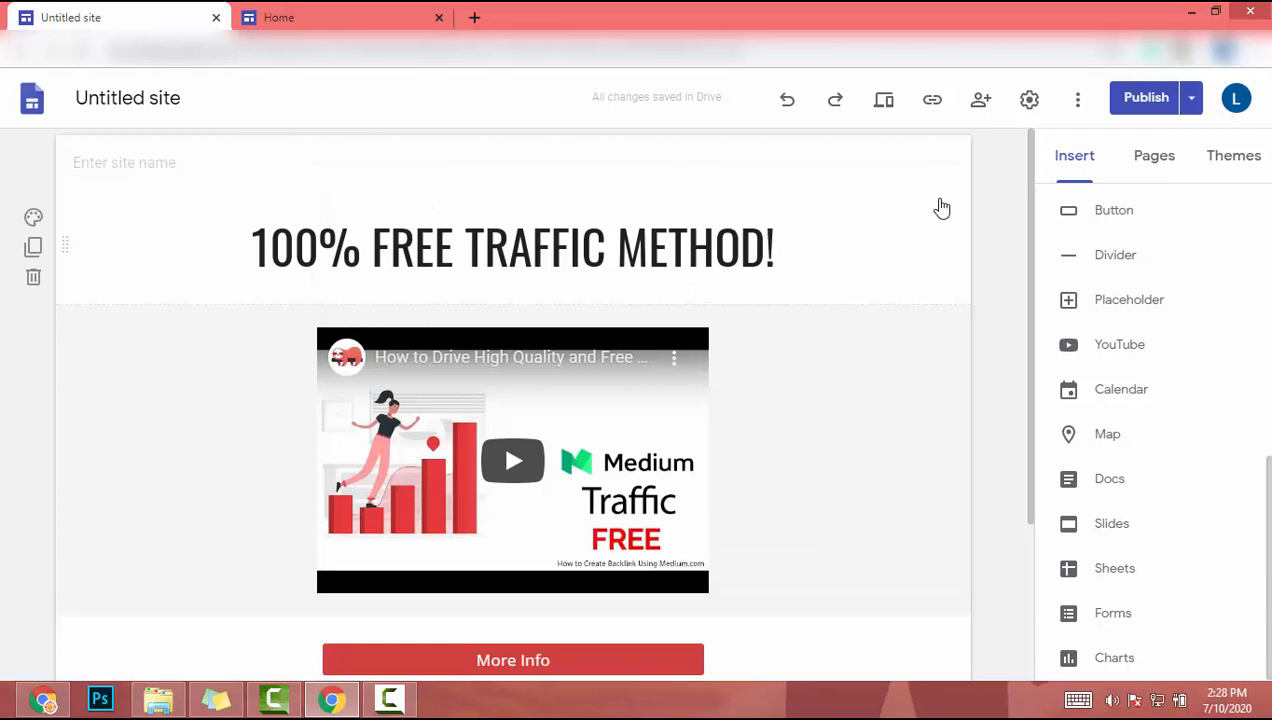